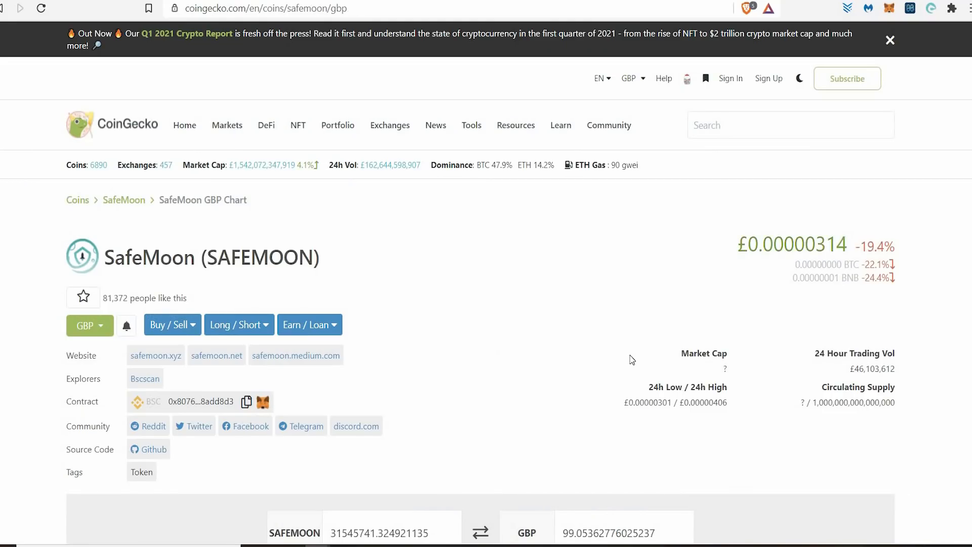
Step: Enter £100 in the SafeMoon-to-GBP converter, giving about 31,847,133 SAFEMOON
{"action": "scroll", "scroll_direction": "down", "scroll_amount": 3}
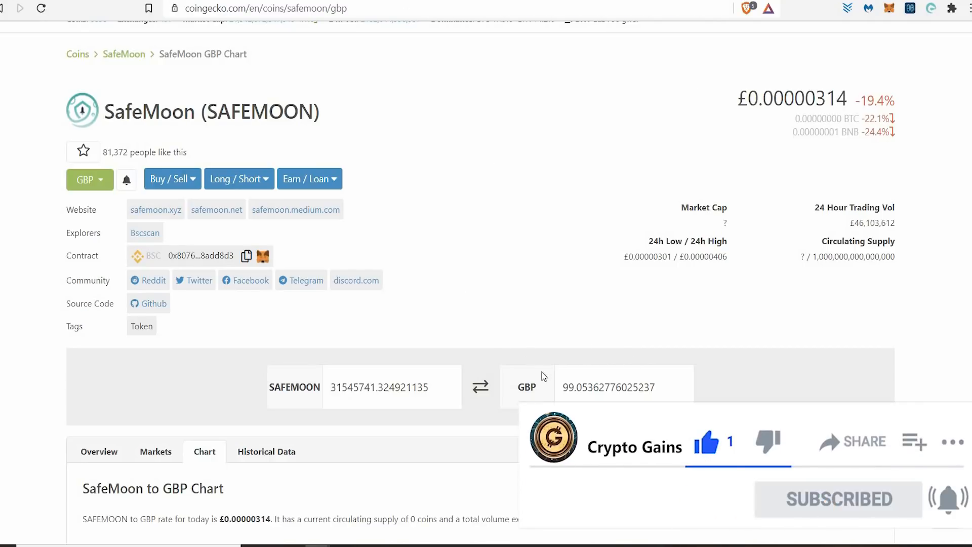
{"action": "double_click", "coordinate": [608, 387]}
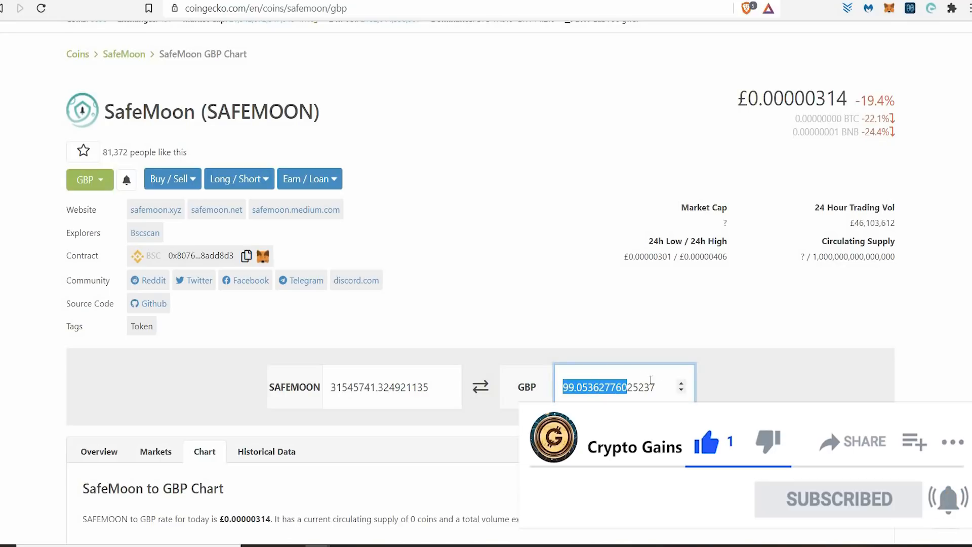
{"action": "type", "text": "100"}
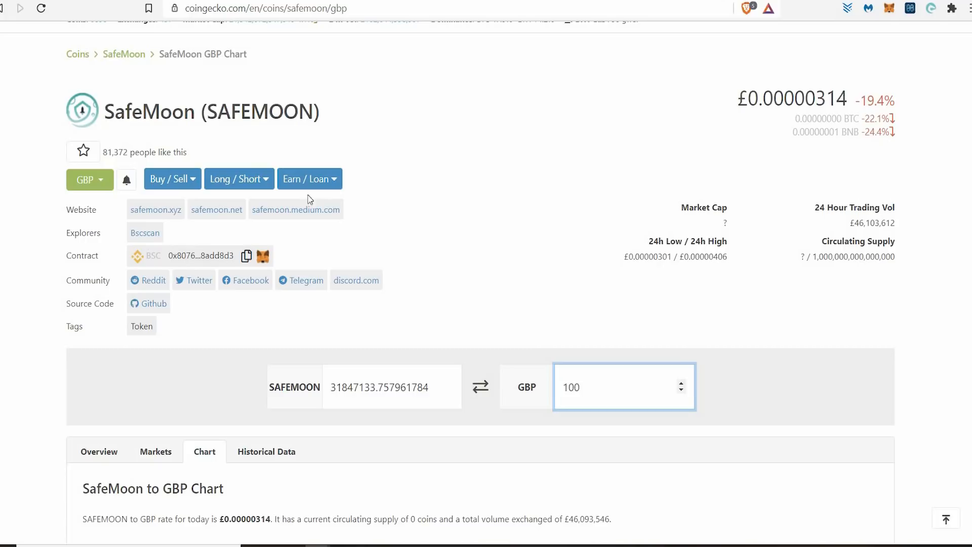
{"action": "double_click", "coordinate": [367, 387]}
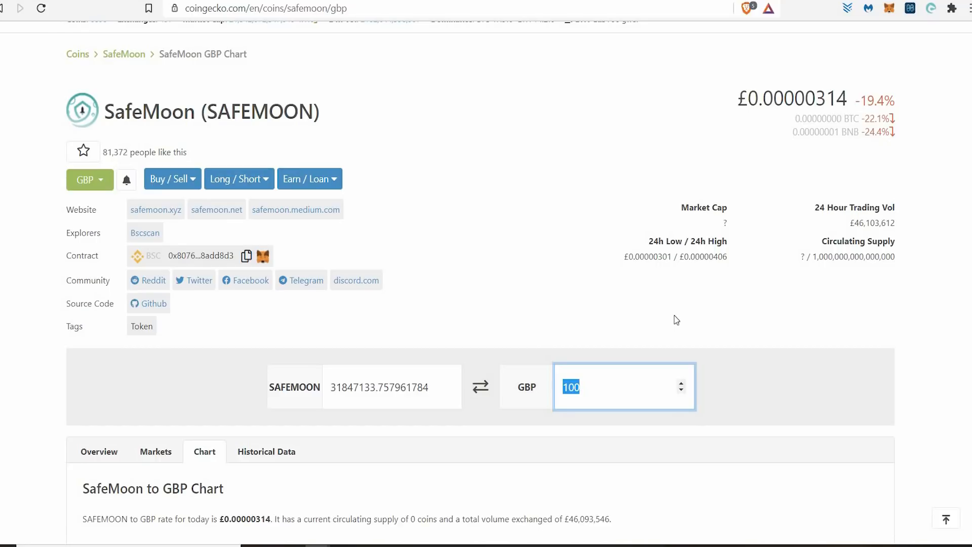
{"action": "mouse_move", "coordinate": [903, 206]}
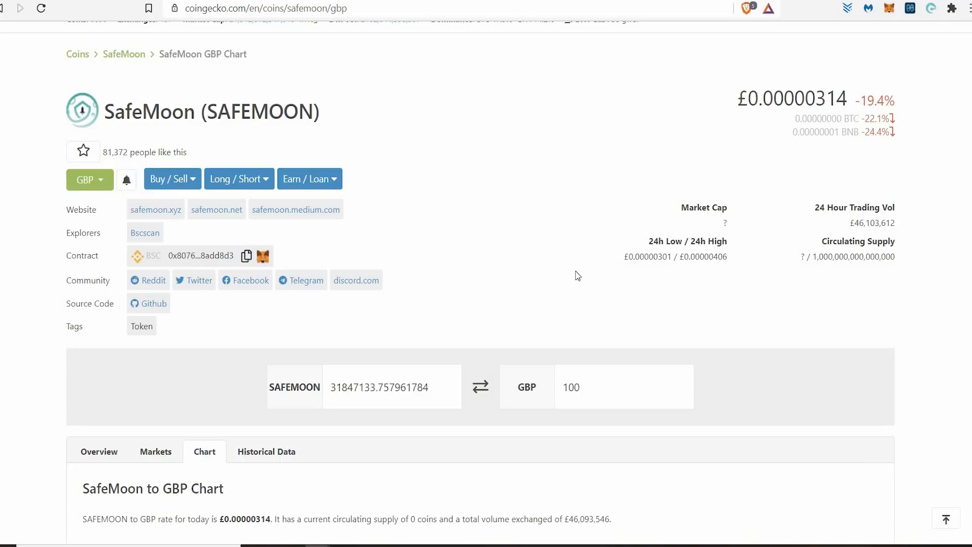
Step: Extend the amount to £1000 (about 318,471,337 SAFEMOON) and move to CoinMarketCap's SafeMoon page
{"action": "left_click", "coordinate": [587, 394]}
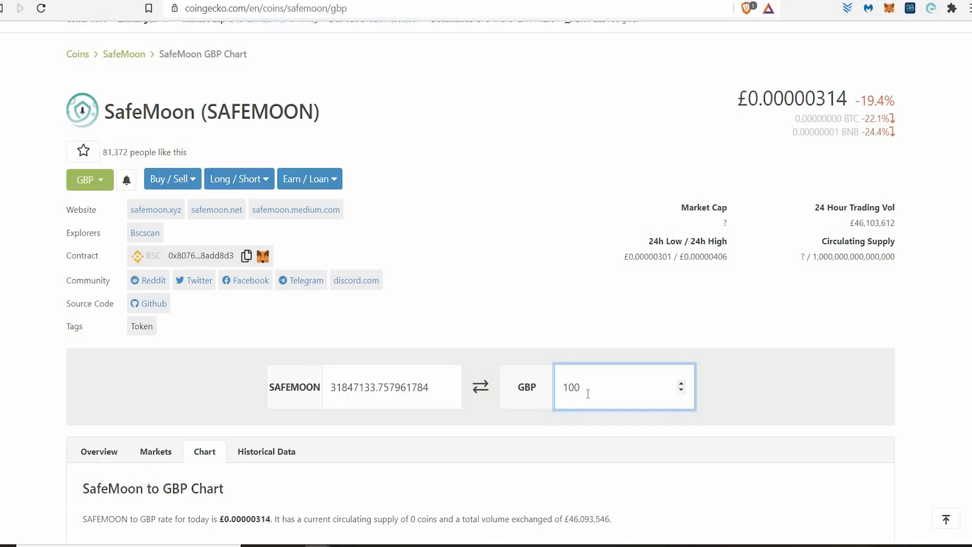
{"action": "type", "text": "0"}
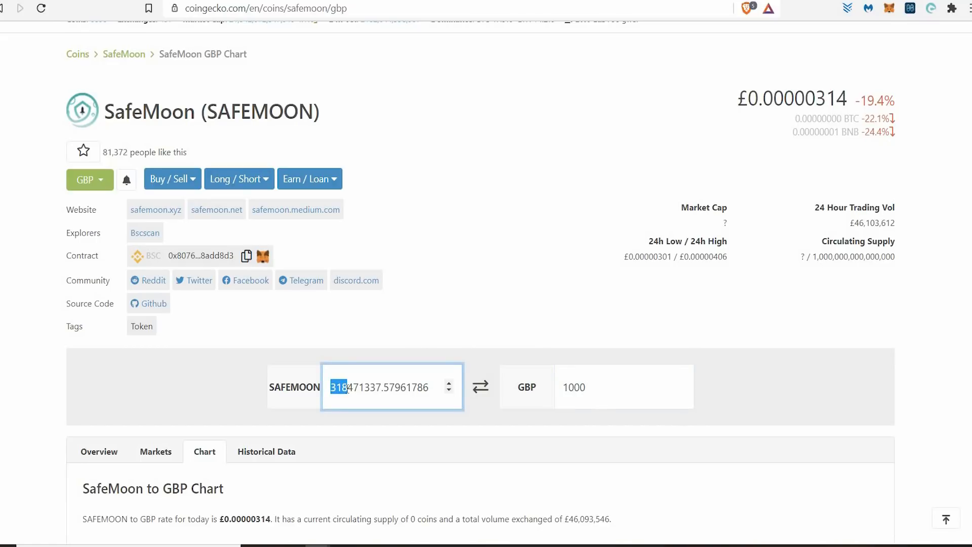
{"action": "left_click", "coordinate": [594, 388]}
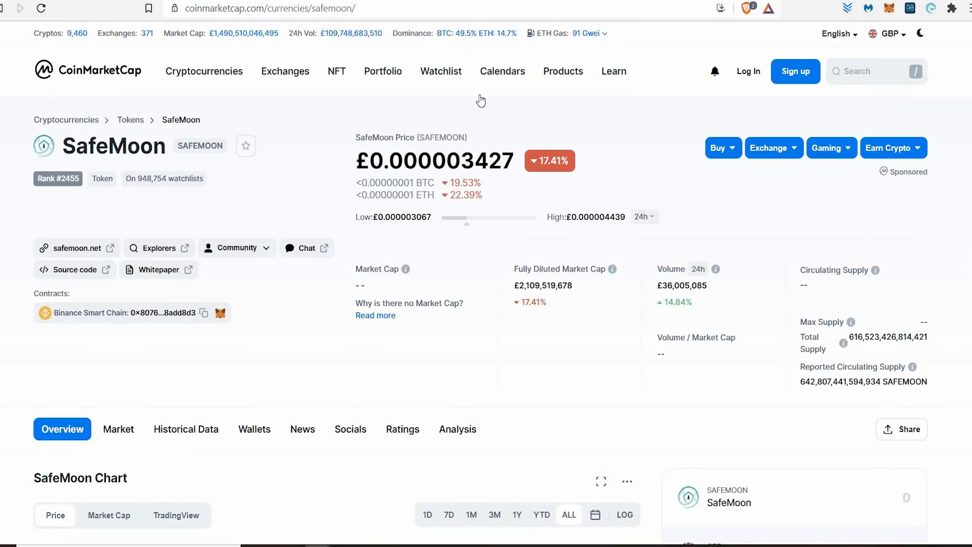
{"action": "scroll", "scroll_direction": "down", "scroll_amount": 3}
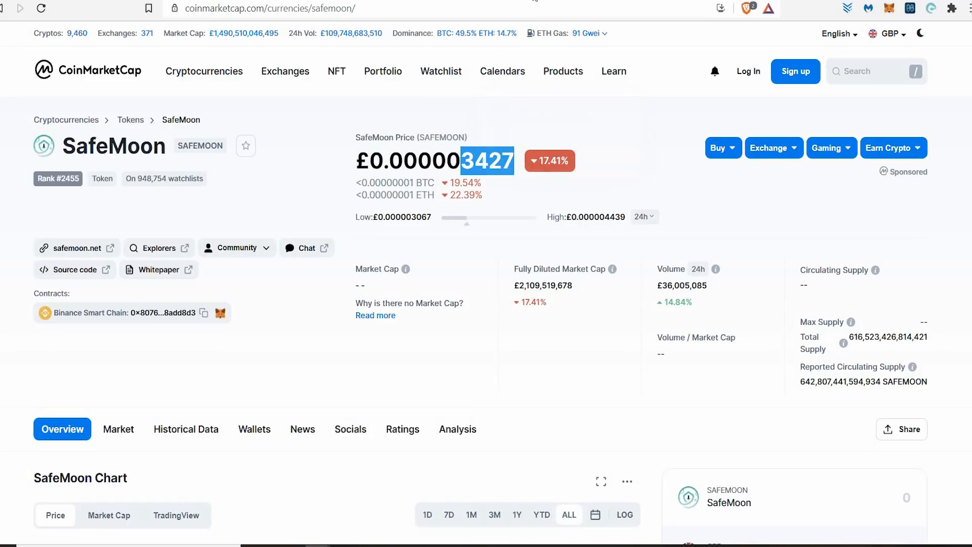
{"action": "left_click", "coordinate": [69, 247]}
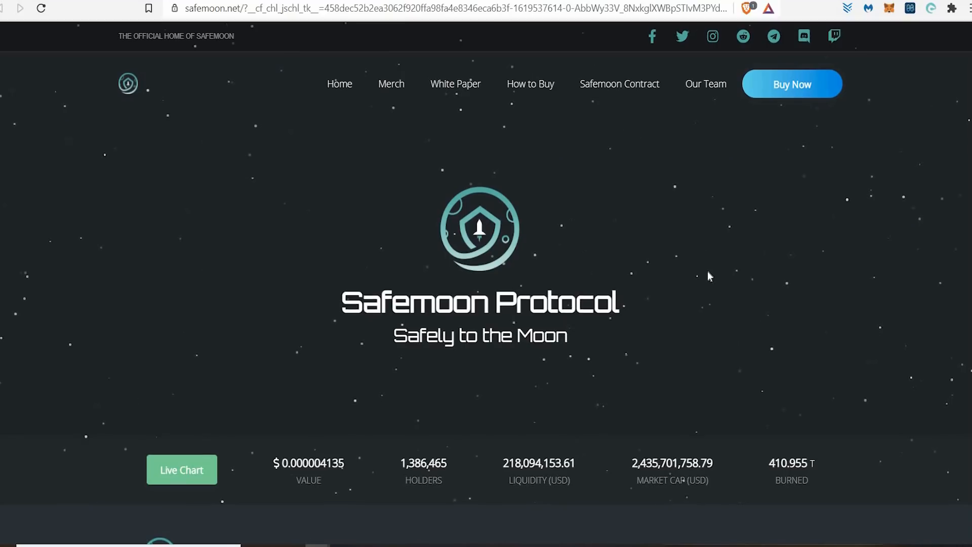
{"action": "scroll", "scroll_direction": "down", "scroll_amount": 3}
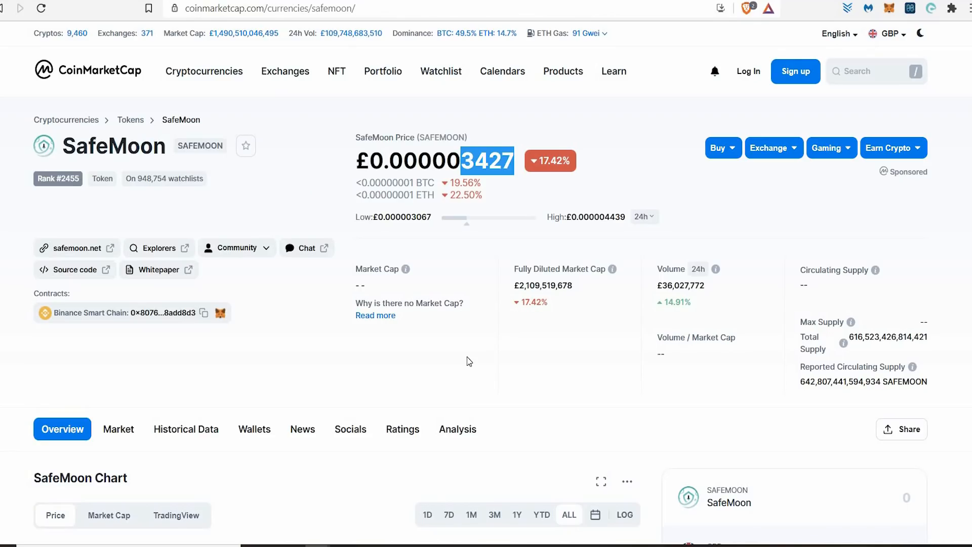
{"action": "scroll", "scroll_direction": "down", "scroll_amount": 3}
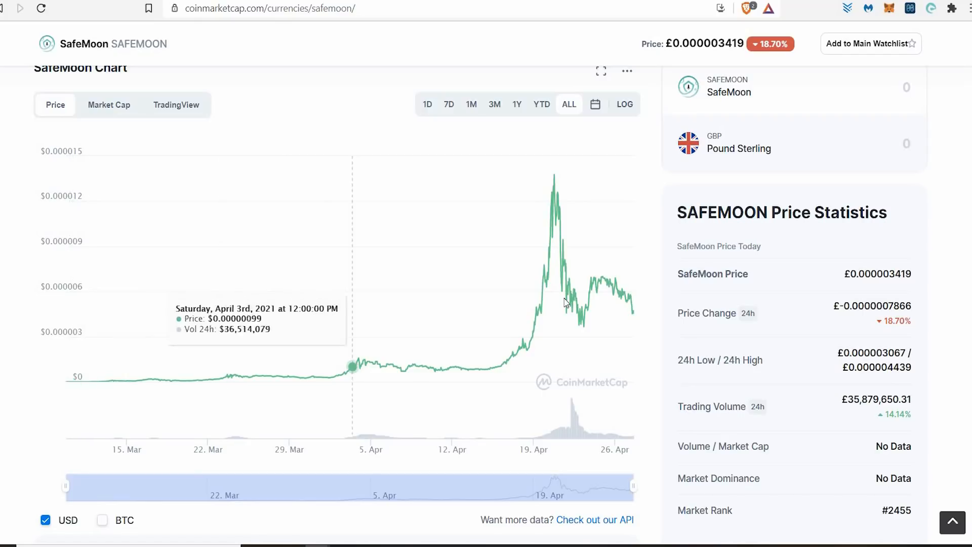
{"action": "mouse_move", "coordinate": [631, 312]}
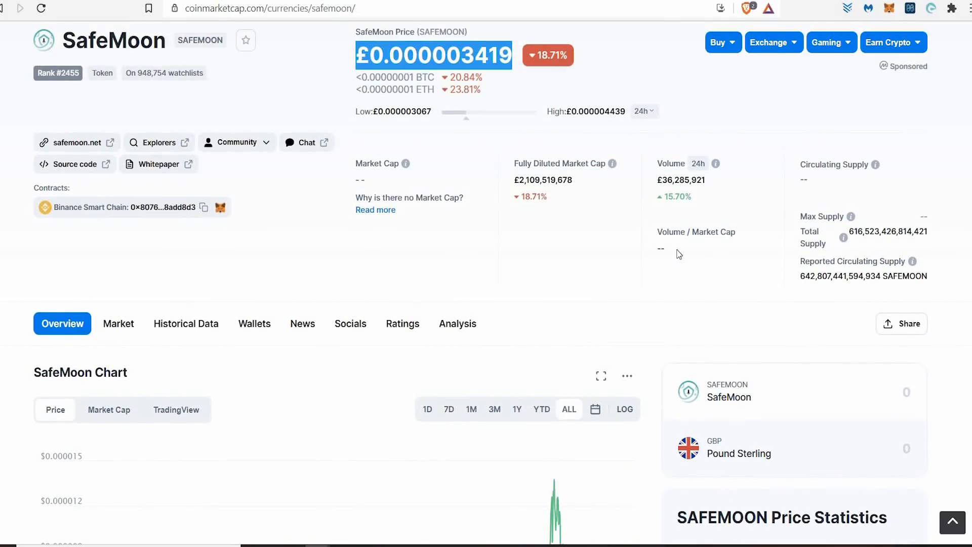
{"action": "mouse_move", "coordinate": [800, 282]}
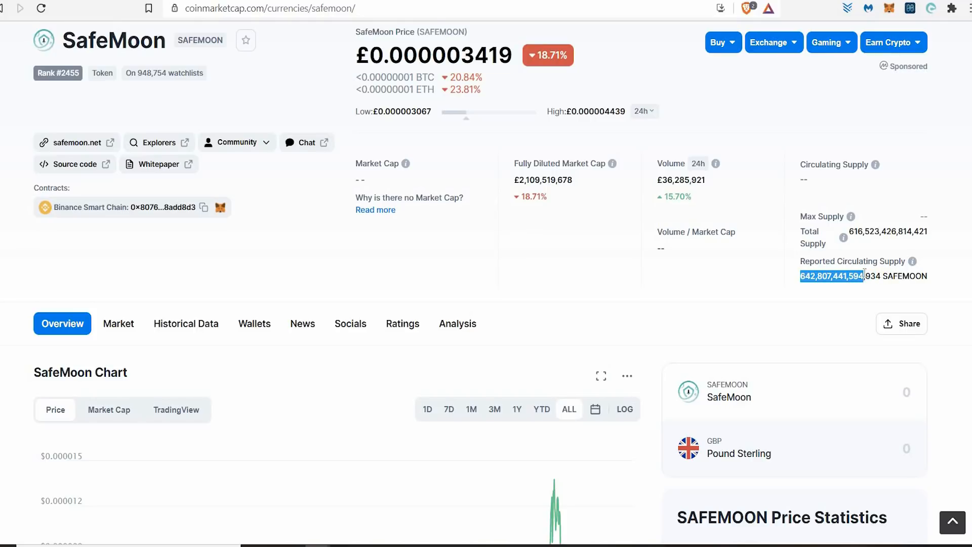
{"action": "mouse_move", "coordinate": [748, 204]}
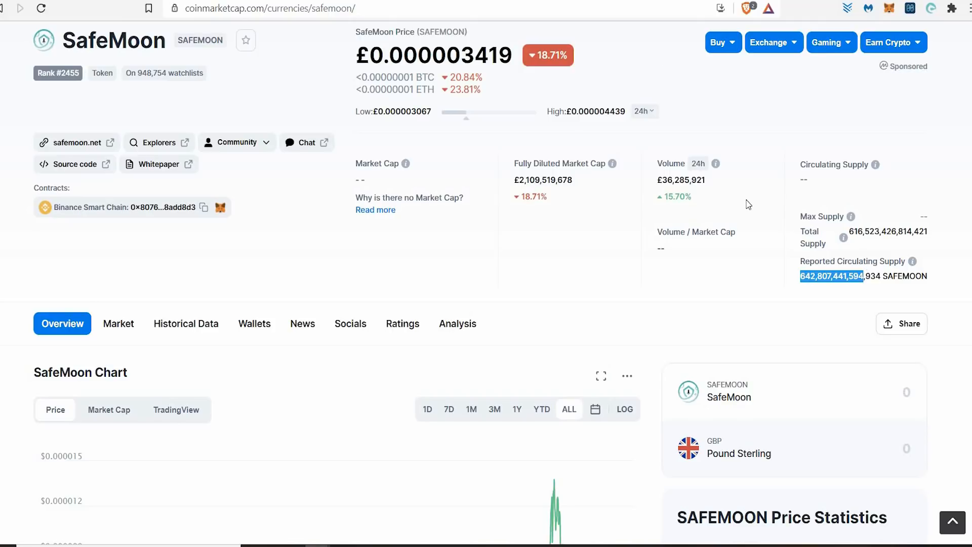
{"action": "left_click", "coordinate": [76, 141]}
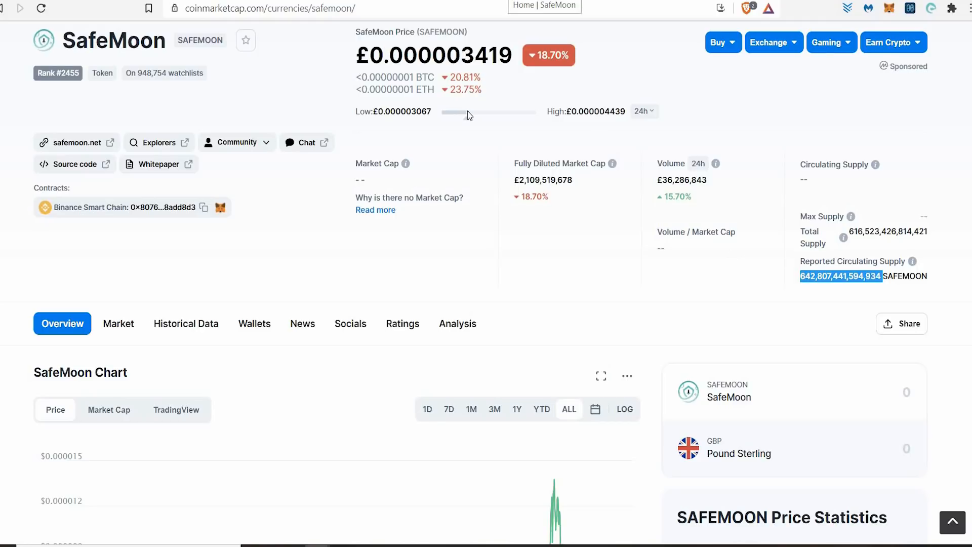
{"action": "scroll", "scroll_direction": "down", "scroll_amount": 3}
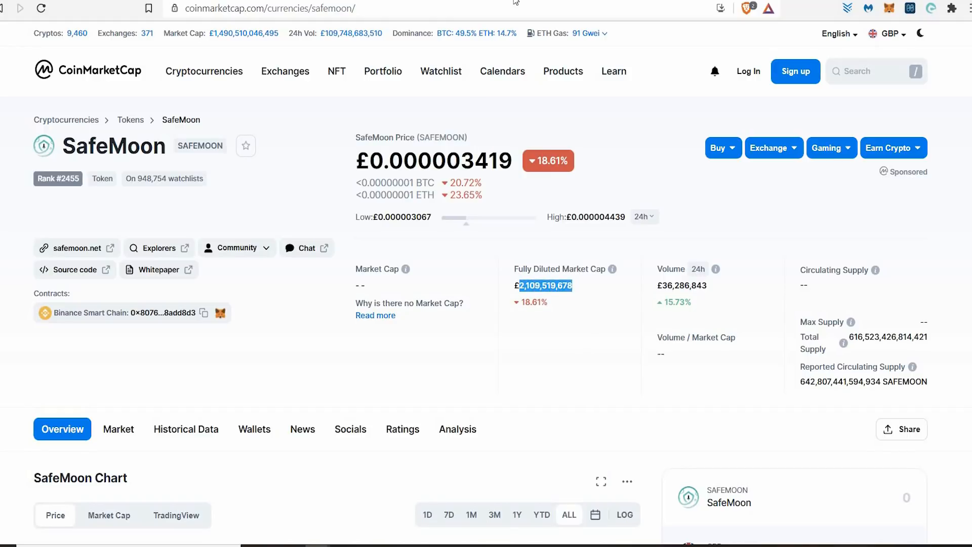
{"action": "left_click", "coordinate": [69, 248]}
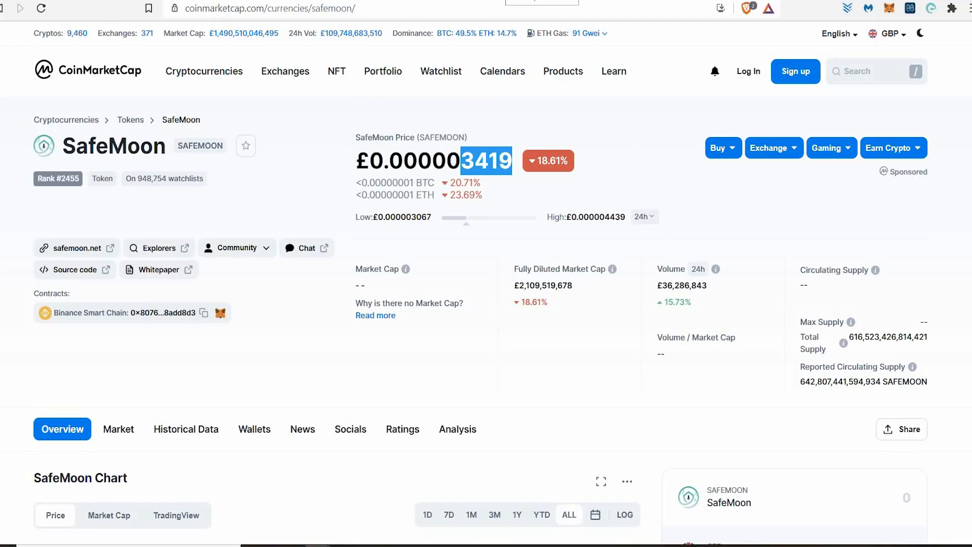
Step: Return to safemoon.net and look over its market cap and liquidity figures
{"action": "left_click", "coordinate": [70, 248]}
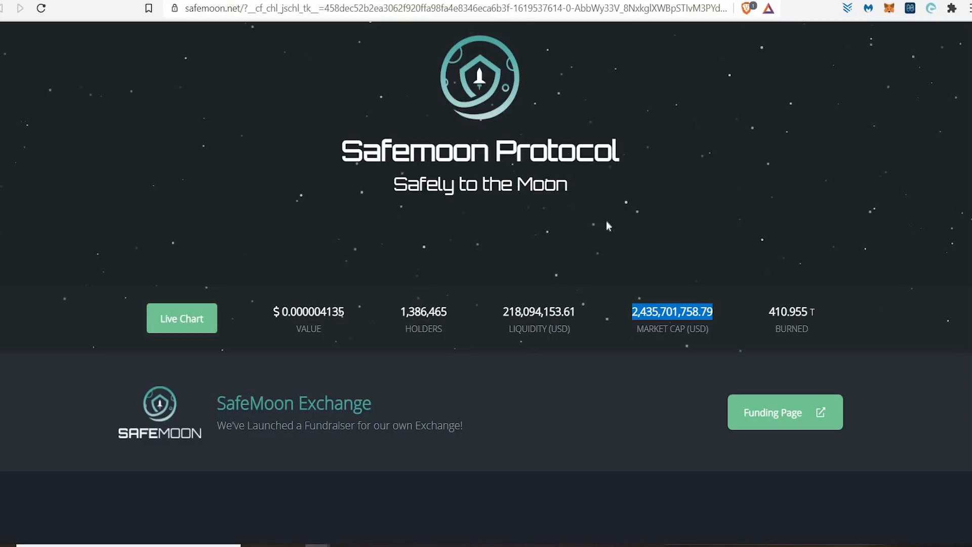
{"action": "scroll", "scroll_direction": "down", "scroll_amount": 3}
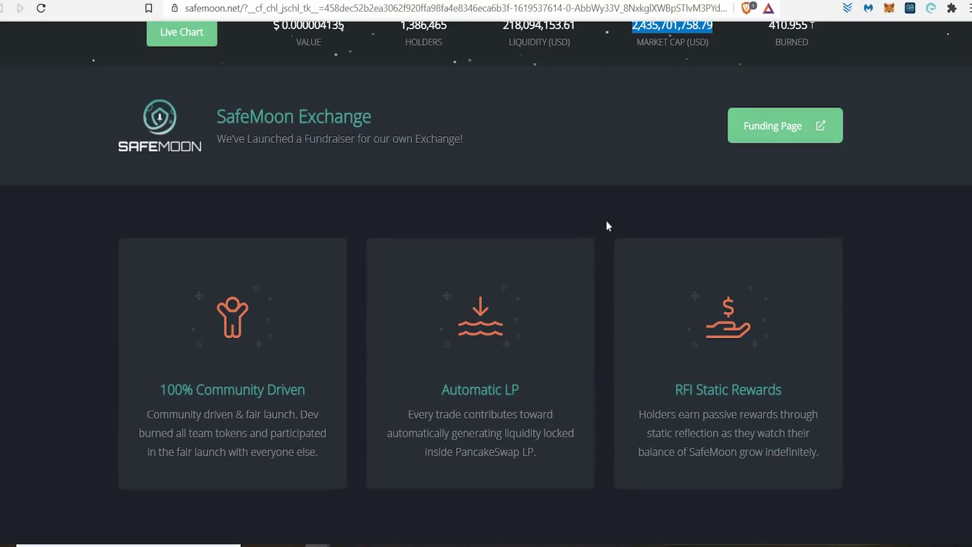
{"action": "scroll", "scroll_direction": "up", "scroll_amount": 3}
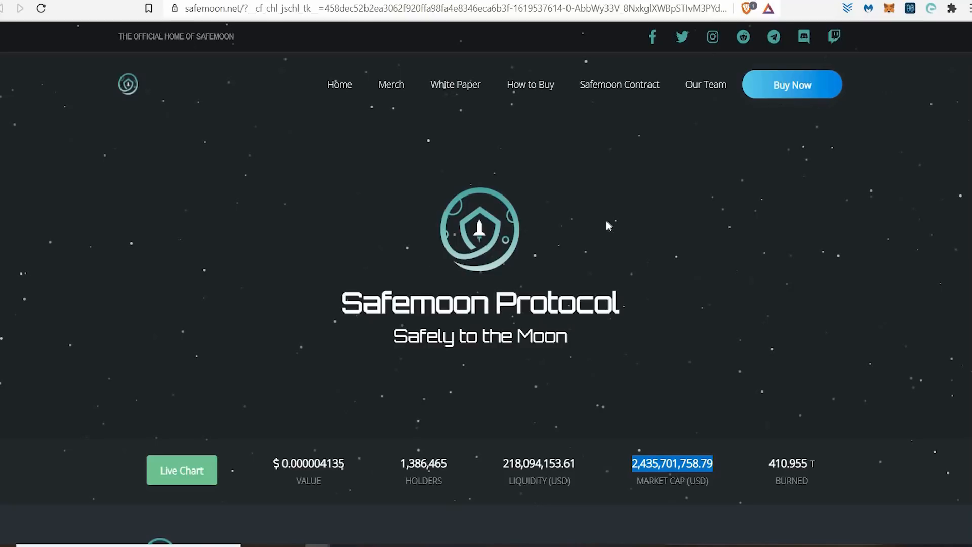
{"action": "scroll", "scroll_direction": "down", "scroll_amount": 3}
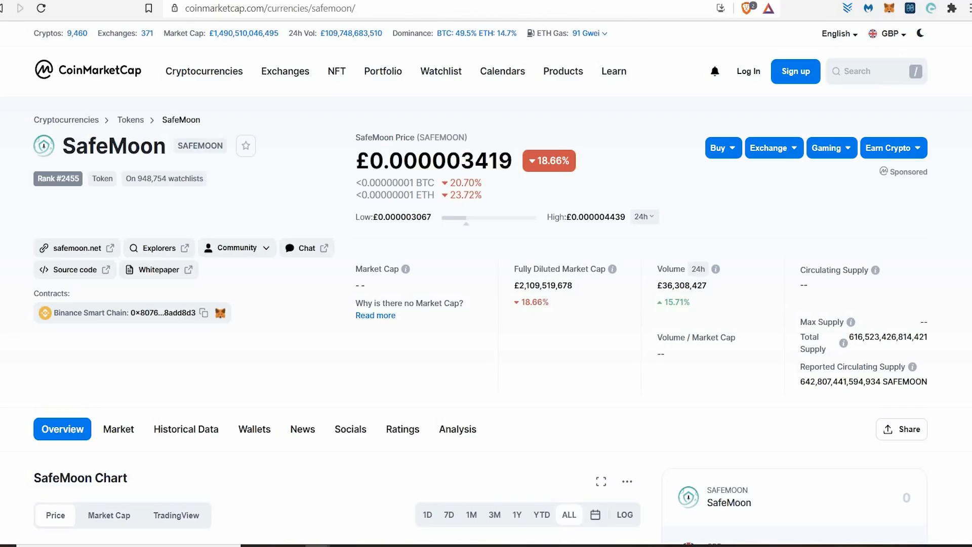
{"action": "mouse_move", "coordinate": [403, 272]}
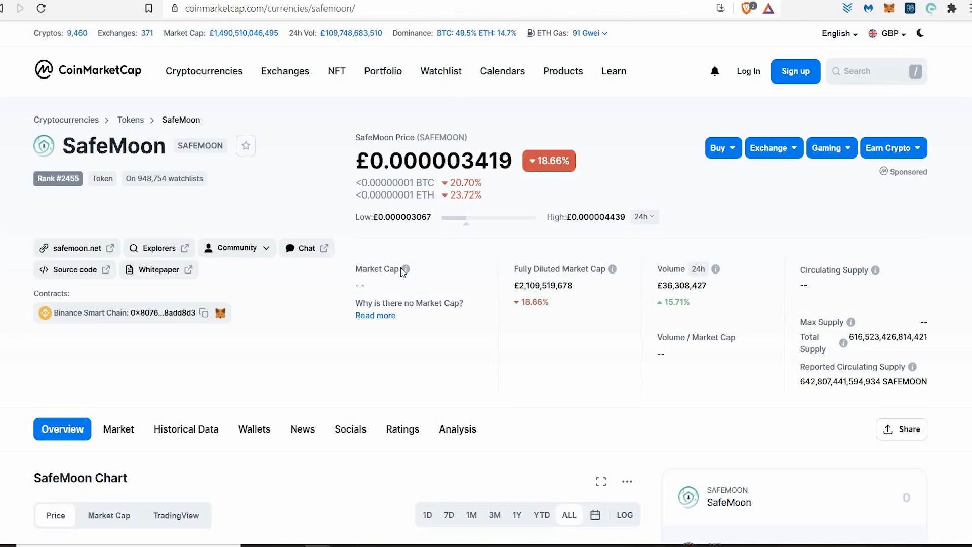
Step: Copy the $2,435,701,758.79 market cap value from safemoon.net
{"action": "left_click", "coordinate": [71, 247]}
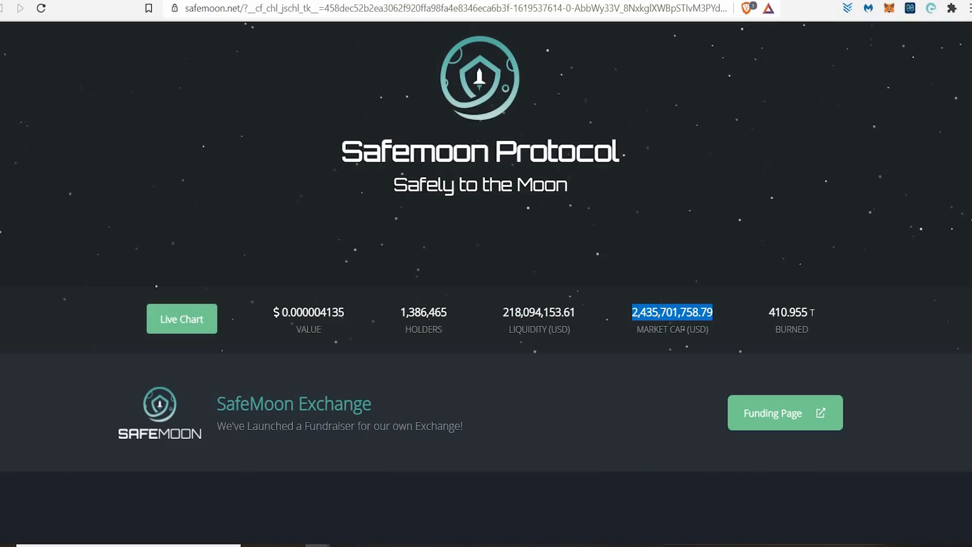
{"action": "right_click", "coordinate": [672, 312]}
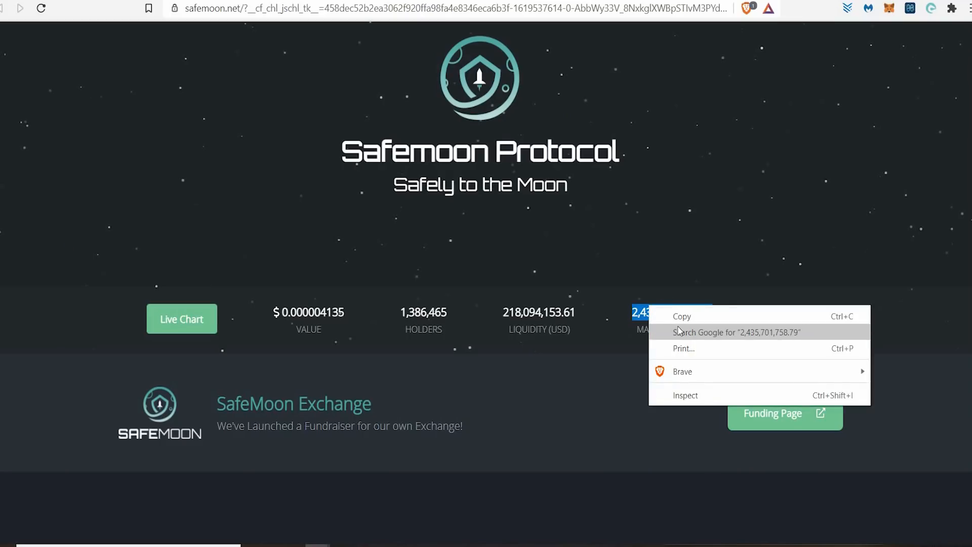
{"action": "mouse_move", "coordinate": [677, 317]}
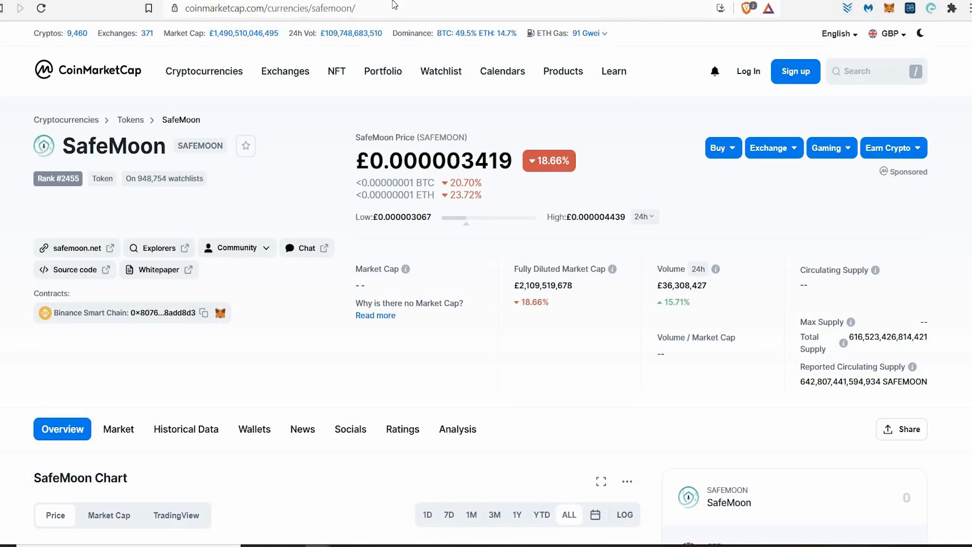
{"action": "mouse_move", "coordinate": [162, 79]}
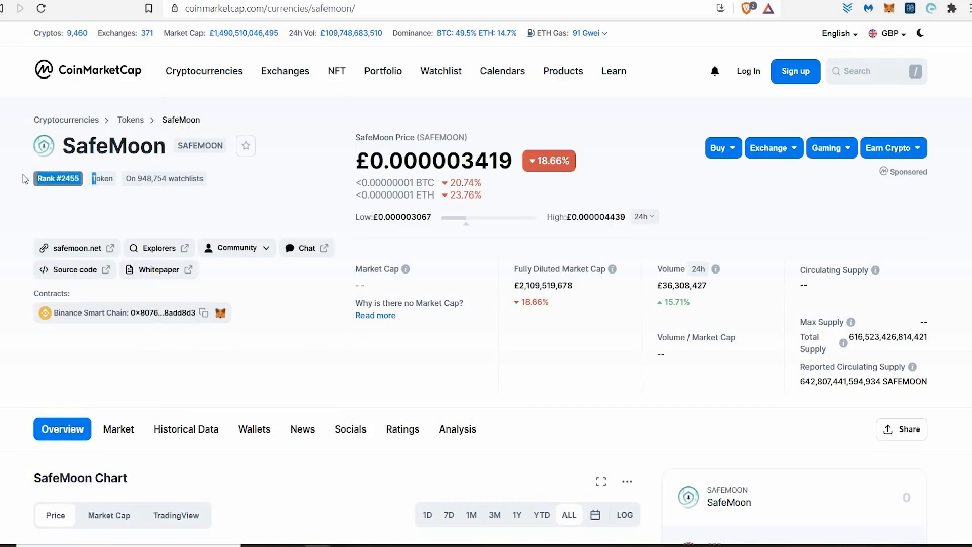
{"action": "mouse_move", "coordinate": [75, 196]}
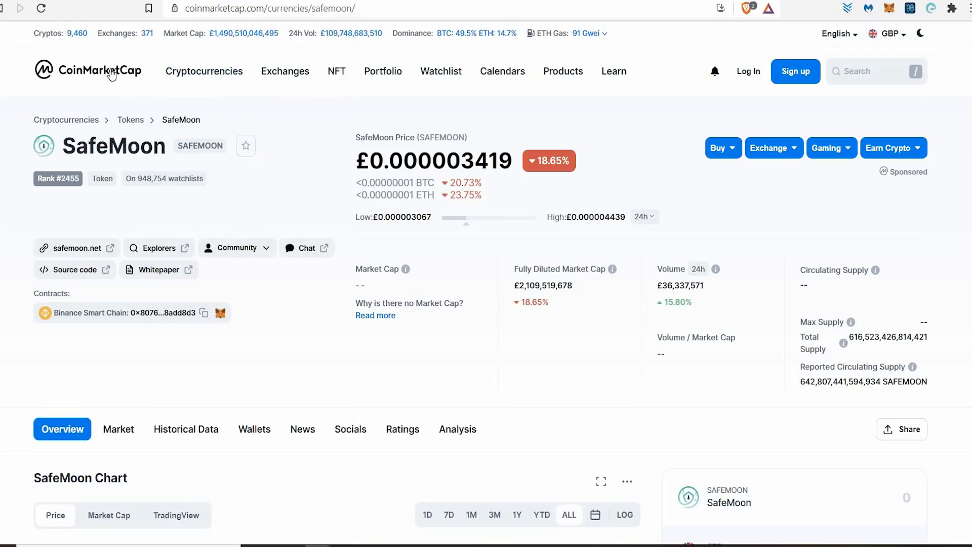
Step: Scroll the CoinMarketCap coin list down to rows 41–49, Huobi Token to Dash
{"action": "left_click", "coordinate": [95, 70]}
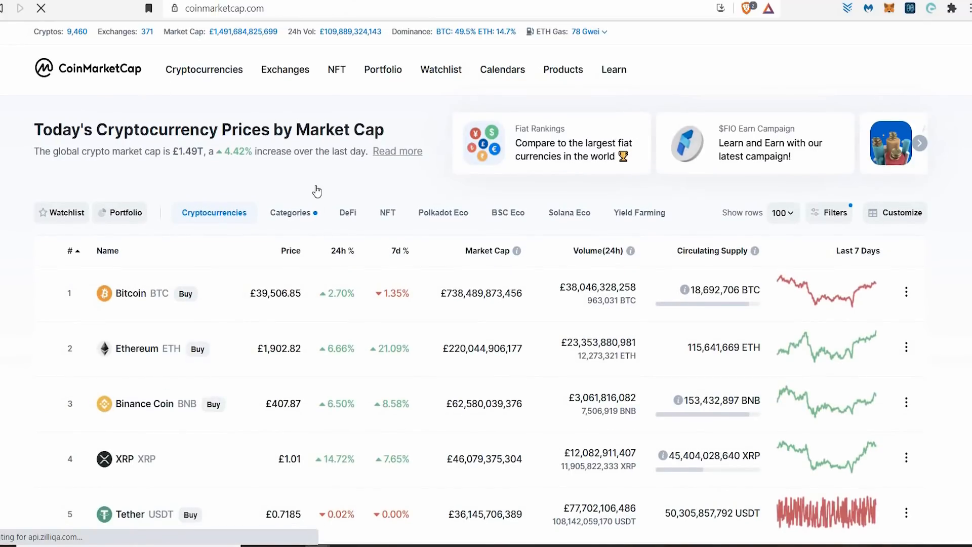
{"action": "scroll", "scroll_direction": "down", "scroll_amount": 3}
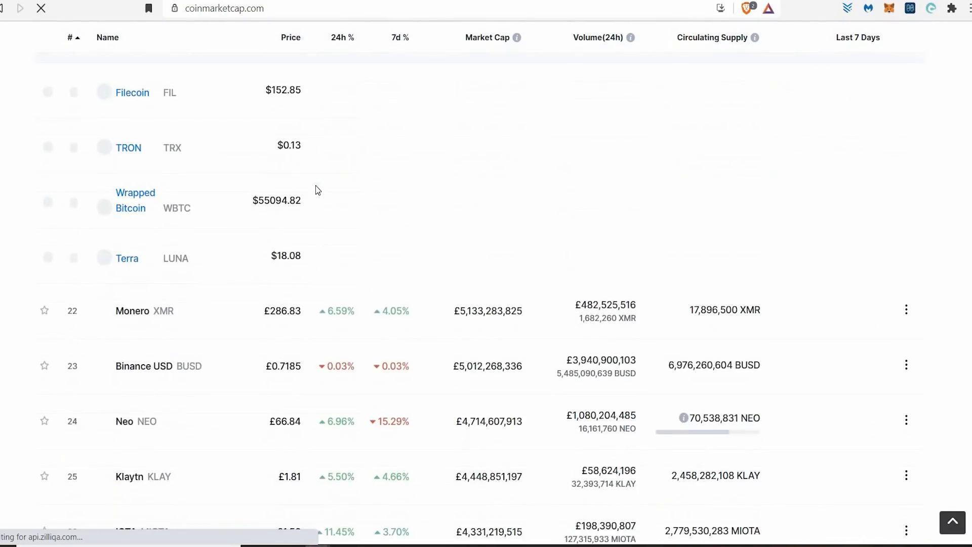
{"action": "scroll", "scroll_direction": "down", "scroll_amount": 3}
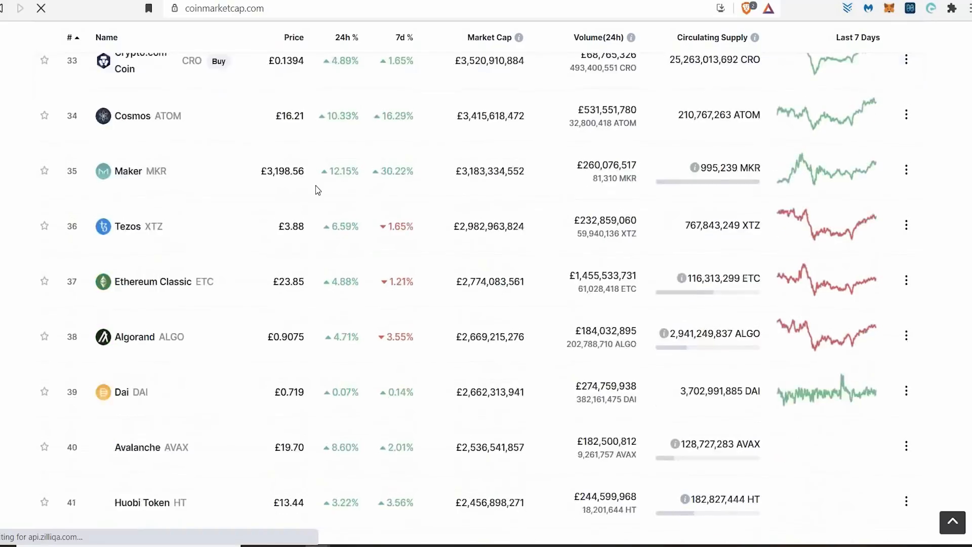
{"action": "scroll", "scroll_direction": "down", "scroll_amount": 3}
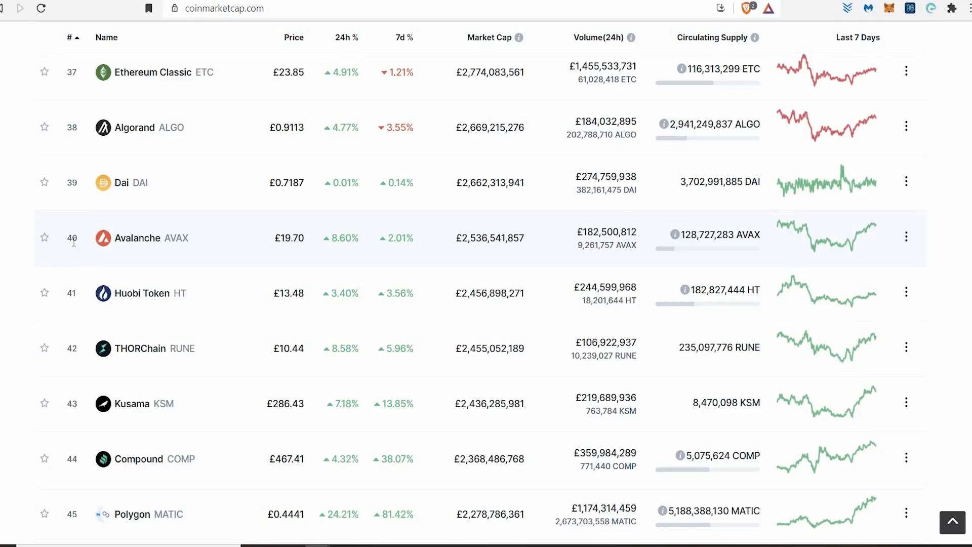
{"action": "scroll", "scroll_direction": "down", "scroll_amount": 3}
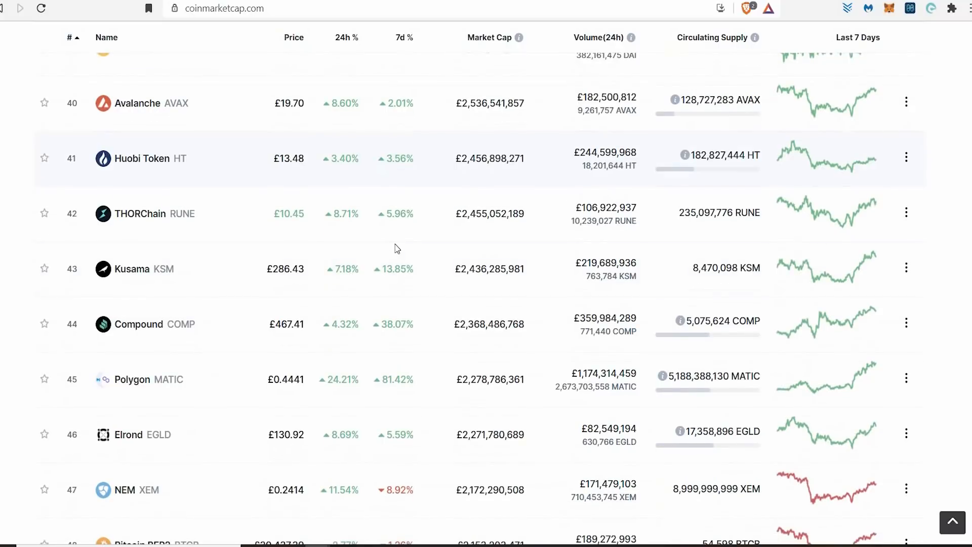
{"action": "scroll", "scroll_direction": "down", "scroll_amount": 3}
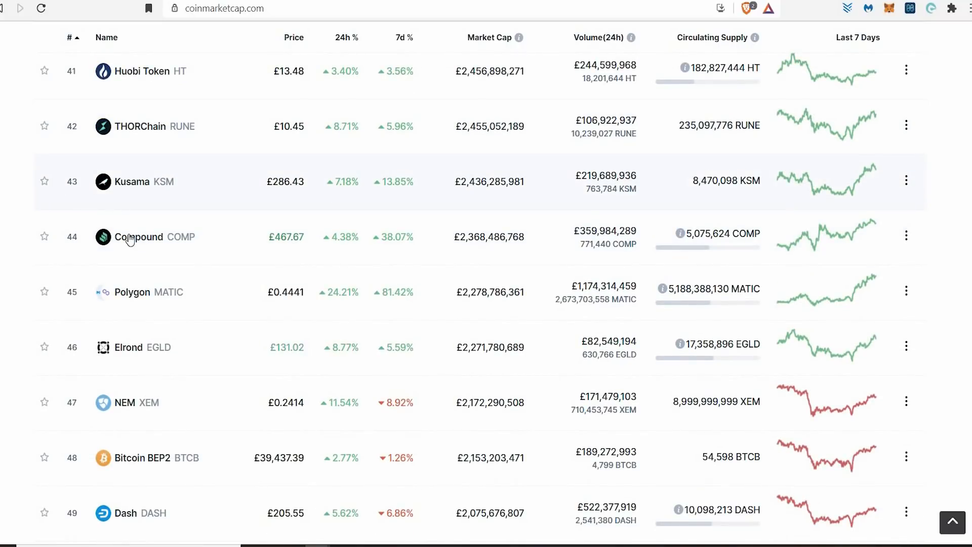
{"action": "mouse_move", "coordinate": [129, 241]}
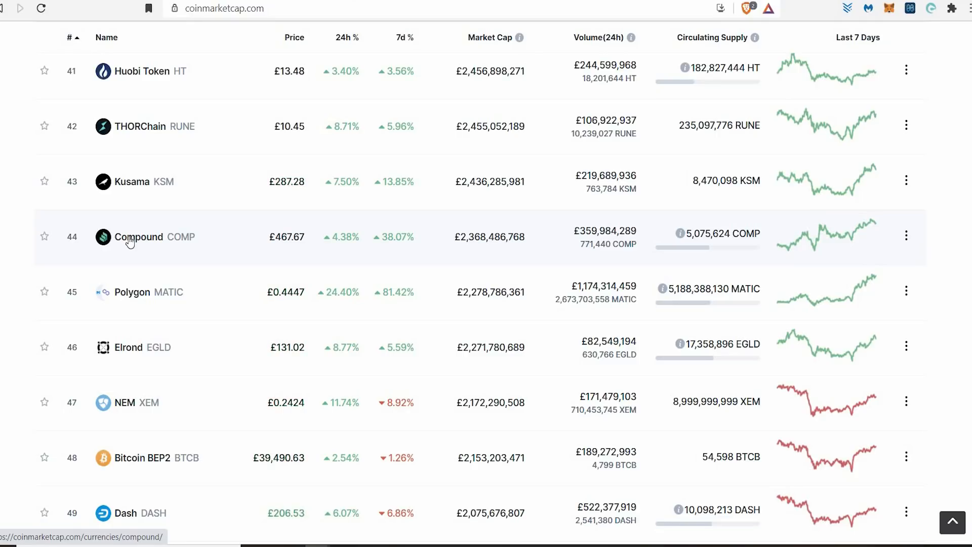
{"action": "mouse_move", "coordinate": [96, 190]}
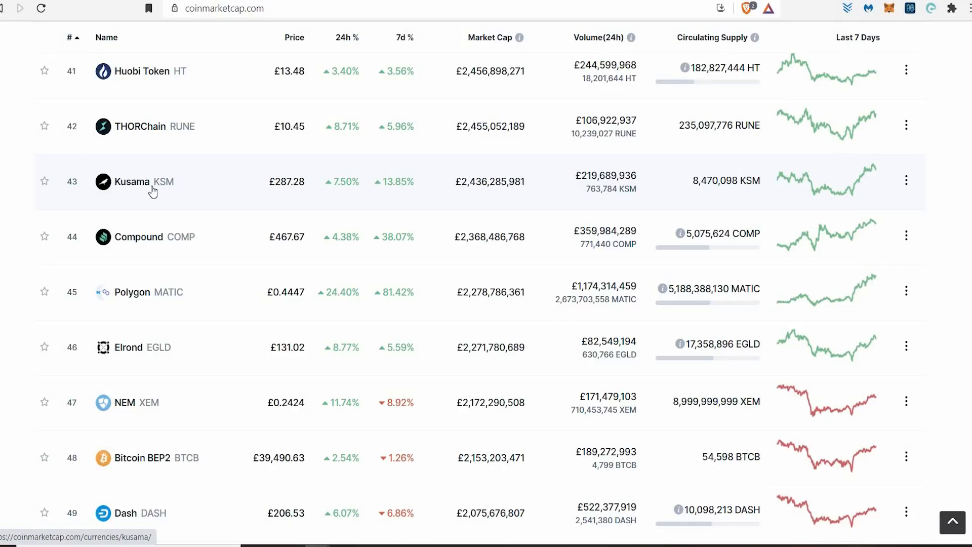
{"action": "mouse_move", "coordinate": [91, 184]}
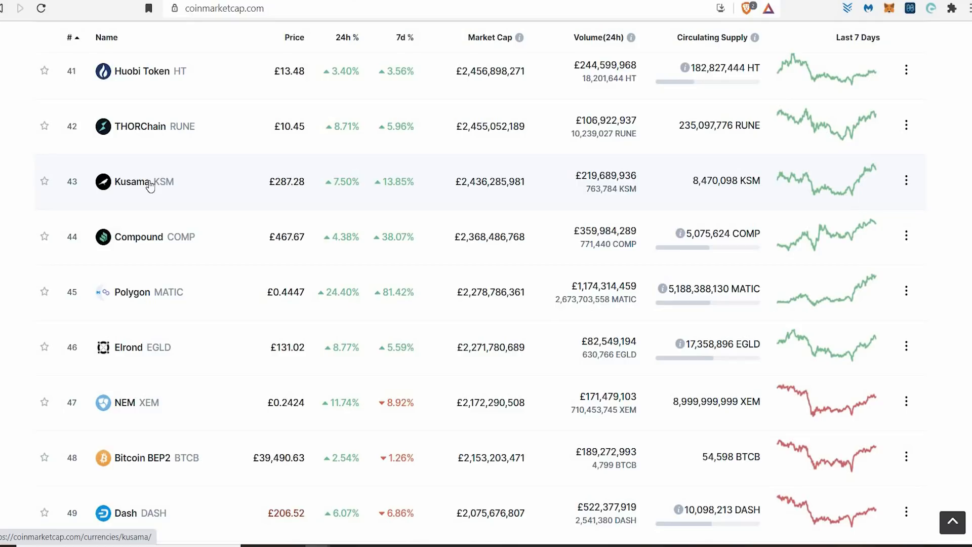
{"action": "mouse_move", "coordinate": [132, 200]}
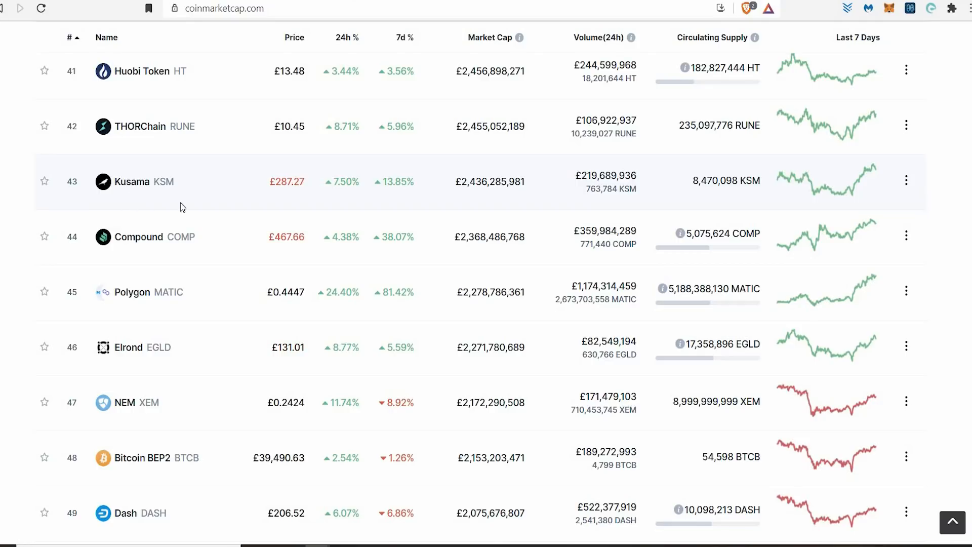
{"action": "mouse_move", "coordinate": [421, 224]}
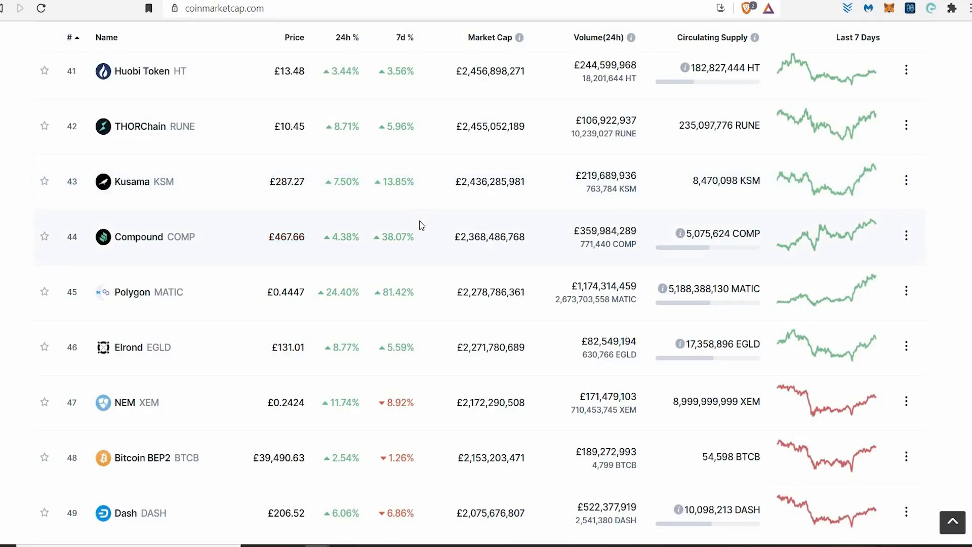
{"action": "scroll", "scroll_direction": "up", "scroll_amount": 3}
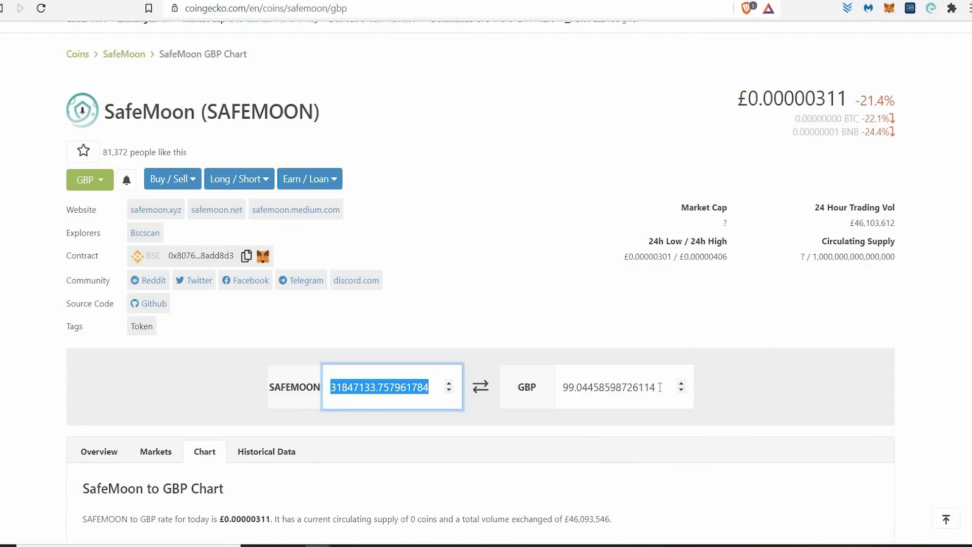
Step: Enter £100 in the GBP box, giving about 32,154,340 SAFEMOON
{"action": "type", "text": "100"}
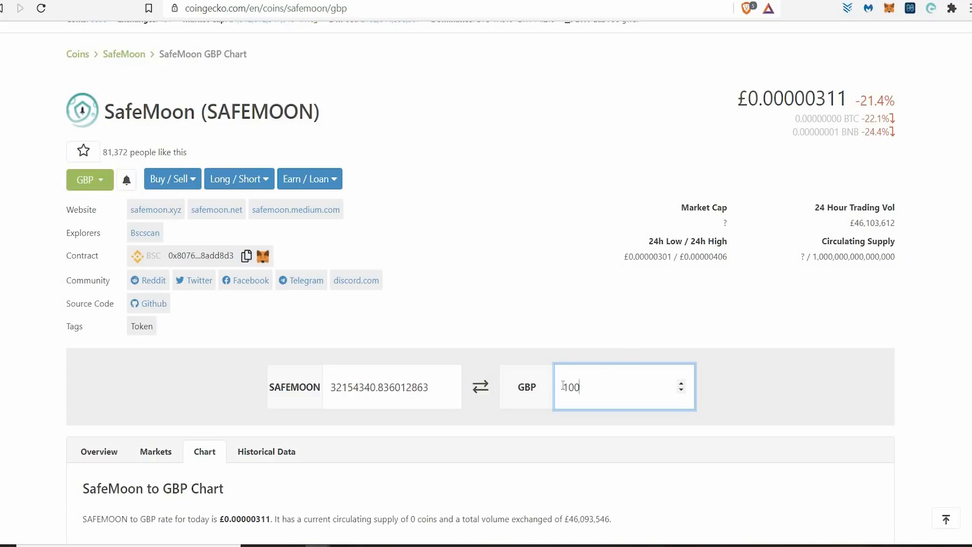
Step: Re-enter £100 in the converter and move to CoinMarketCap's SafeMoon page quoting £0.000003422
{"action": "double_click", "coordinate": [570, 387]}
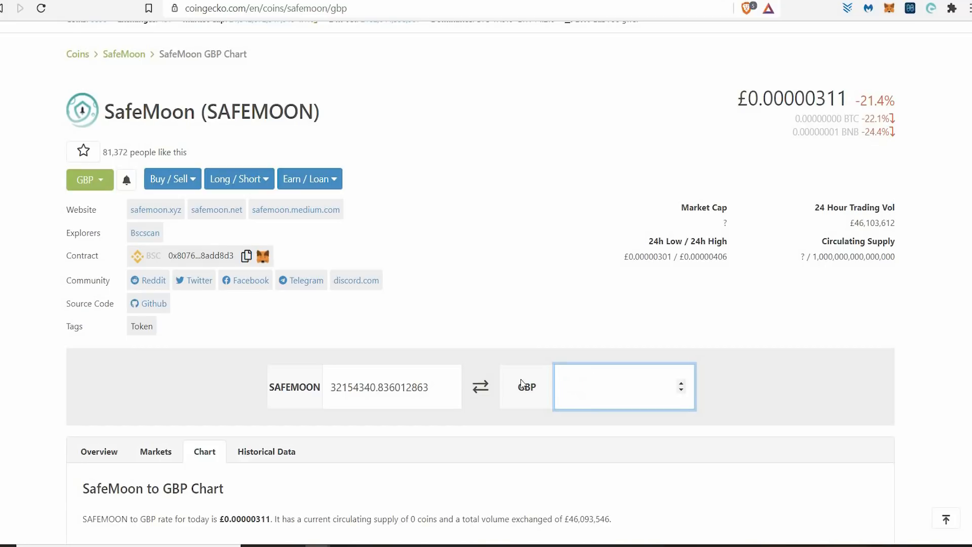
{"action": "type", "text": "100"}
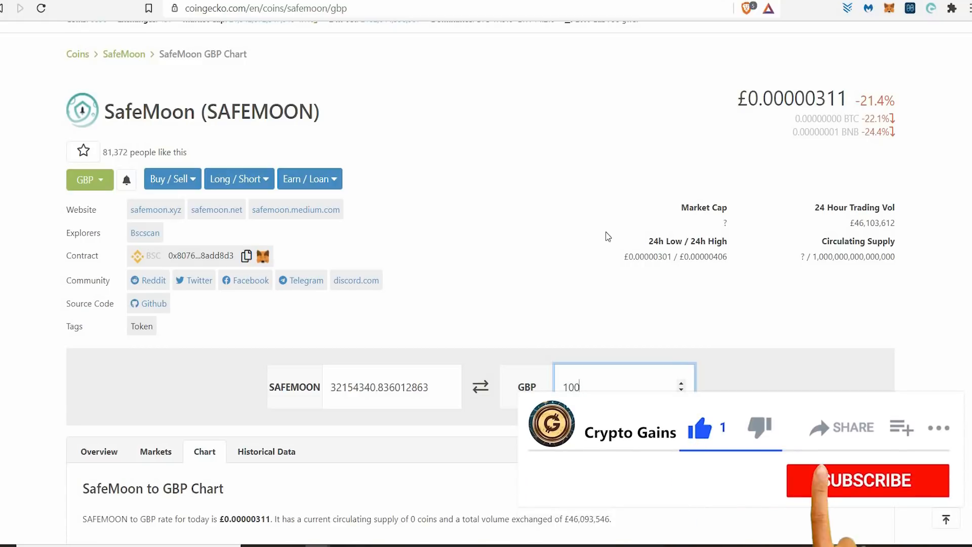
{"action": "left_click", "coordinate": [867, 480]}
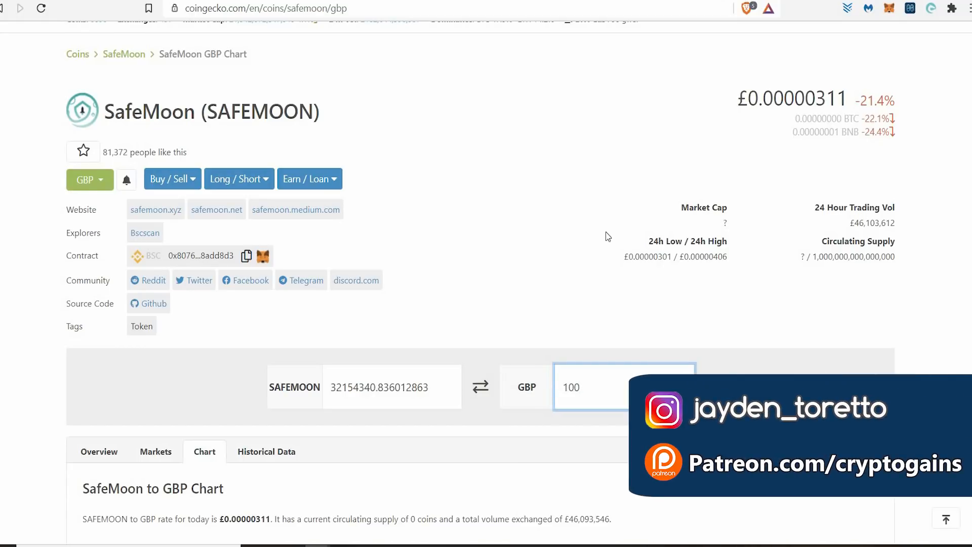
{"action": "double_click", "coordinate": [572, 387]}
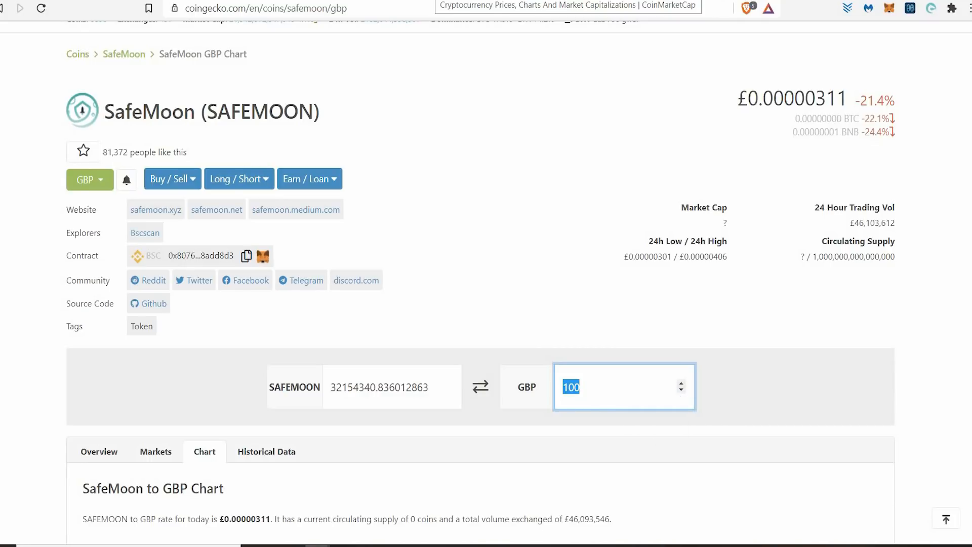
{"action": "scroll", "scroll_direction": "down", "scroll_amount": 3}
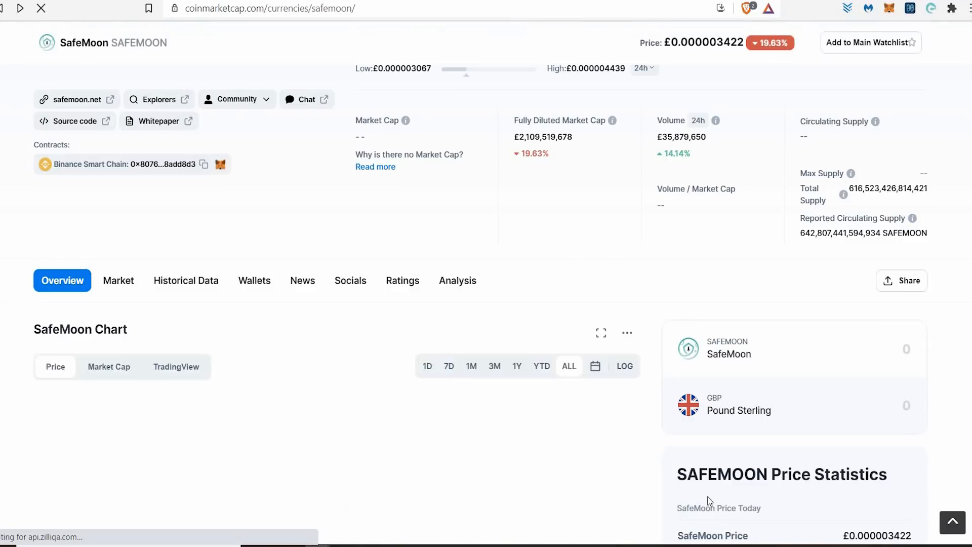
Step: Scroll to the SafeMoon price chart to check its April 20th peak near $0.000013
{"action": "scroll", "scroll_direction": "down", "scroll_amount": 3}
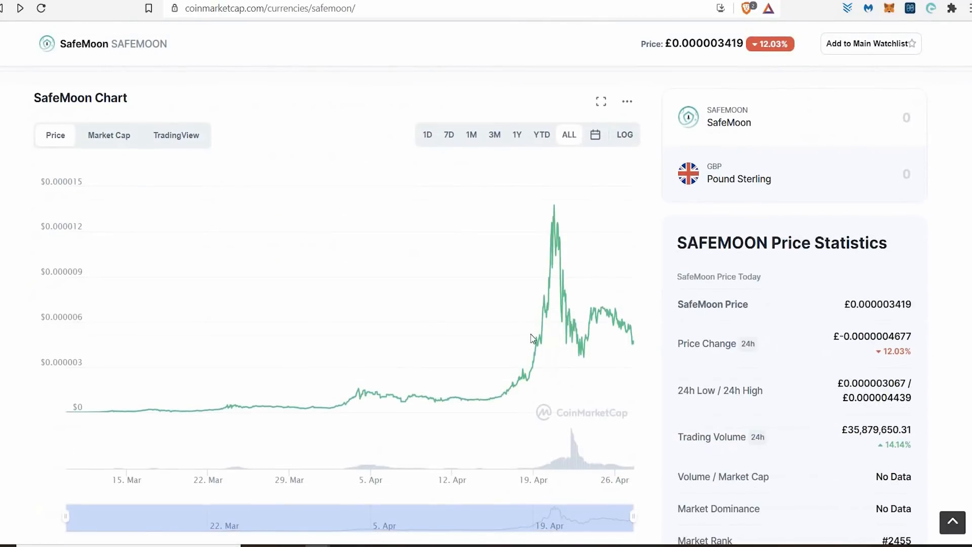
{"action": "mouse_move", "coordinate": [555, 206]}
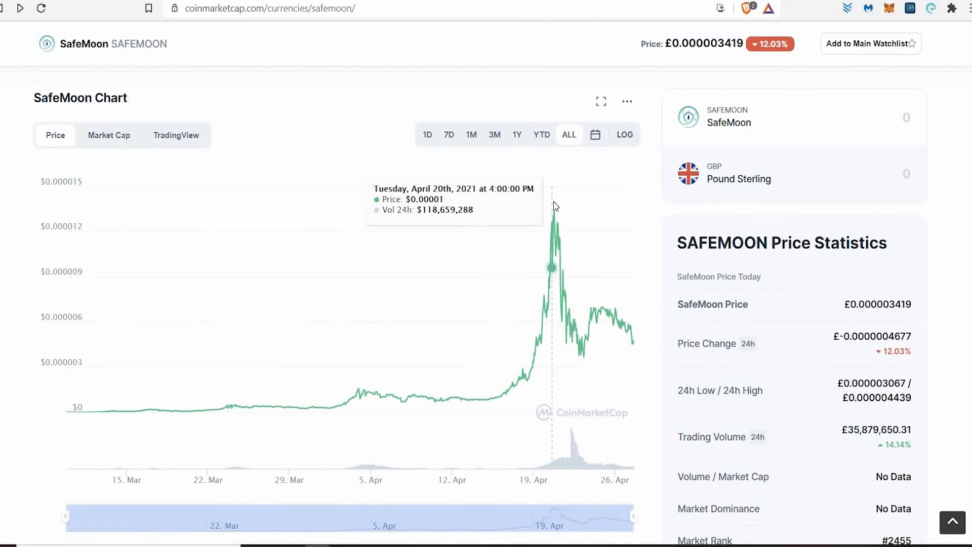
{"action": "mouse_move", "coordinate": [554, 205]}
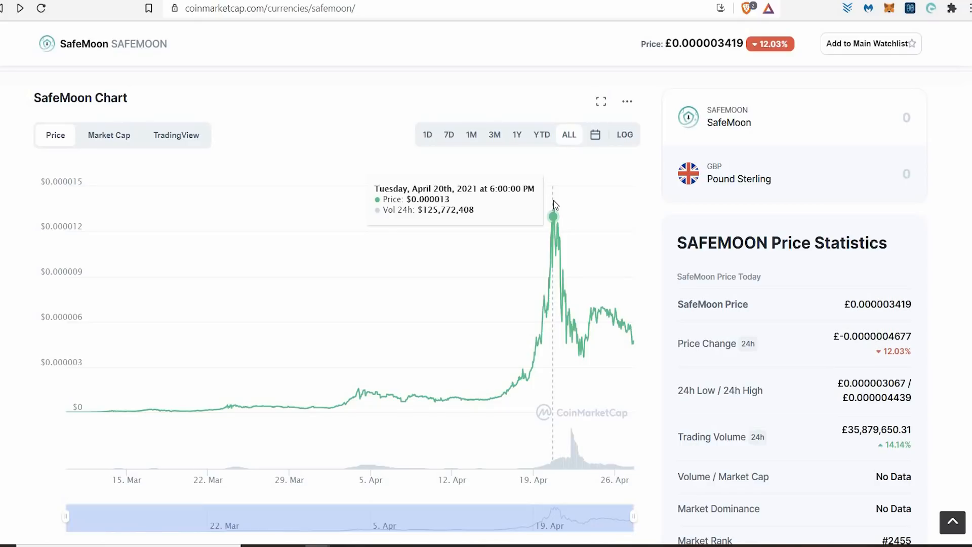
{"action": "mouse_move", "coordinate": [588, 276]}
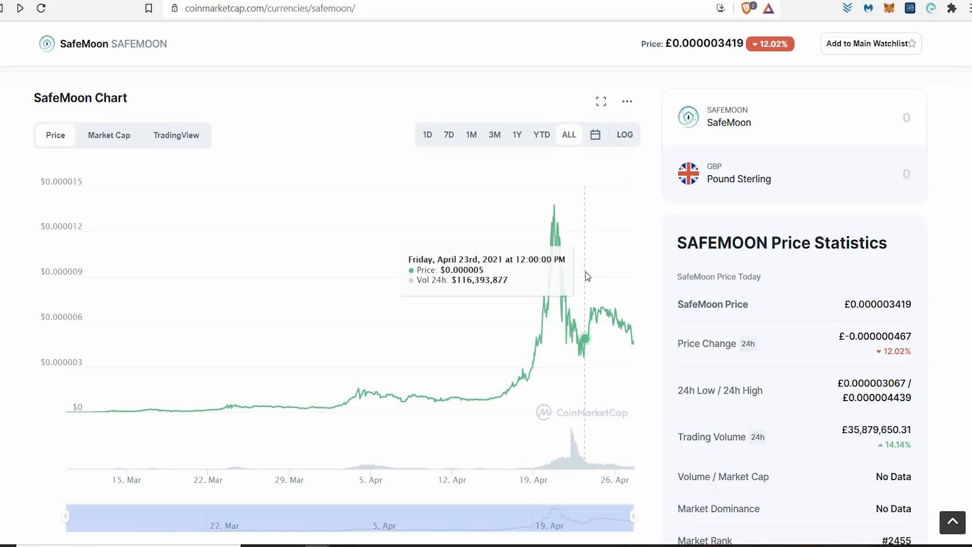
{"action": "mouse_move", "coordinate": [553, 210]}
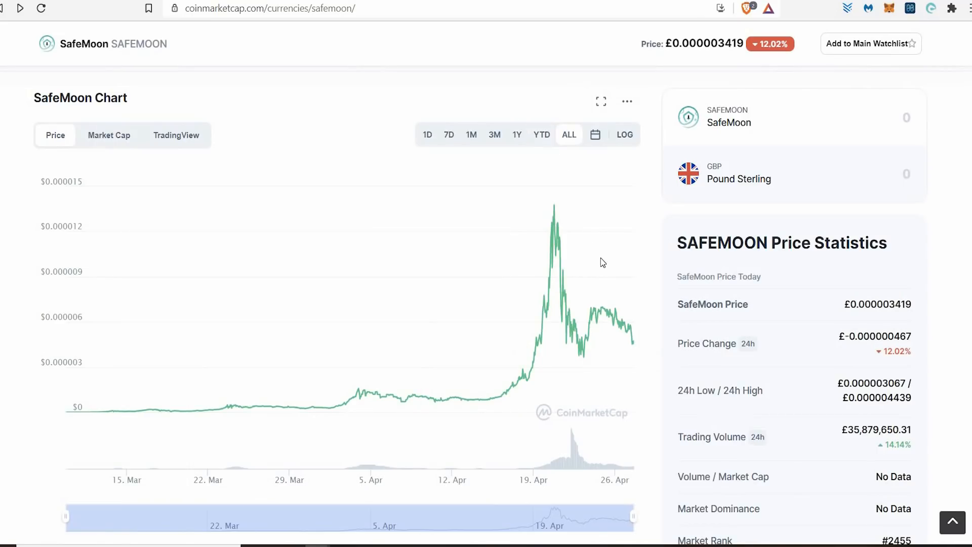
{"action": "mouse_move", "coordinate": [718, 391]}
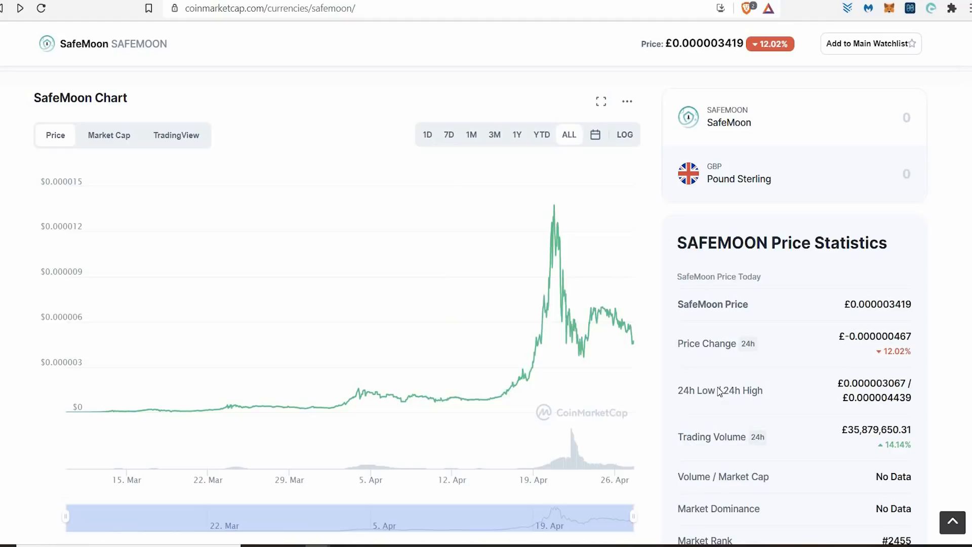
{"action": "mouse_move", "coordinate": [620, 413]}
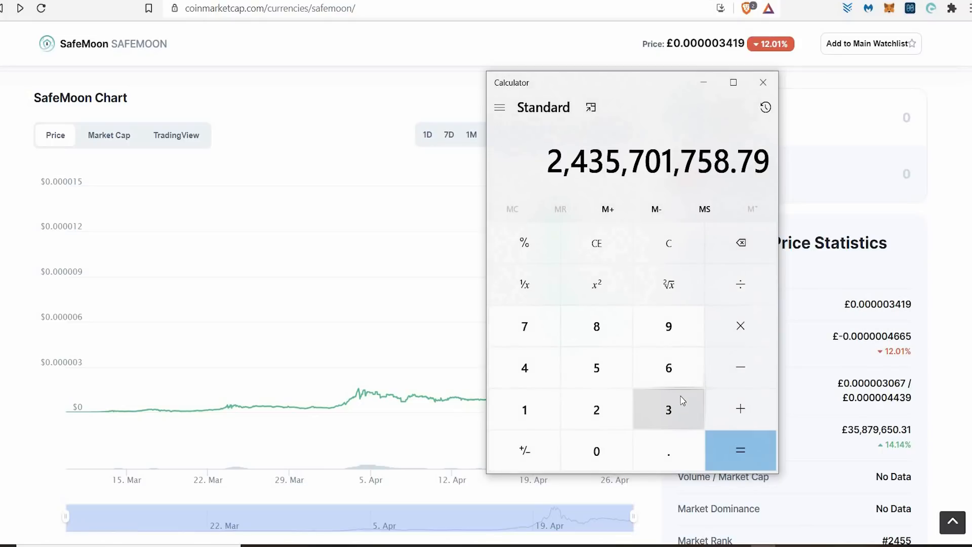
{"action": "mouse_move", "coordinate": [724, 331]}
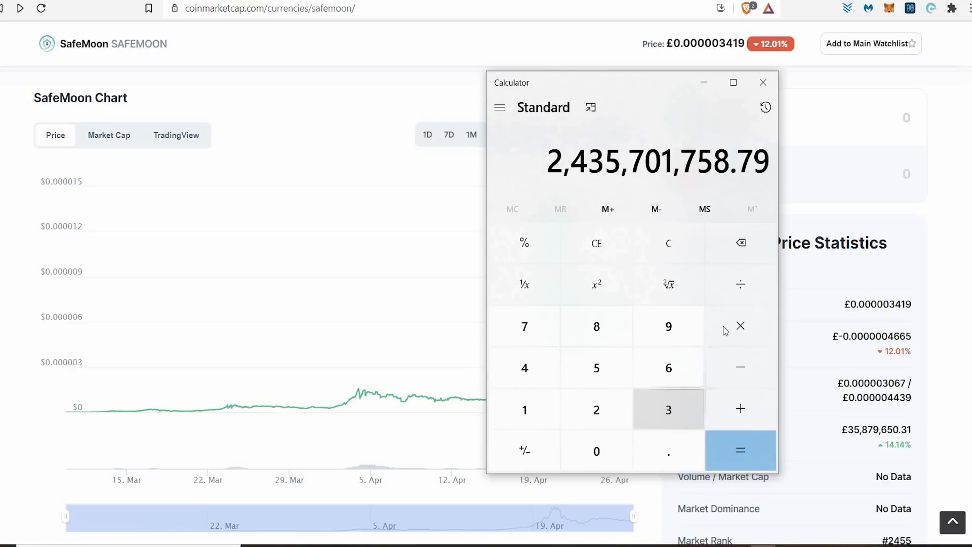
{"action": "mouse_move", "coordinate": [734, 326]}
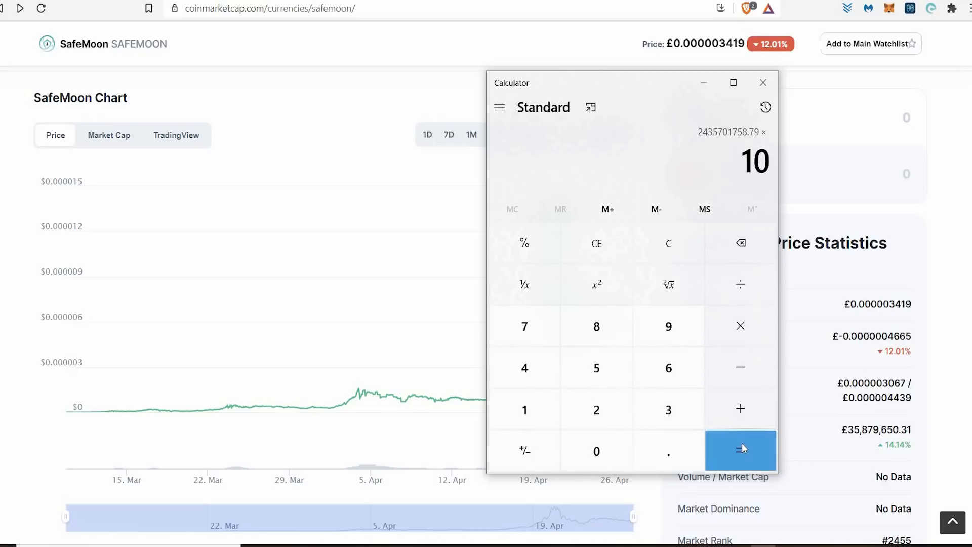
Step: Multiply 2,435,701,758.79 by 10 to get 24,357,017,587.9 and start a further multiplication
{"action": "left_click", "coordinate": [740, 451]}
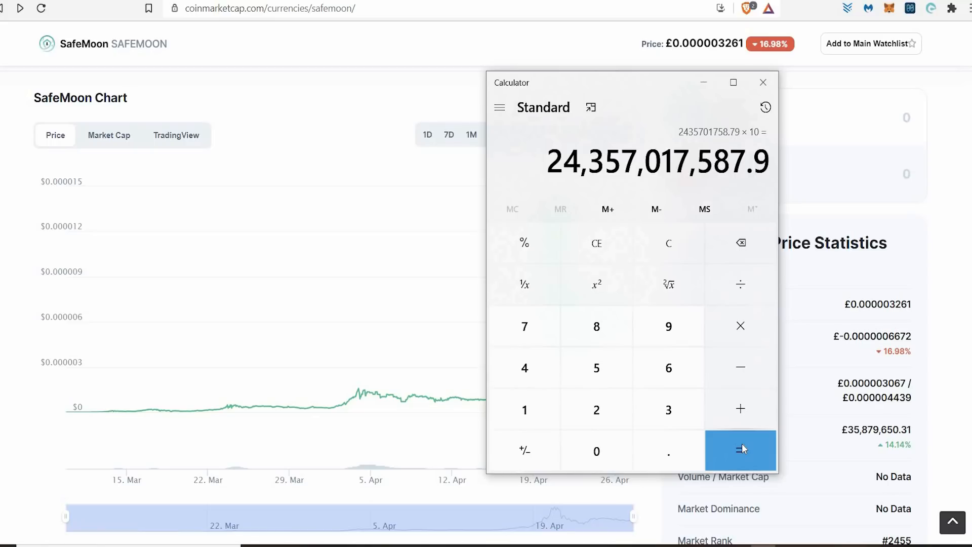
{"action": "mouse_move", "coordinate": [393, 278]}
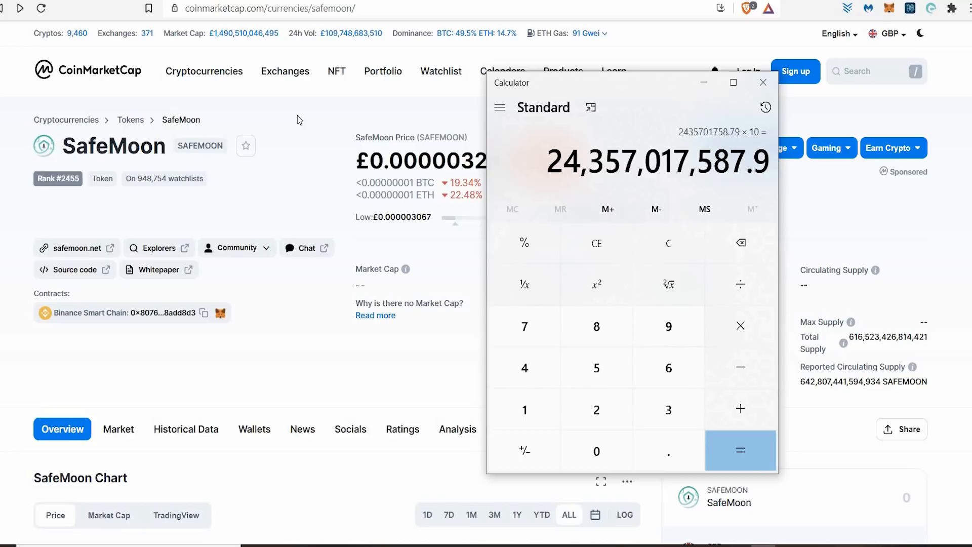
{"action": "mouse_move", "coordinate": [350, 130]}
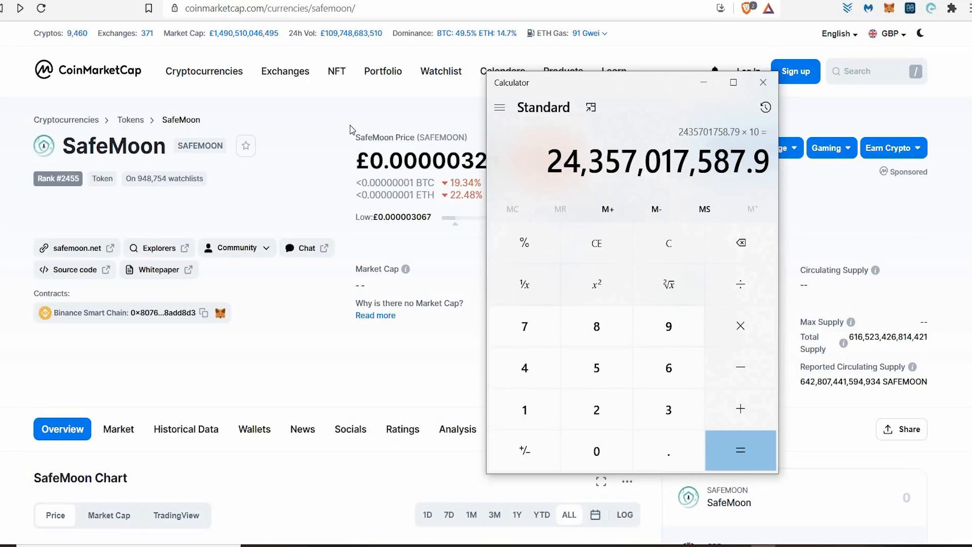
{"action": "mouse_move", "coordinate": [316, 122]}
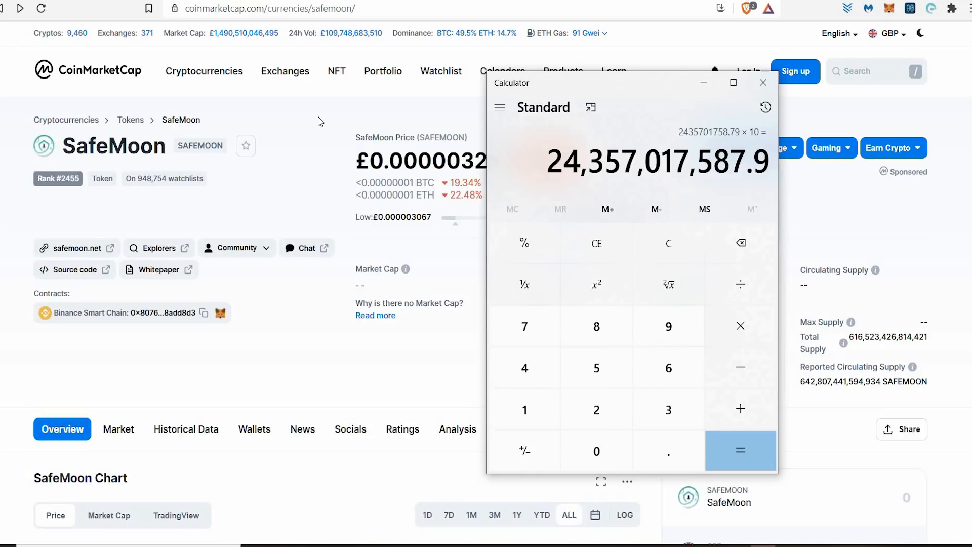
{"action": "mouse_move", "coordinate": [243, 132]}
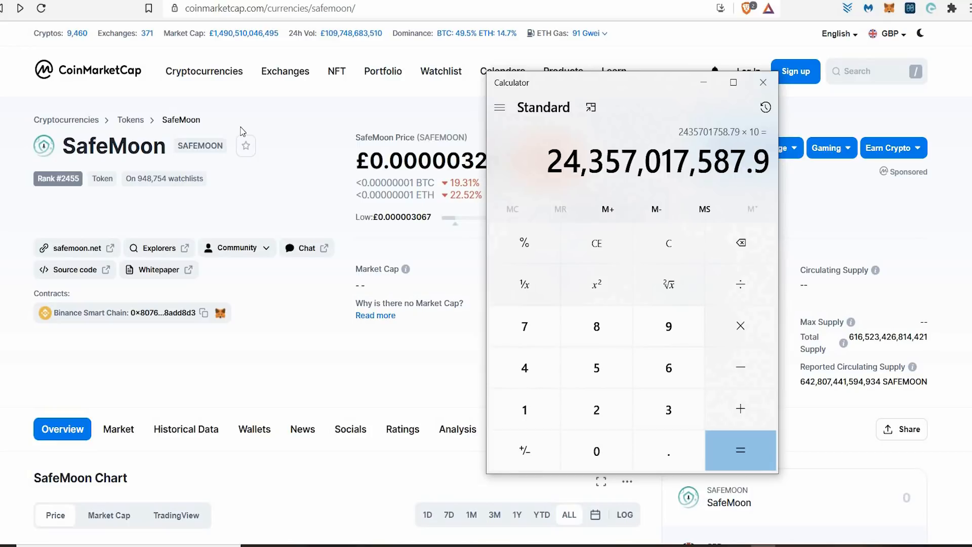
{"action": "mouse_move", "coordinate": [322, 150]}
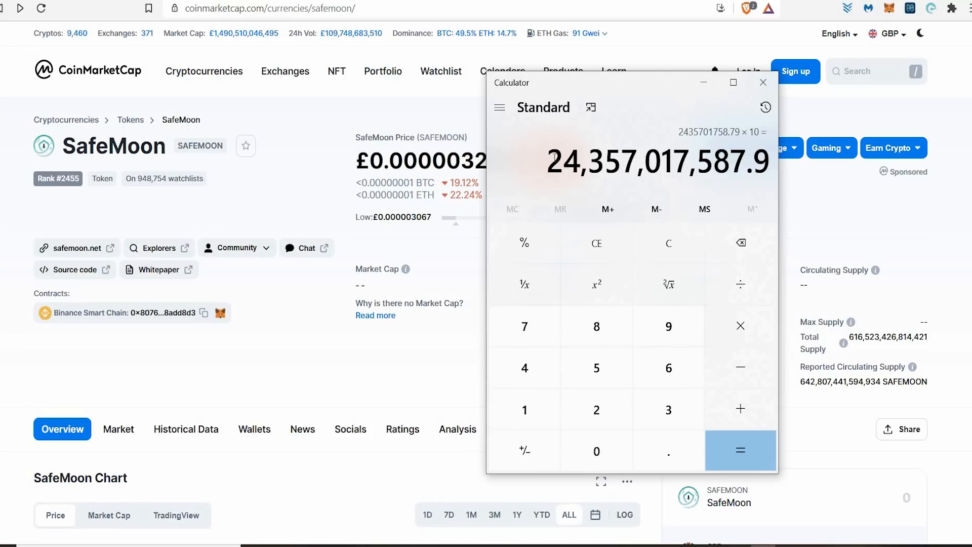
{"action": "mouse_move", "coordinate": [474, 289]}
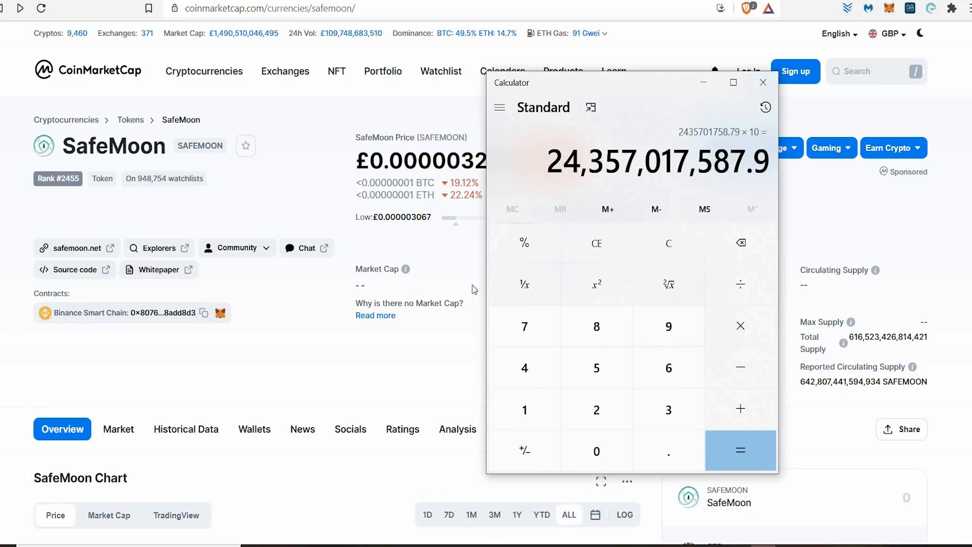
{"action": "scroll", "scroll_direction": "down", "scroll_amount": 3}
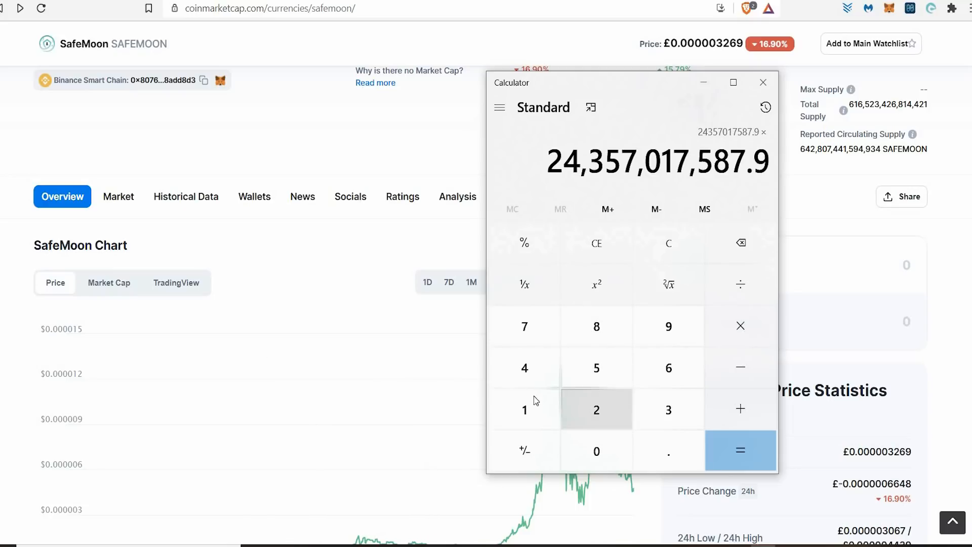
{"action": "left_click", "coordinate": [740, 451]}
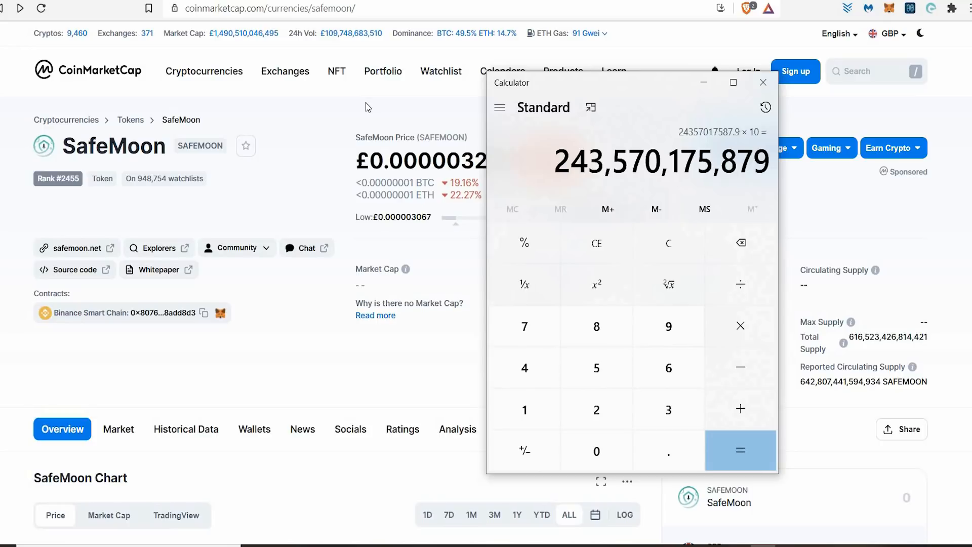
Step: Minimize the Calculator showing 243,570,175,879 to reveal the CoinMarketCap SafeMoon page
{"action": "left_click", "coordinate": [764, 82]}
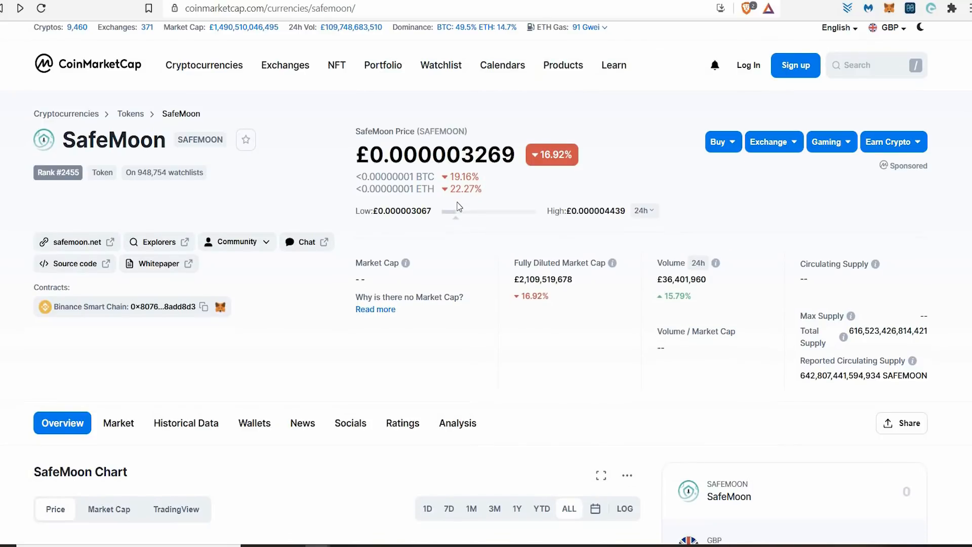
Step: Scroll through SafeMoon's price and chart on CoinMarketCap at £0.000003269
{"action": "scroll", "scroll_direction": "down", "scroll_amount": 3}
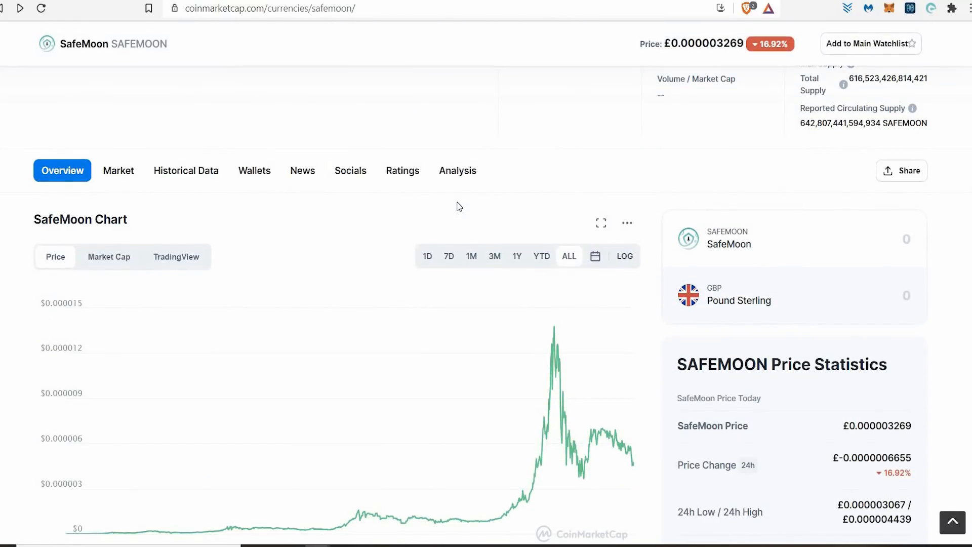
{"action": "mouse_move", "coordinate": [505, 233]}
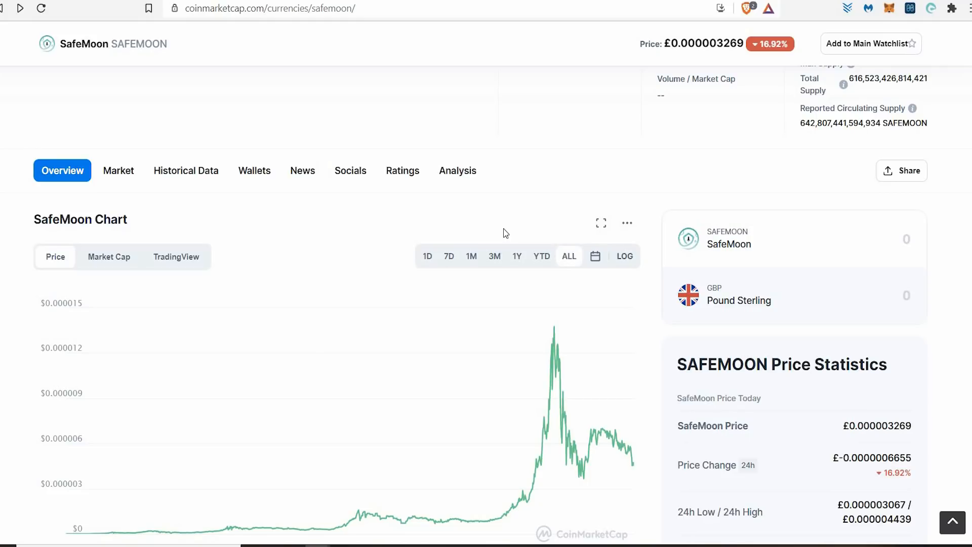
{"action": "scroll", "scroll_direction": "up", "scroll_amount": 3}
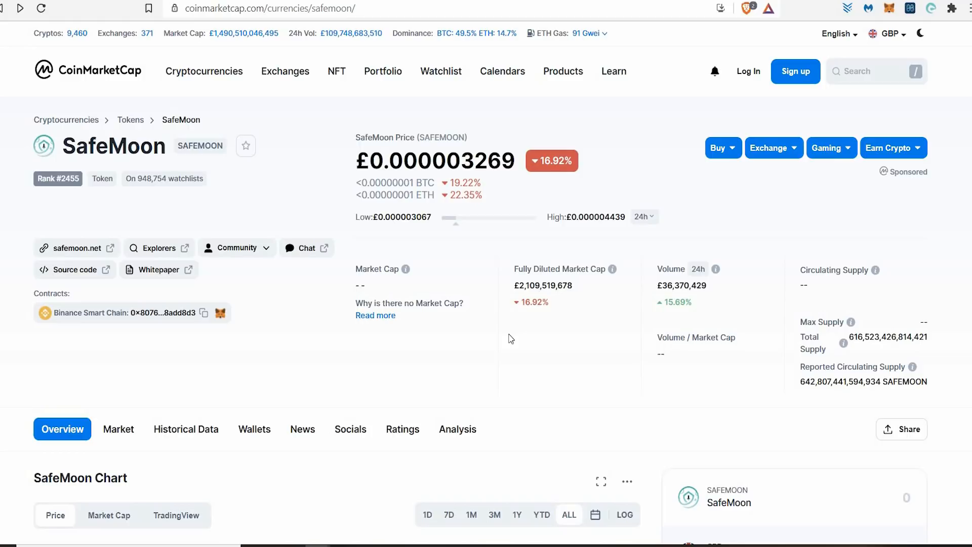
{"action": "scroll", "scroll_direction": "down", "scroll_amount": 3}
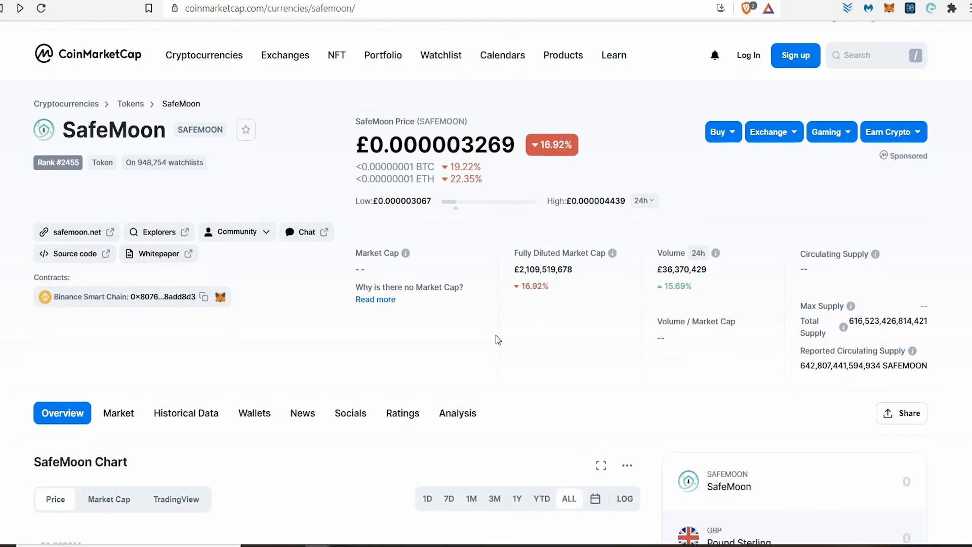
{"action": "scroll", "scroll_direction": "down", "scroll_amount": 3}
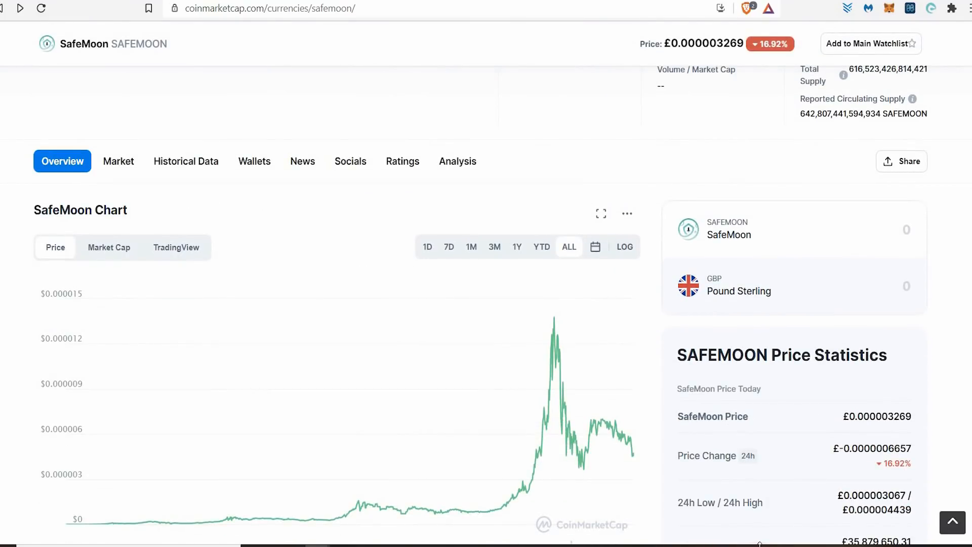
{"action": "scroll", "scroll_direction": "up", "scroll_amount": 3}
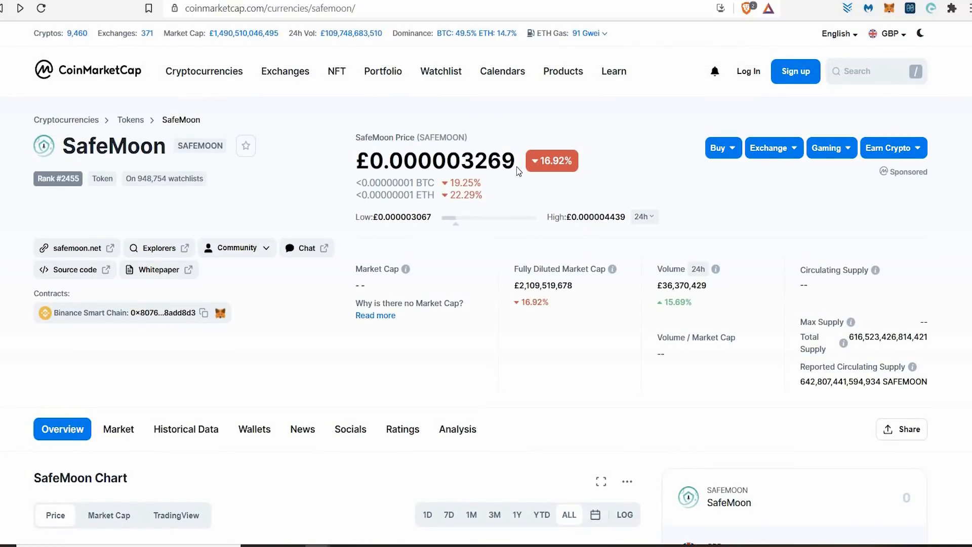
Step: Switch to CoinGecko's SafeMoon page and select the GBP amount in the converter
{"action": "double_click", "coordinate": [494, 160]}
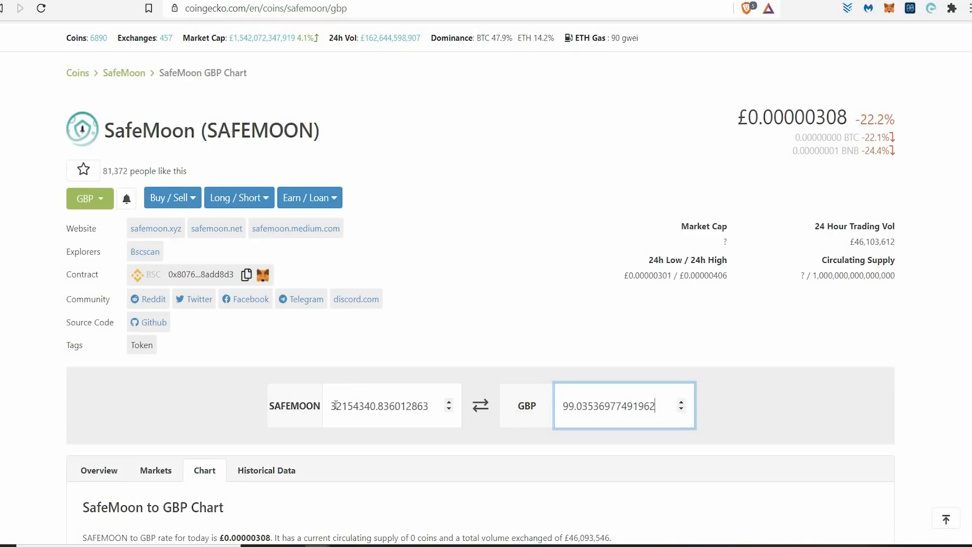
{"action": "double_click", "coordinate": [609, 405]}
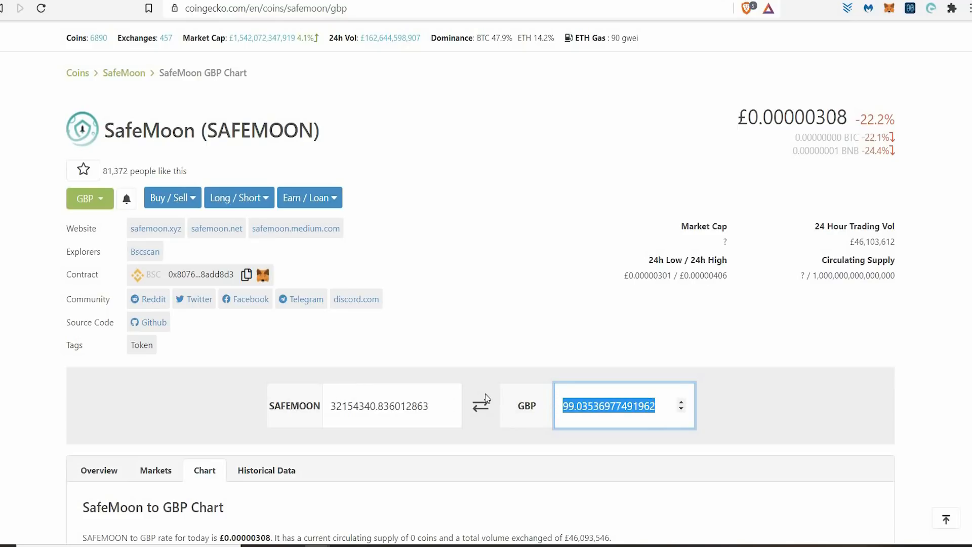
Step: Convert £100 to about 32,467,532 SafeMoon in CoinGecko and restore the Calculator
{"action": "type", "text": "100"}
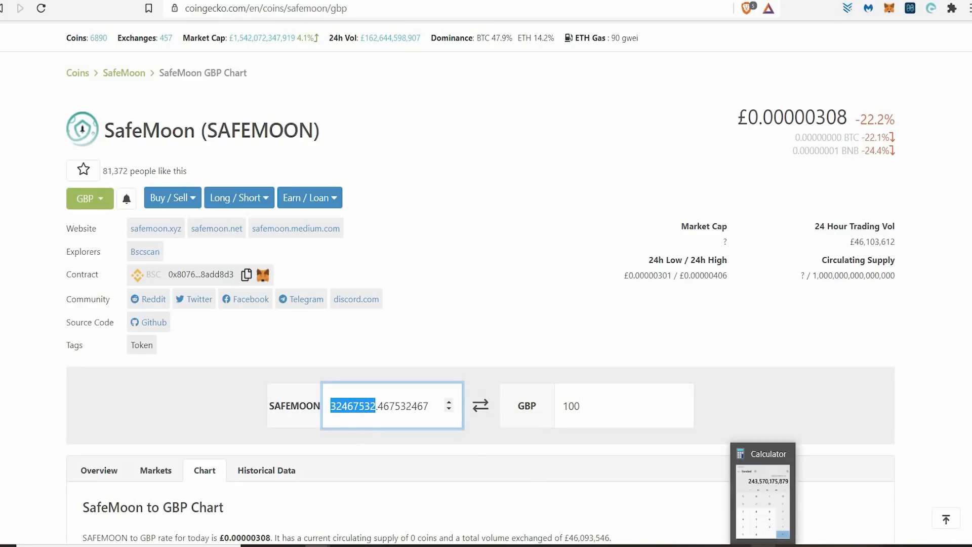
{"action": "left_click", "coordinate": [762, 454]}
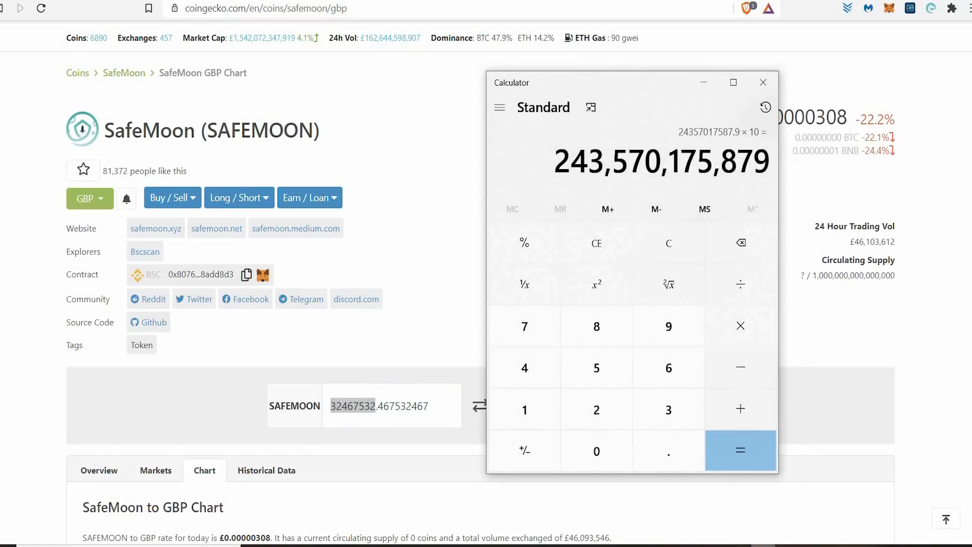
{"action": "mouse_move", "coordinate": [680, 196]}
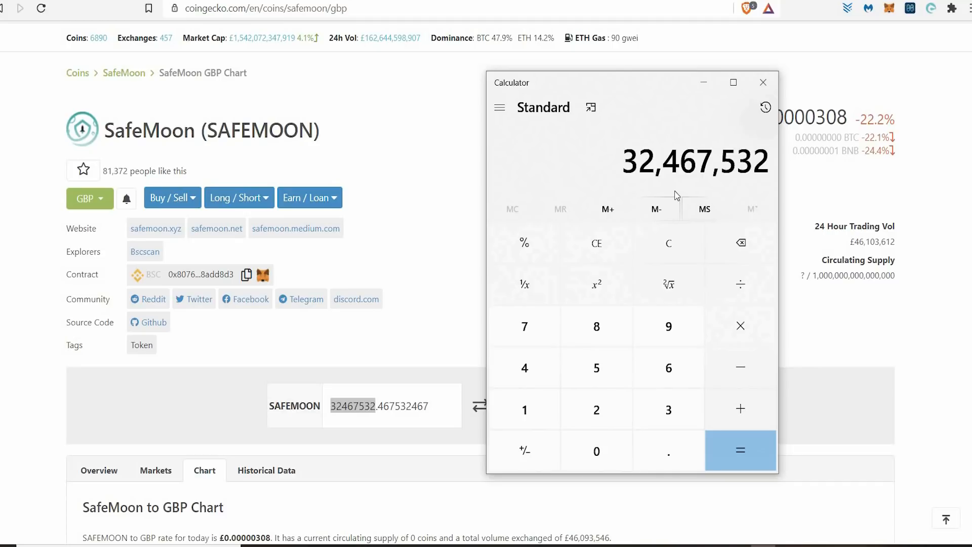
{"action": "mouse_move", "coordinate": [740, 325]}
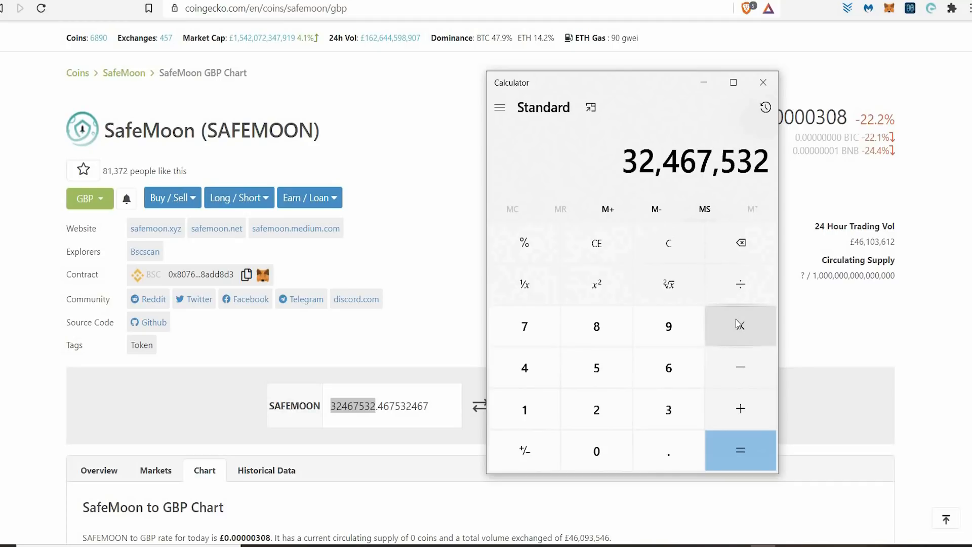
Step: Begin multiplying 32,467,532 by the CoinMarketCap price, entering the leading zeros 0.00032
{"action": "left_click", "coordinate": [764, 82]}
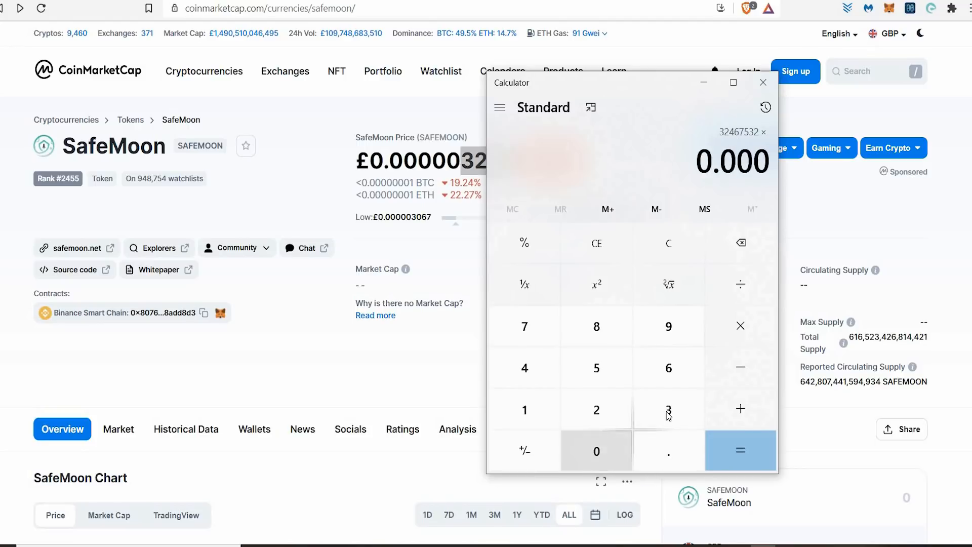
{"action": "left_click", "coordinate": [740, 450]}
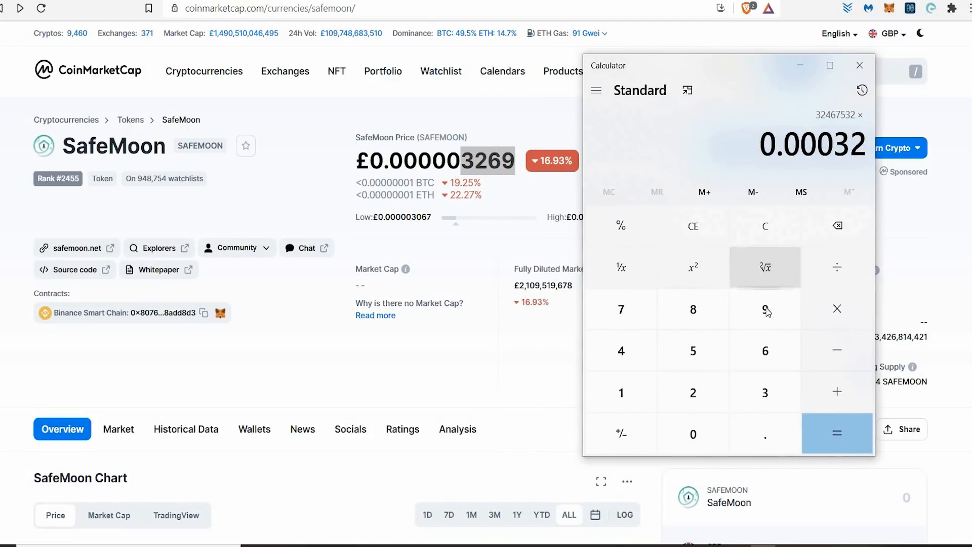
Step: Complete 32,467,532 × 0.0003269 to get 10,613.6362108 as the holding's value
{"action": "left_click", "coordinate": [837, 433]}
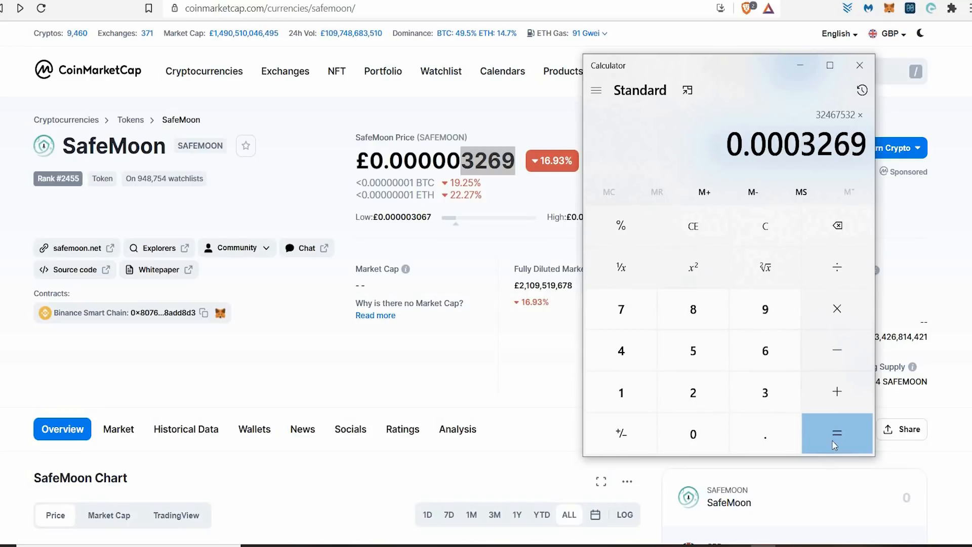
{"action": "left_click", "coordinate": [836, 433]}
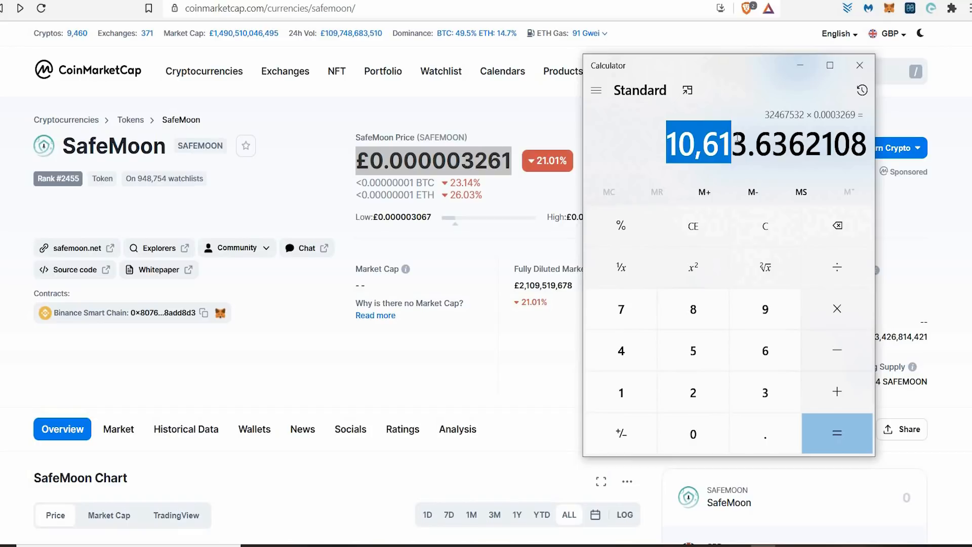
{"action": "mouse_move", "coordinate": [281, 100]}
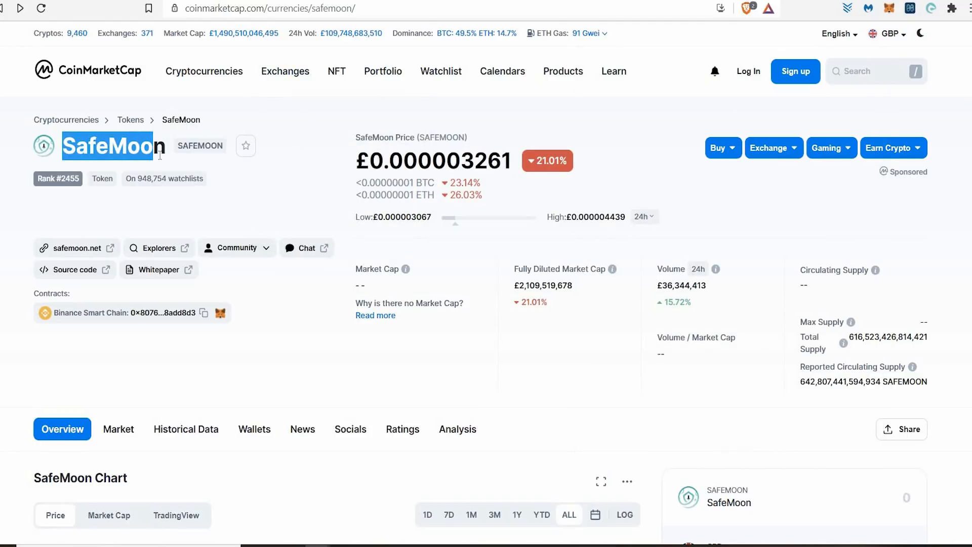
{"action": "mouse_move", "coordinate": [344, 113]}
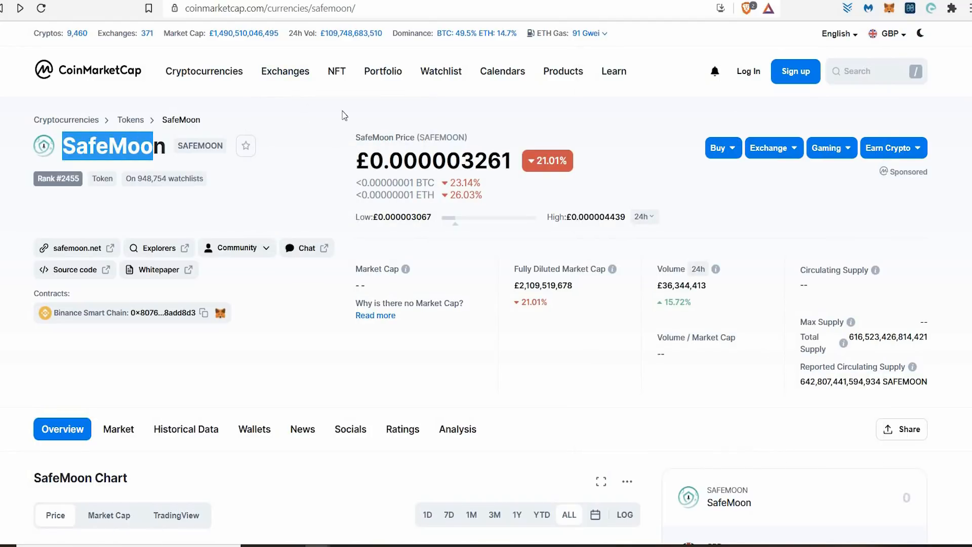
{"action": "mouse_move", "coordinate": [329, 114]}
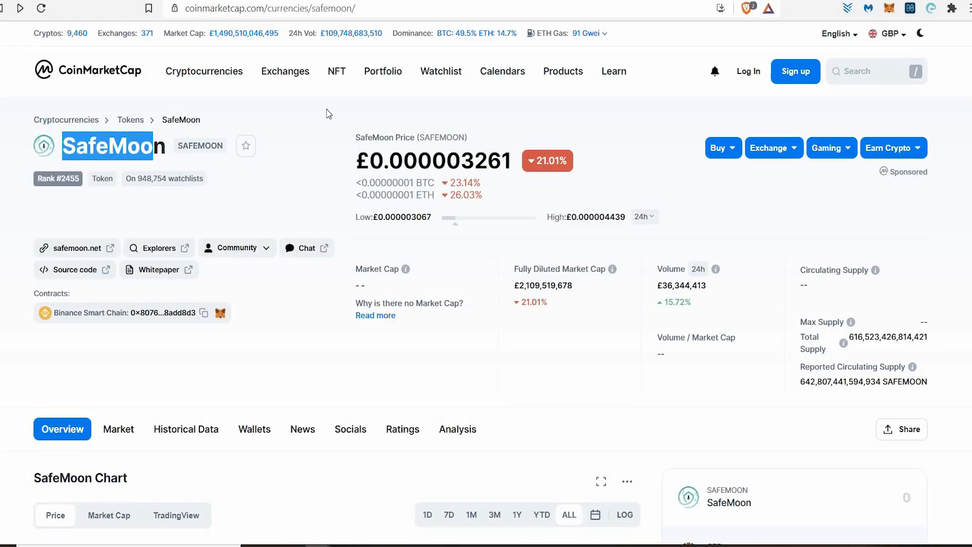
{"action": "mouse_move", "coordinate": [271, 111]}
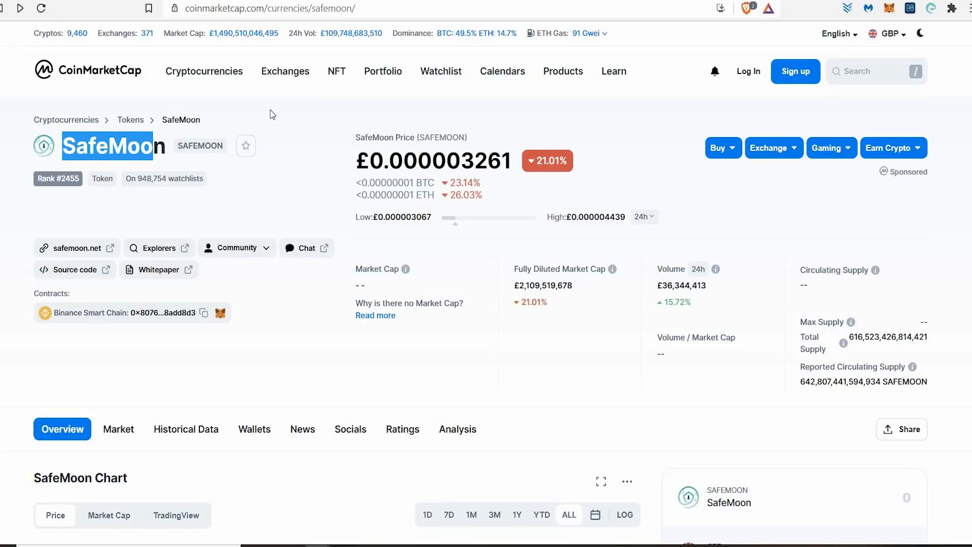
{"action": "mouse_move", "coordinate": [237, 137]}
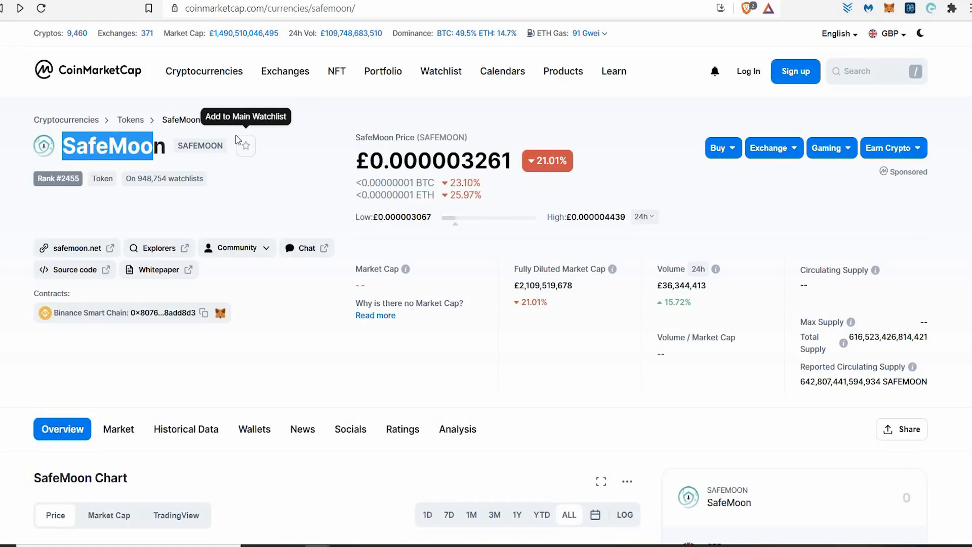
{"action": "mouse_move", "coordinate": [313, 154]}
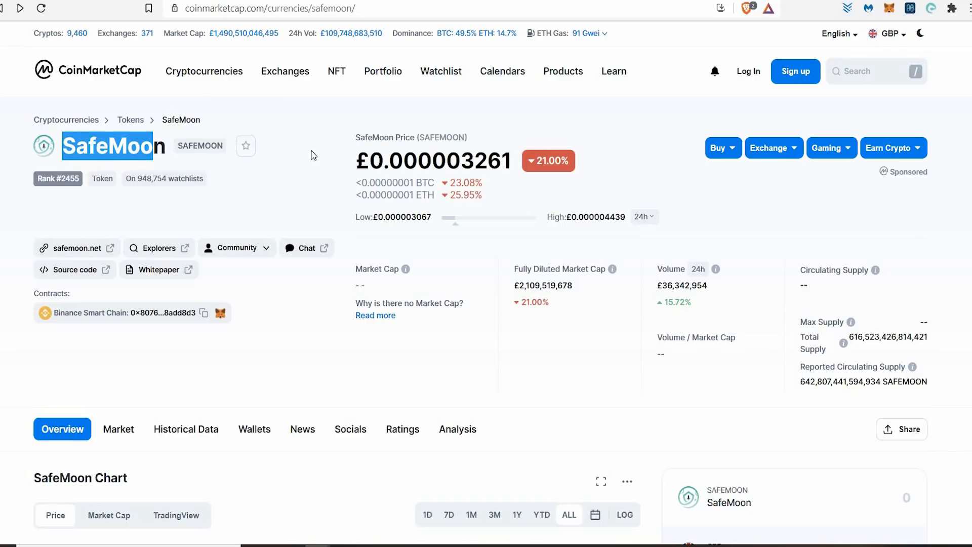
{"action": "mouse_move", "coordinate": [320, 148]}
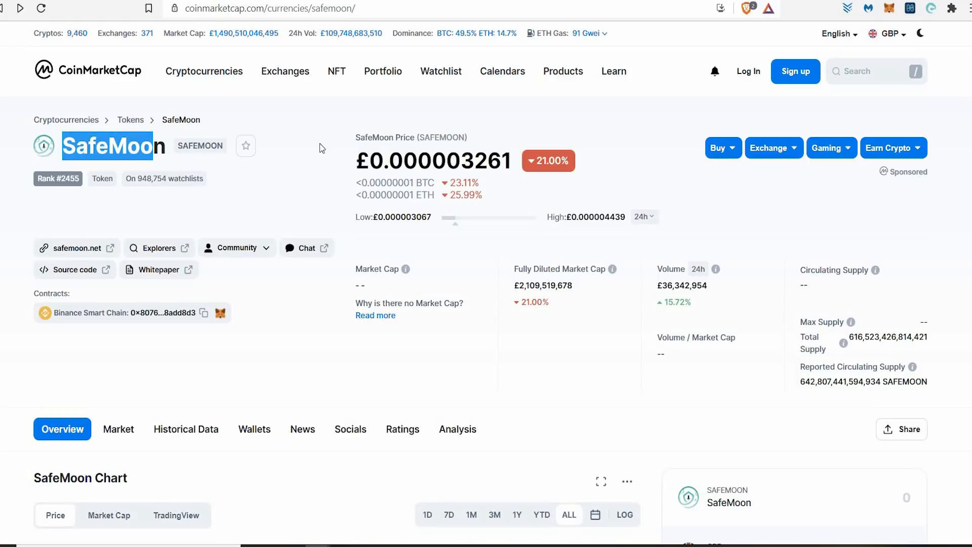
{"action": "mouse_move", "coordinate": [297, 197]}
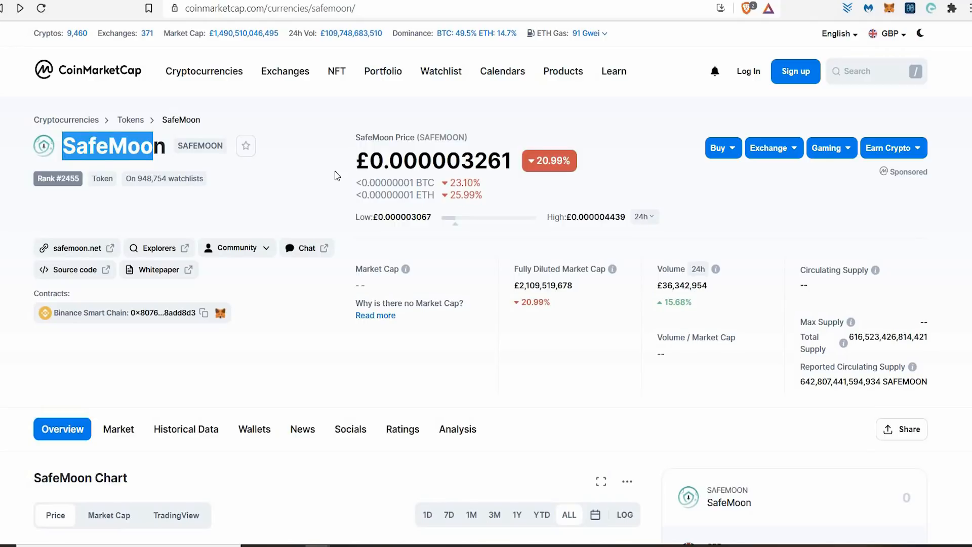
Step: Scroll the CoinMarketCap SafeMoon page through its £0.000003261 price, market cap and supply figures
{"action": "scroll", "scroll_direction": "down", "scroll_amount": 3}
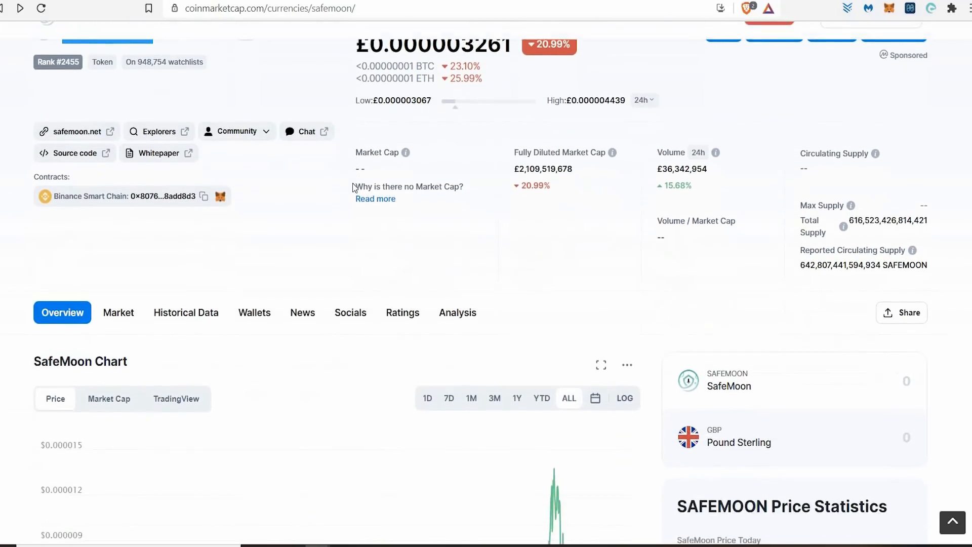
{"action": "scroll", "scroll_direction": "down", "scroll_amount": 3}
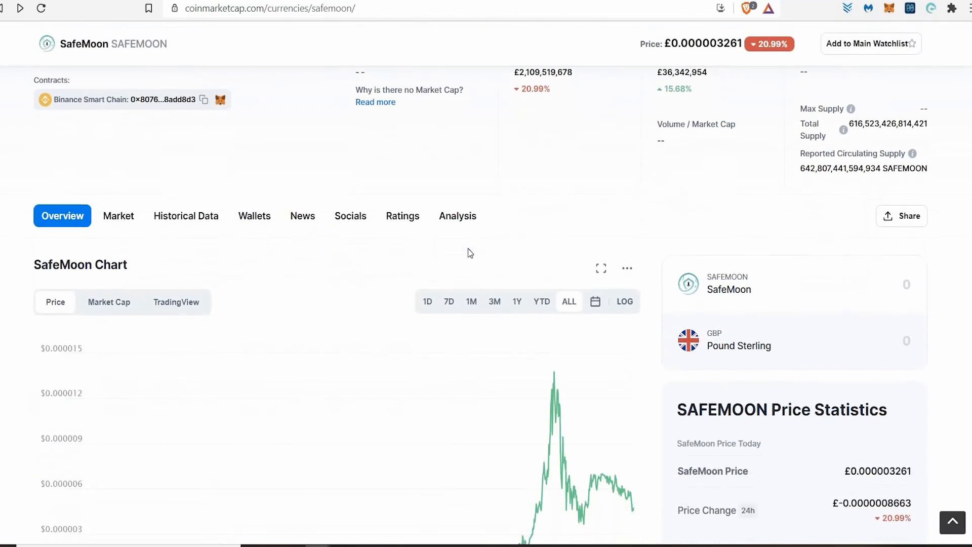
{"action": "scroll", "scroll_direction": "down", "scroll_amount": 3}
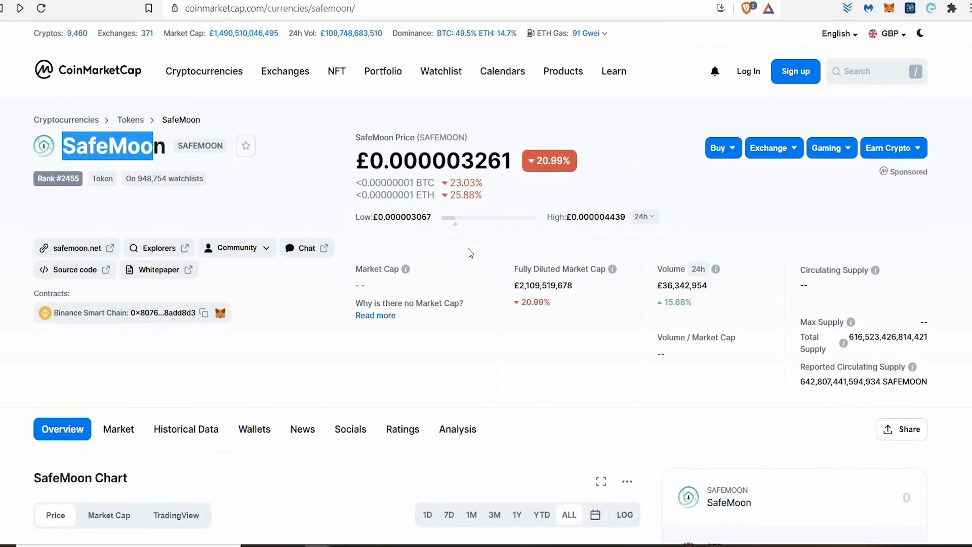
{"action": "mouse_move", "coordinate": [729, 543]}
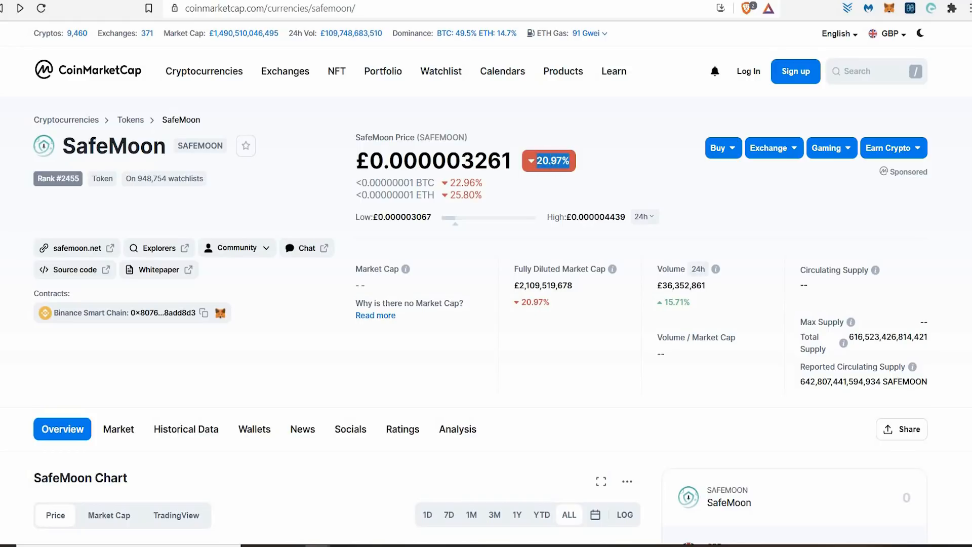
{"action": "mouse_move", "coordinate": [605, 170]}
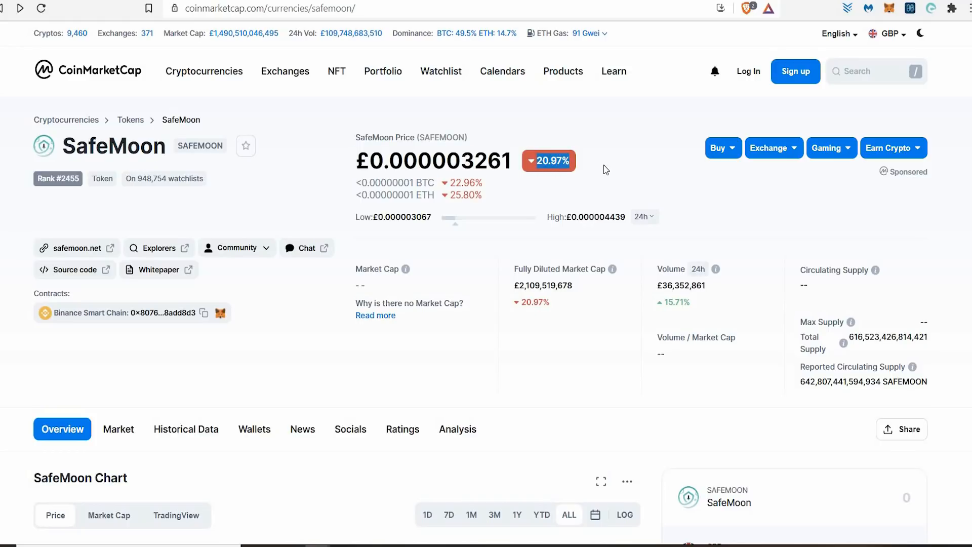
{"action": "mouse_move", "coordinate": [596, 172]}
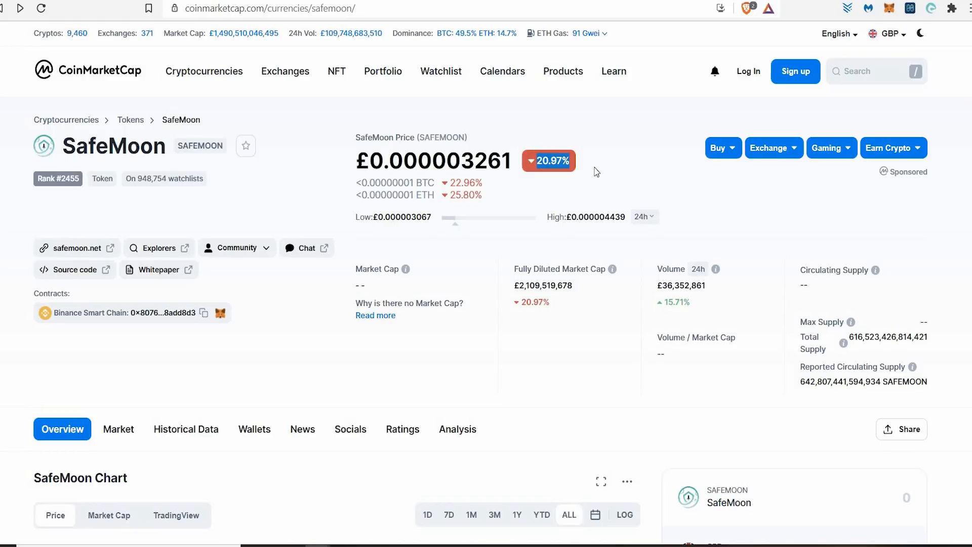
{"action": "scroll", "scroll_direction": "down", "scroll_amount": 3}
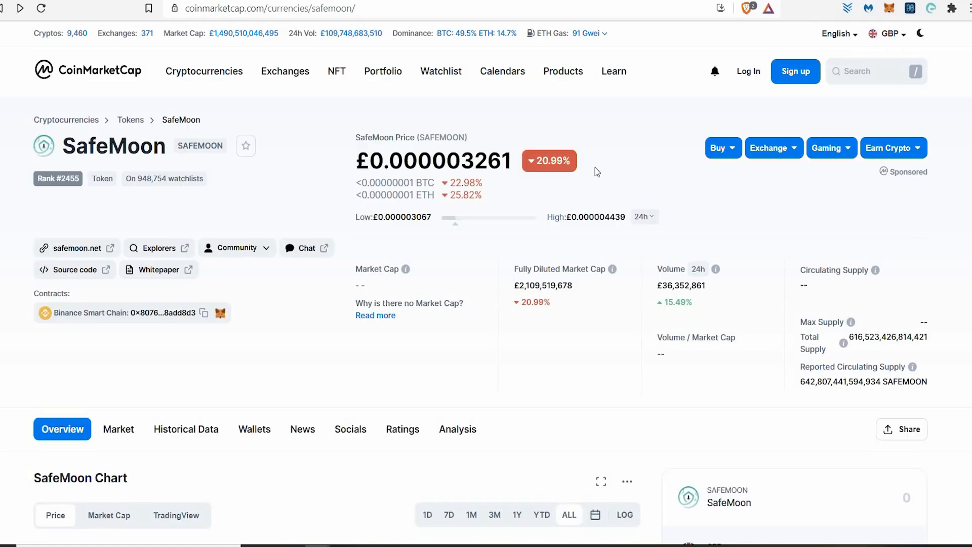
Step: Bring the SafeMoon price chart into view beside the 10,613.6362108 Calculator projection
{"action": "scroll", "scroll_direction": "down", "scroll_amount": 3}
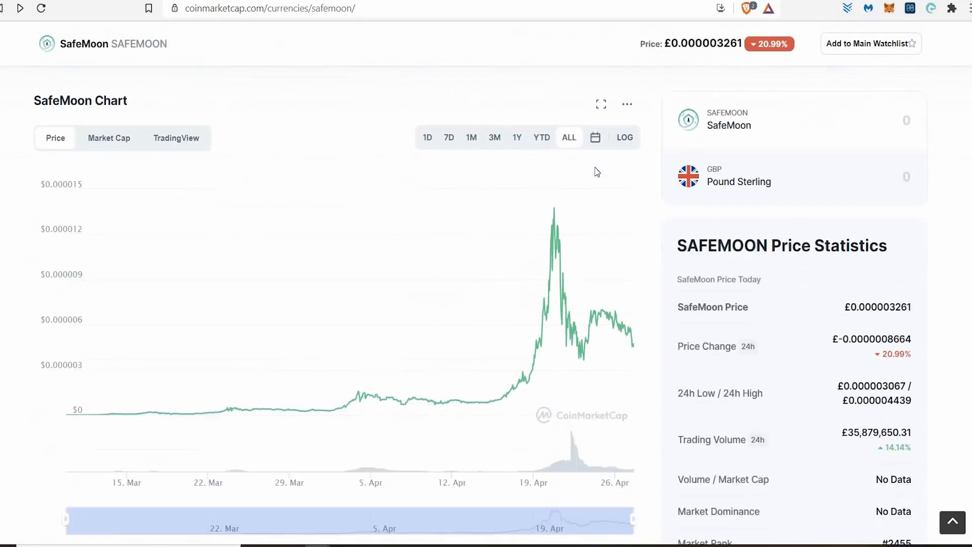
{"action": "scroll", "scroll_direction": "down", "scroll_amount": 3}
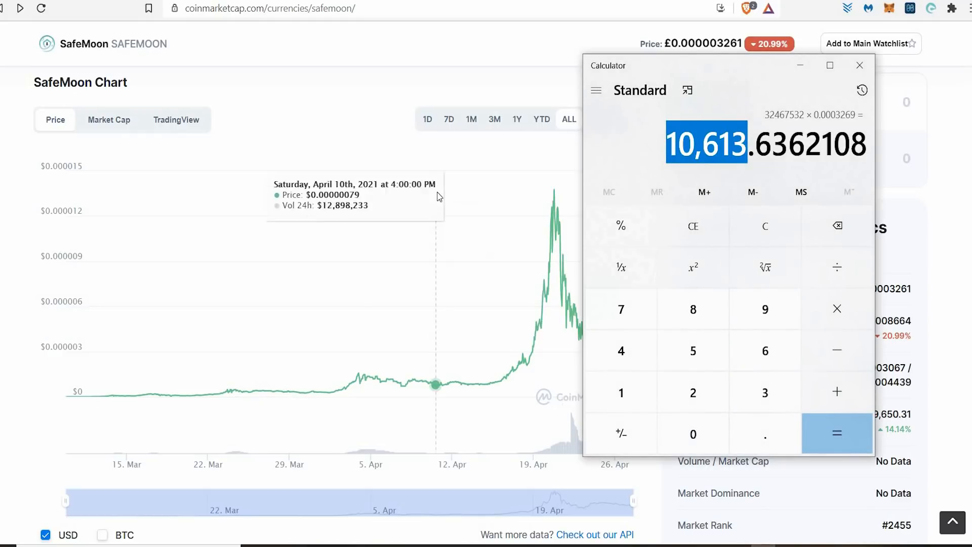
{"action": "left_click", "coordinate": [860, 64]}
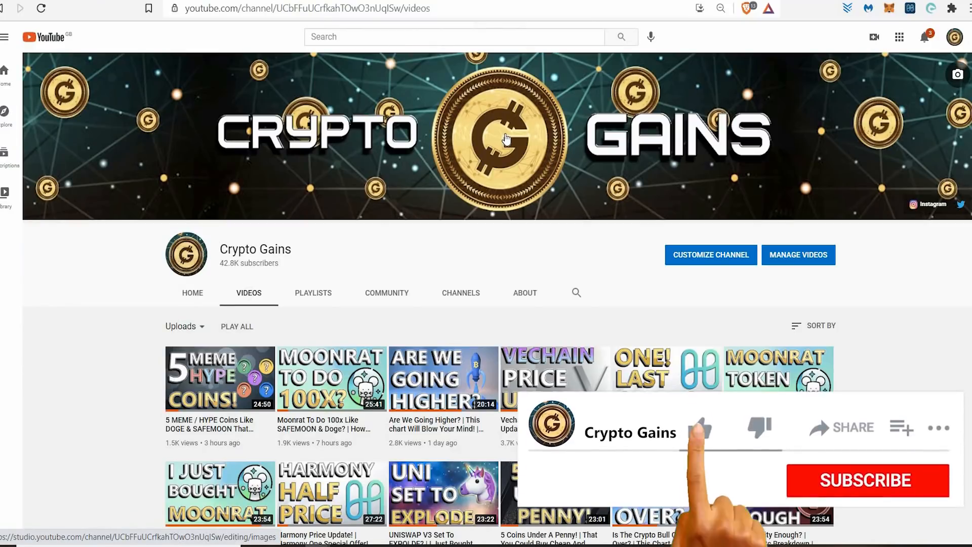
Step: Switch to the Crypto Gains channel's Videos tab on YouTube
{"action": "left_click", "coordinate": [866, 480]}
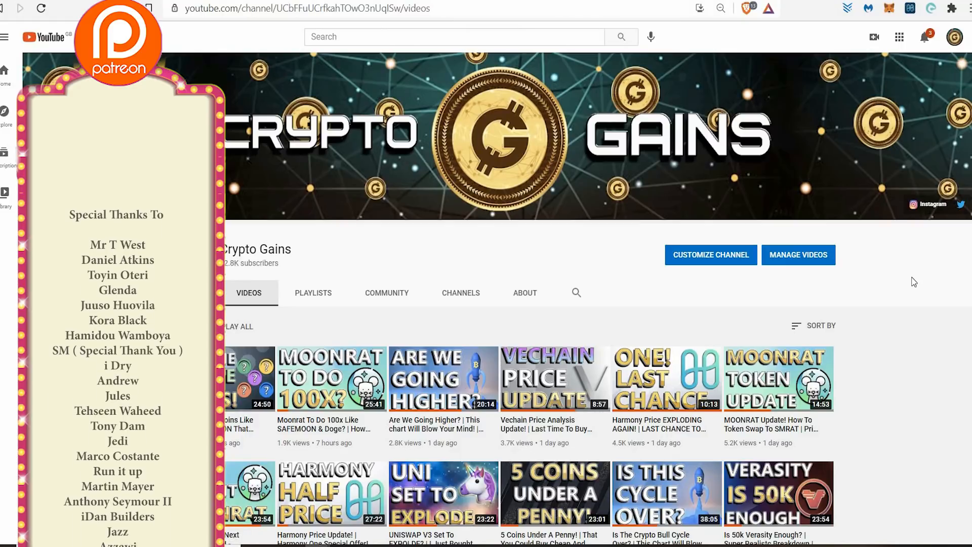
Step: Scroll steadily down the Crypto Gains uploads to videos from about three months ago during the Patreon shout-out
{"action": "scroll", "scroll_direction": "down", "scroll_amount": 3}
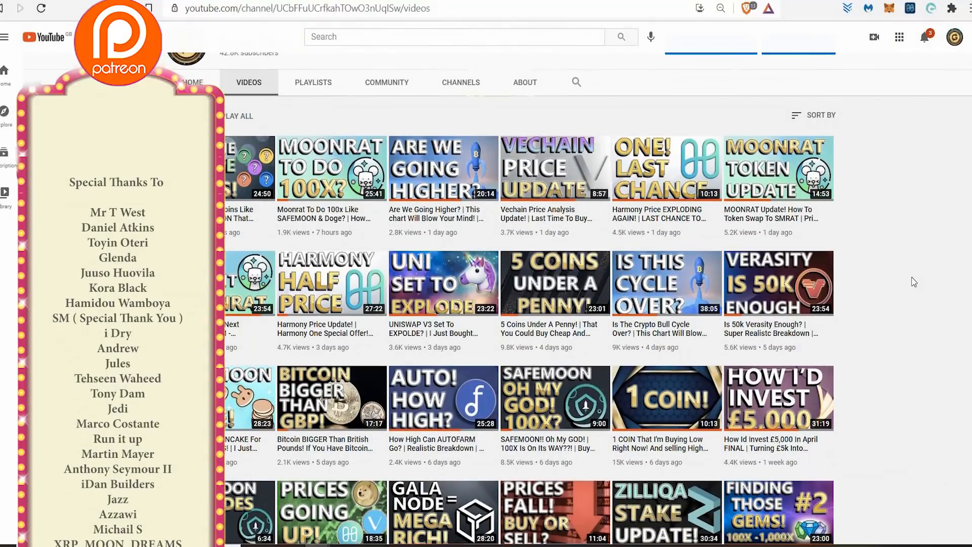
{"action": "scroll", "scroll_direction": "down", "scroll_amount": 3}
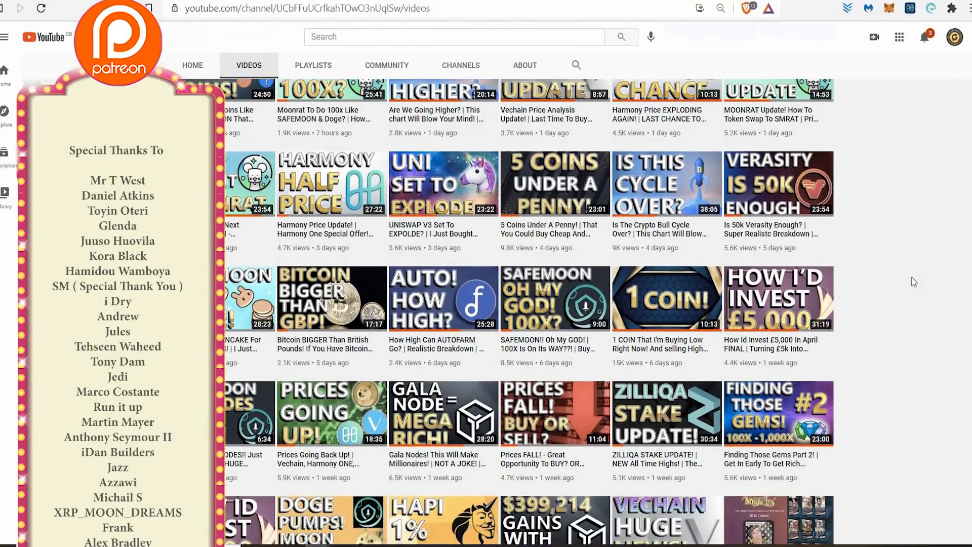
{"action": "scroll", "scroll_direction": "down", "scroll_amount": 3}
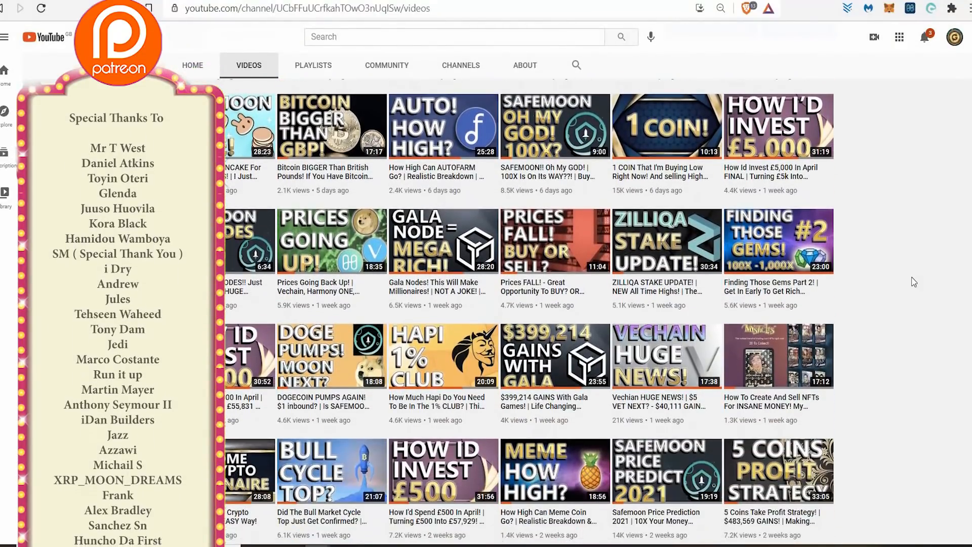
{"action": "scroll", "scroll_direction": "down", "scroll_amount": 3}
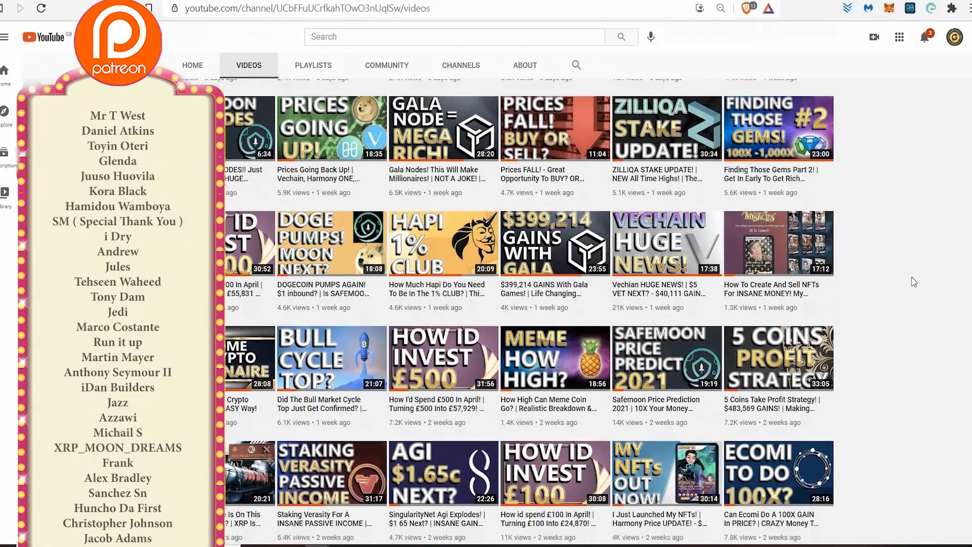
{"action": "scroll", "scroll_direction": "down", "scroll_amount": 3}
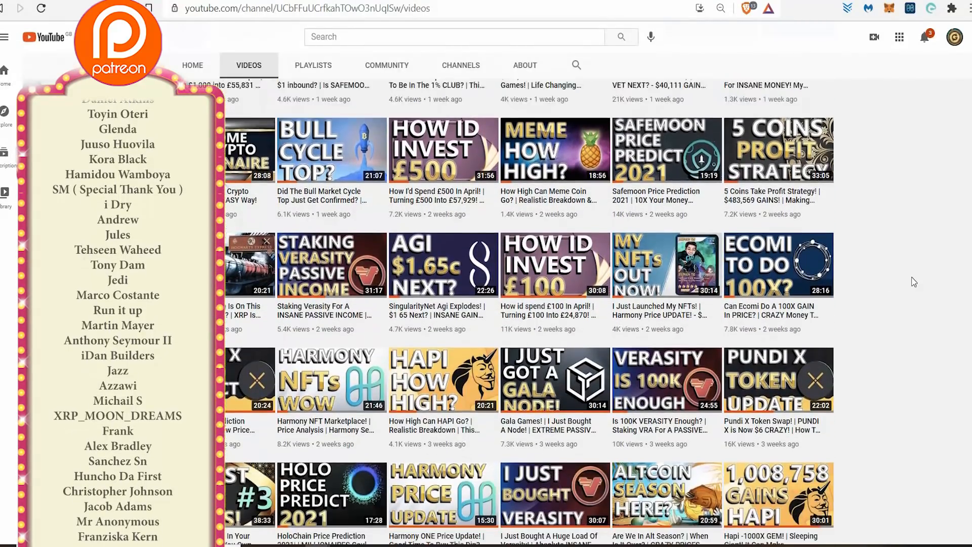
{"action": "scroll", "scroll_direction": "down", "scroll_amount": 3}
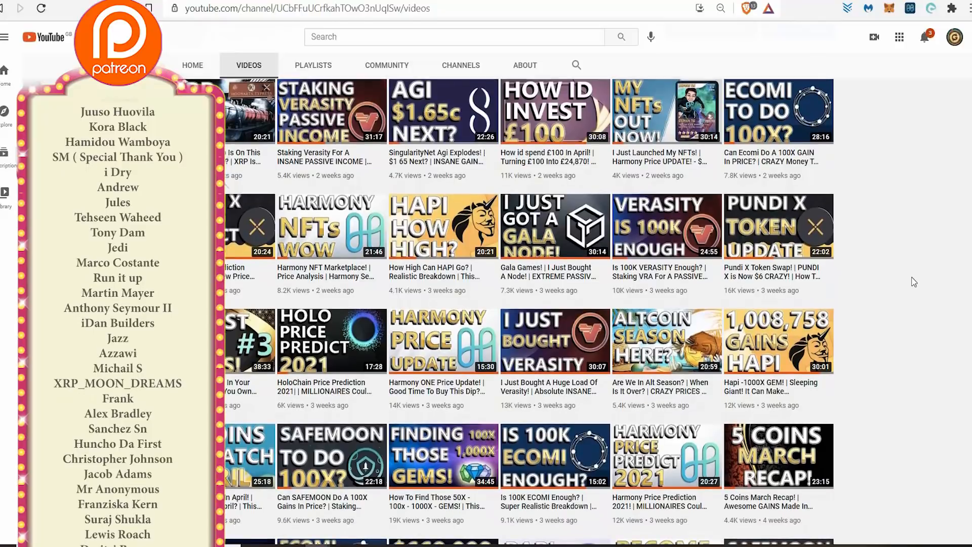
{"action": "scroll", "scroll_direction": "down", "scroll_amount": 3}
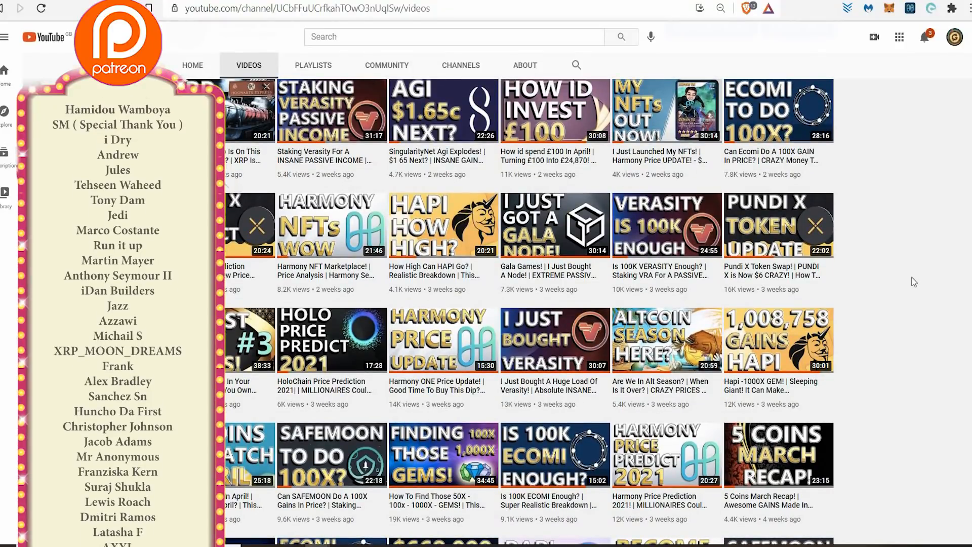
{"action": "scroll", "scroll_direction": "down", "scroll_amount": 3}
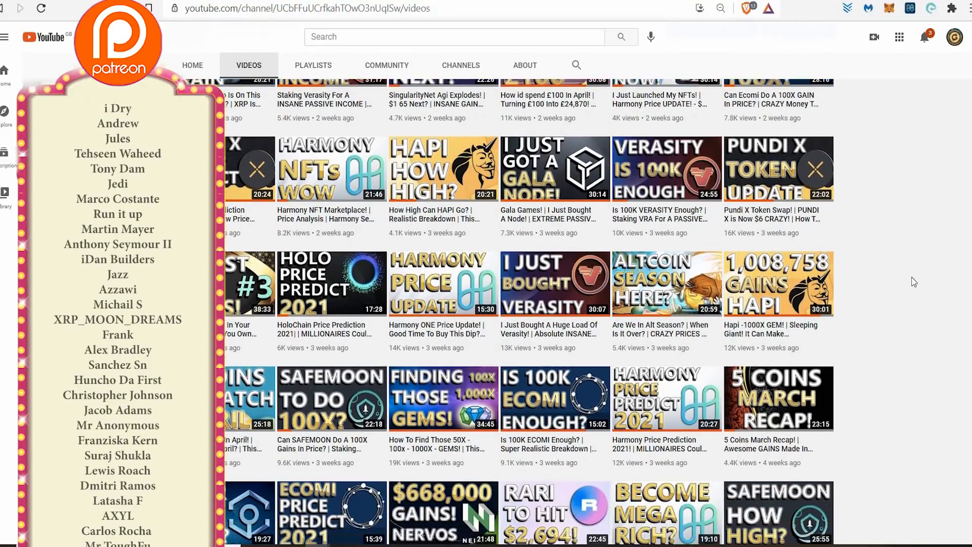
{"action": "scroll", "scroll_direction": "down", "scroll_amount": 3}
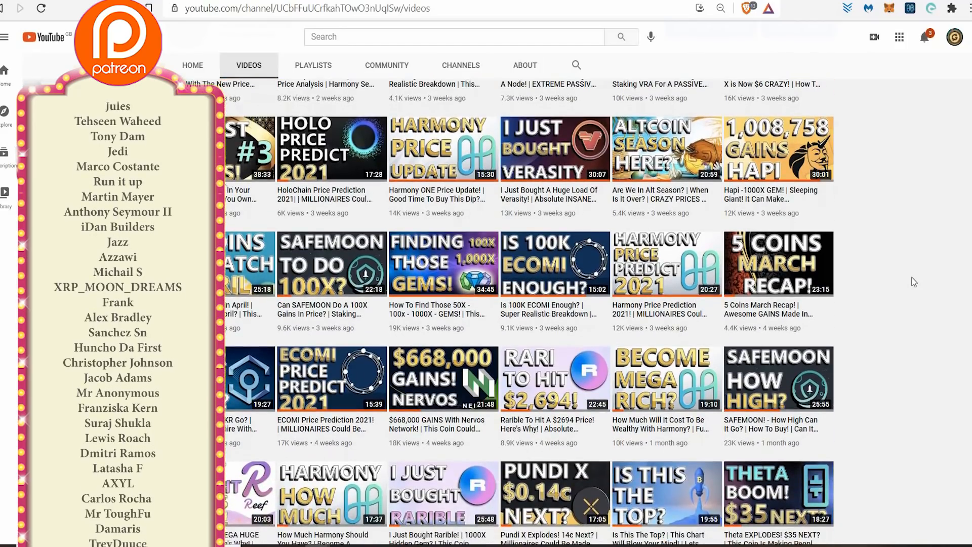
{"action": "scroll", "scroll_direction": "down", "scroll_amount": 3}
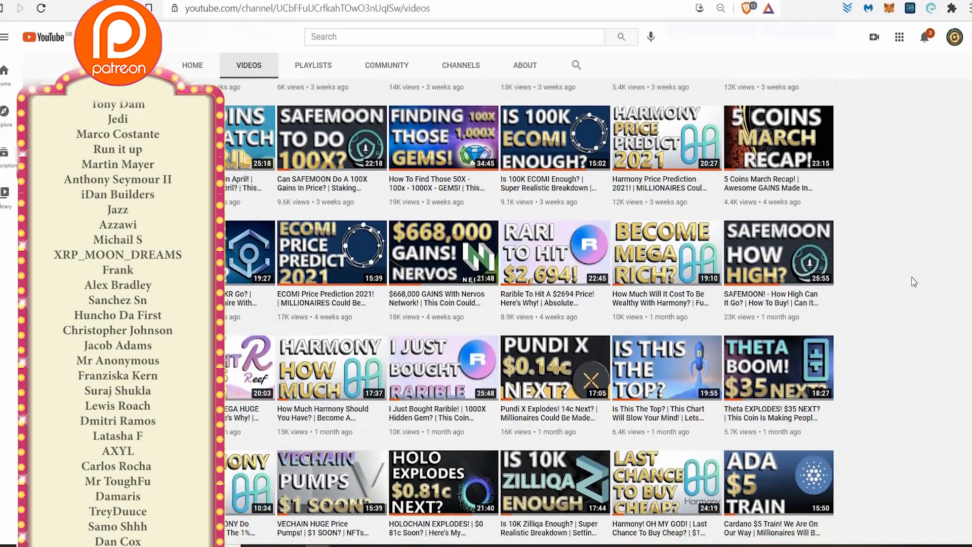
{"action": "scroll", "scroll_direction": "down", "scroll_amount": 3}
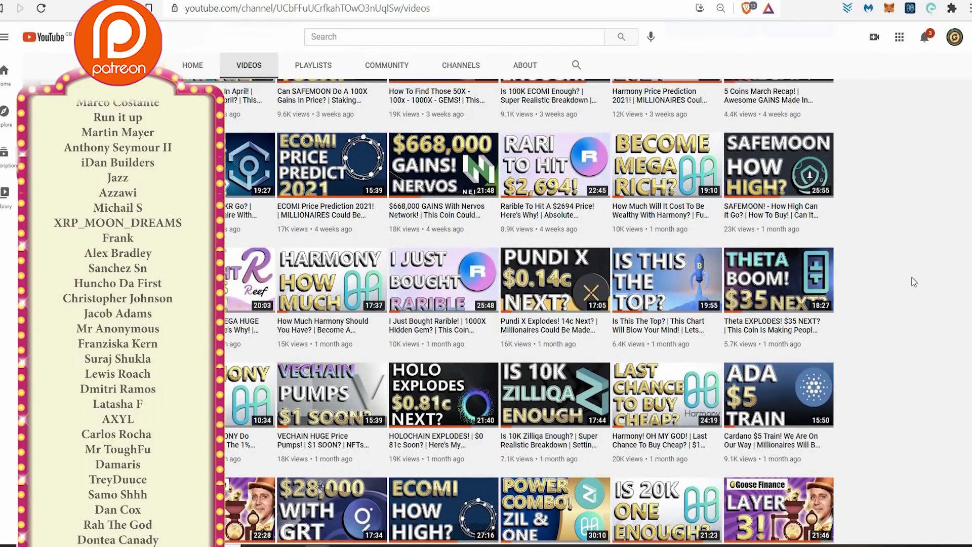
{"action": "scroll", "scroll_direction": "down", "scroll_amount": 3}
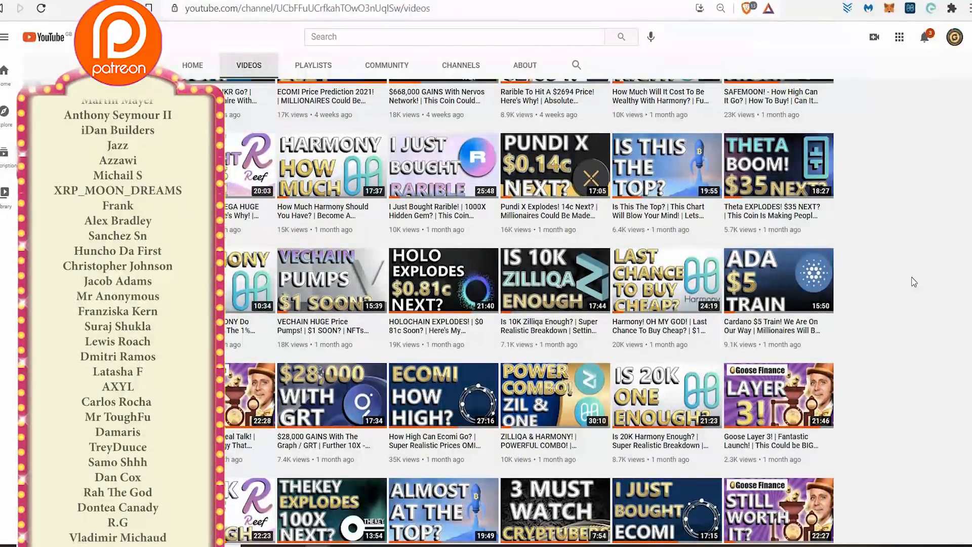
{"action": "scroll", "scroll_direction": "down", "scroll_amount": 3}
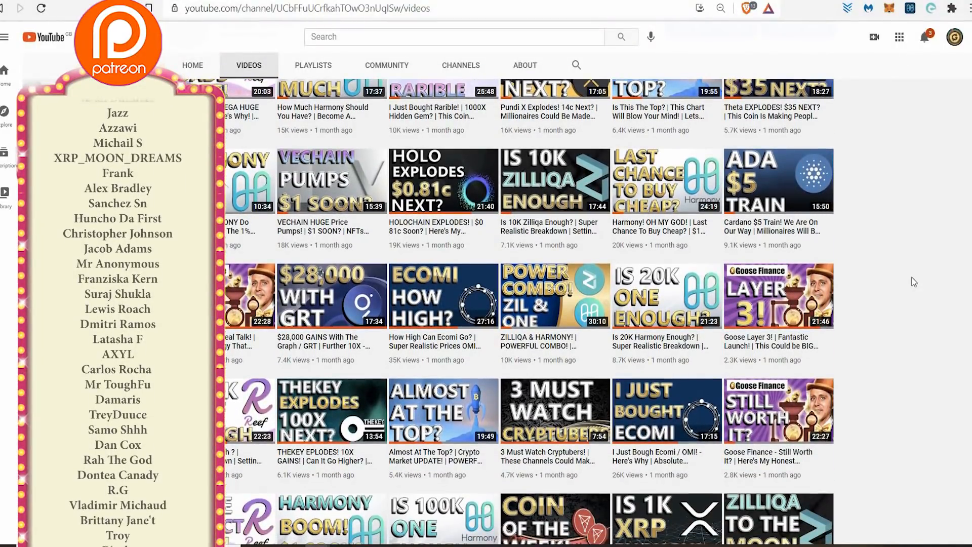
{"action": "scroll", "scroll_direction": "down", "scroll_amount": 3}
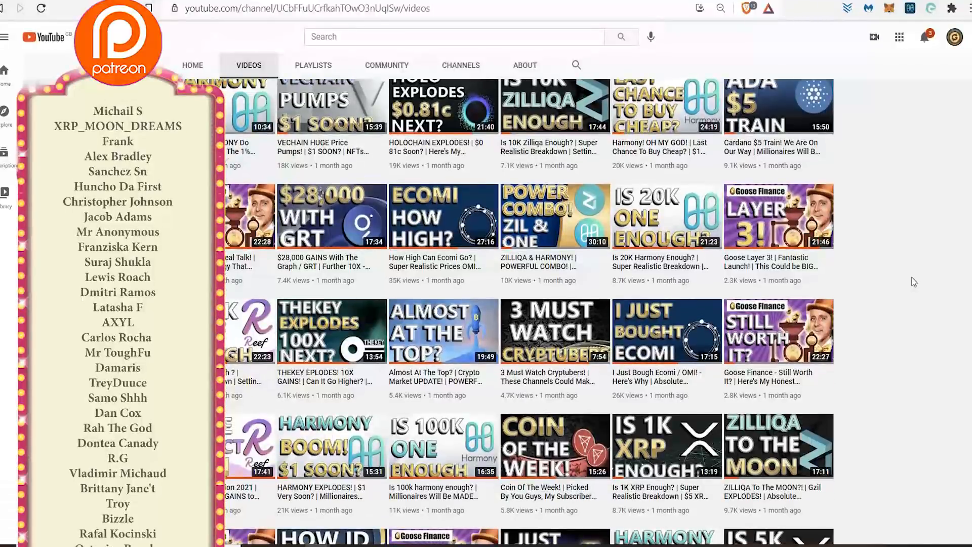
{"action": "scroll", "scroll_direction": "down", "scroll_amount": 3}
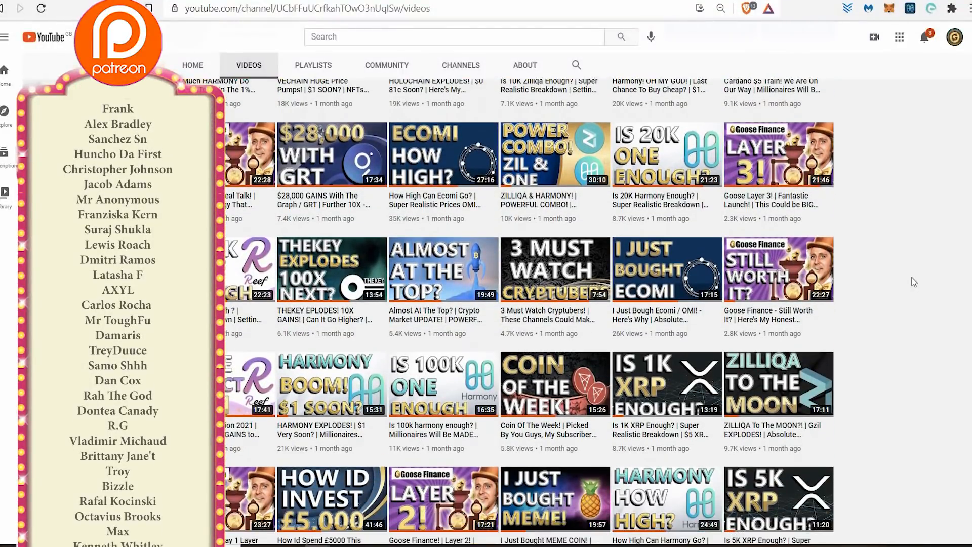
{"action": "scroll", "scroll_direction": "down", "scroll_amount": 3}
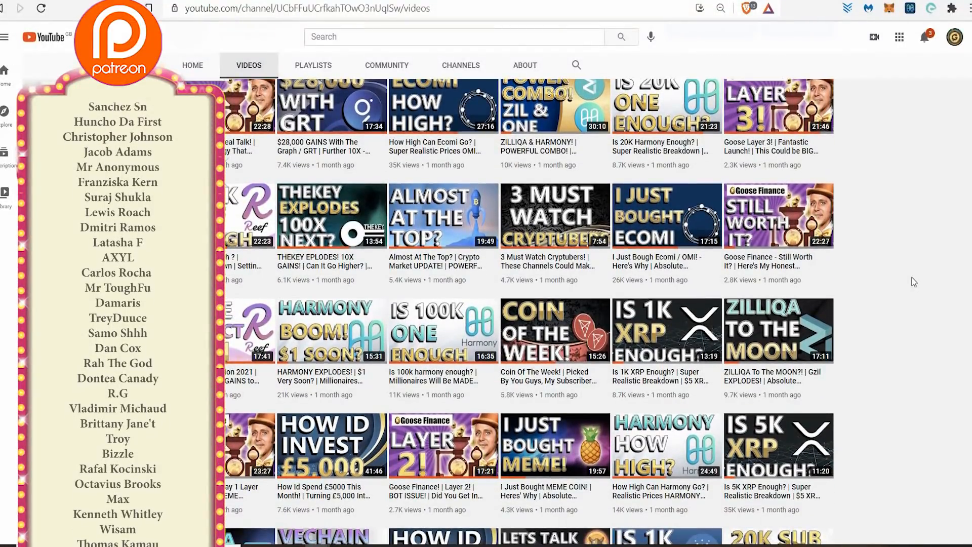
{"action": "scroll", "scroll_direction": "down", "scroll_amount": 3}
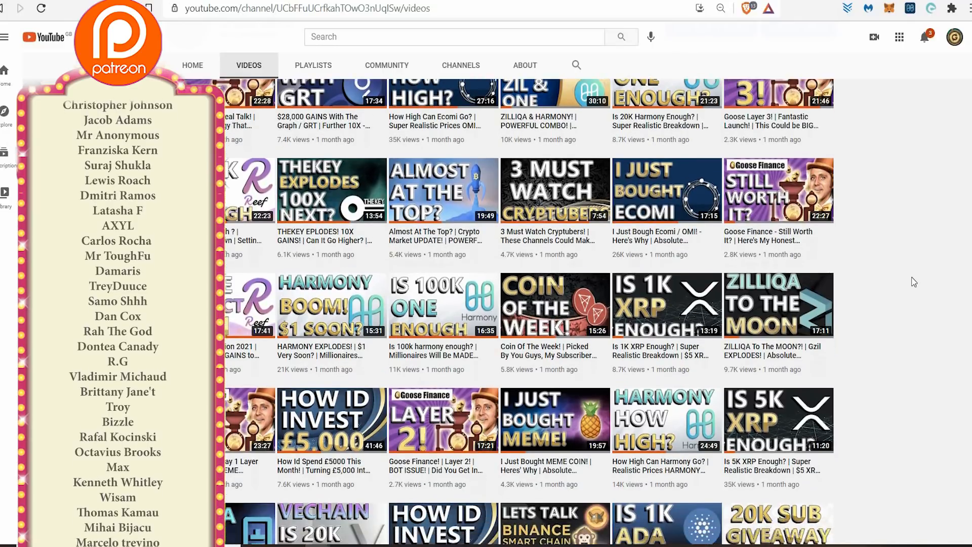
{"action": "scroll", "scroll_direction": "down", "scroll_amount": 3}
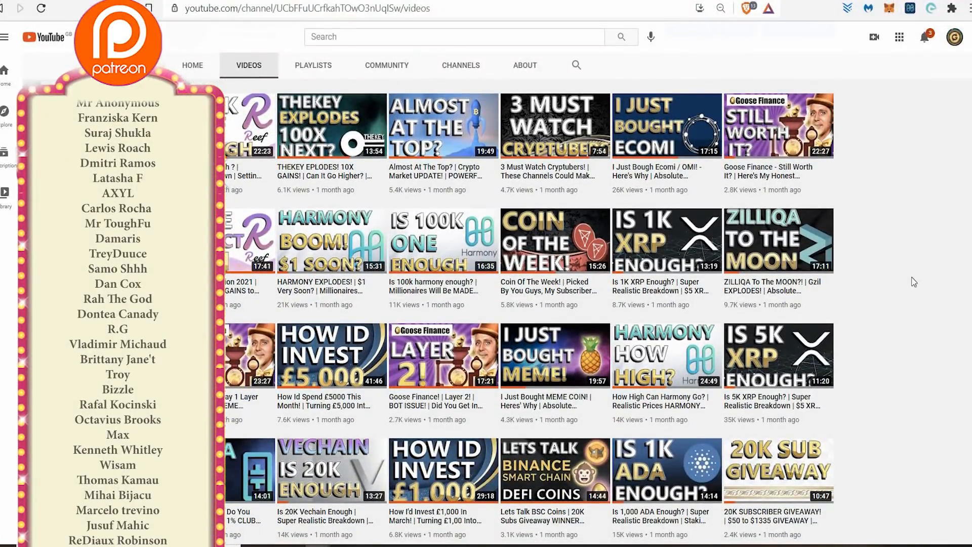
{"action": "scroll", "scroll_direction": "down", "scroll_amount": 3}
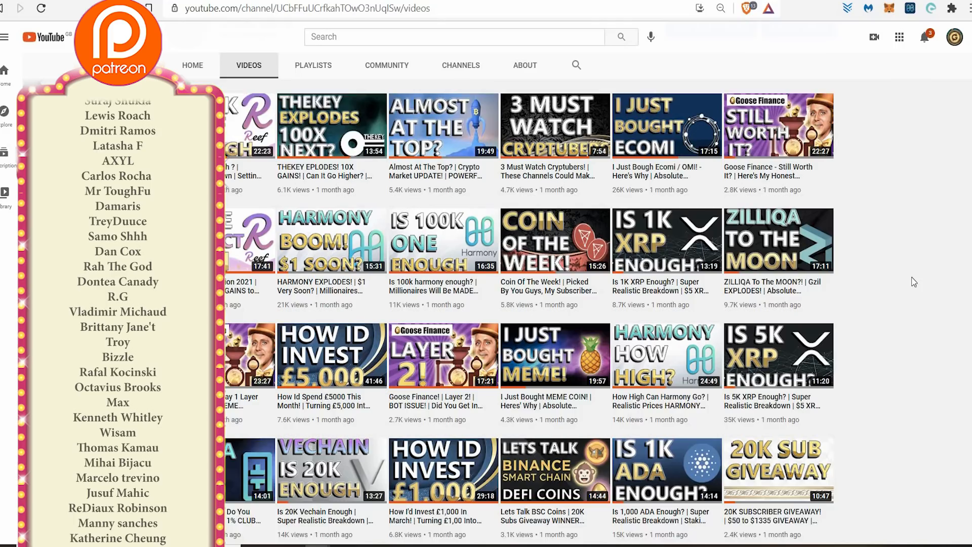
{"action": "scroll", "scroll_direction": "down", "scroll_amount": 3}
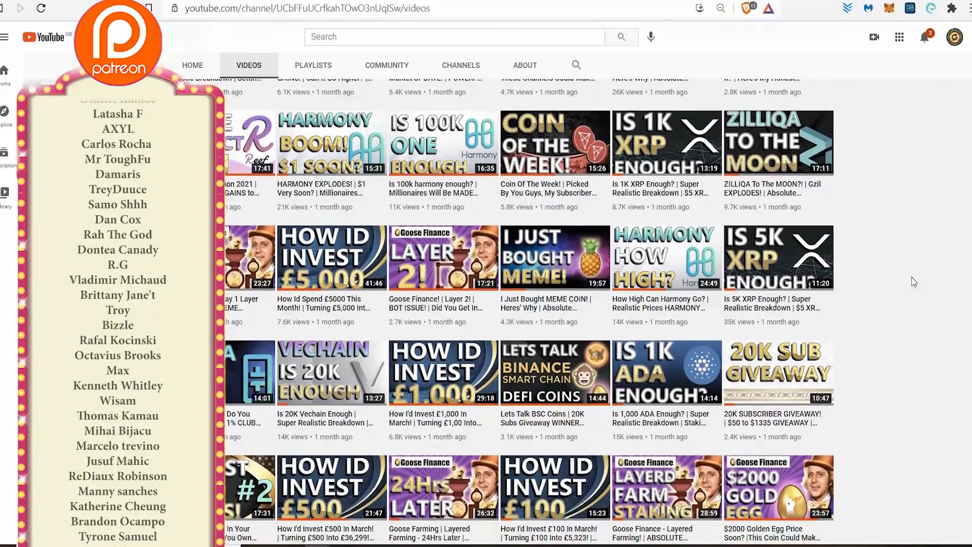
{"action": "scroll", "scroll_direction": "down", "scroll_amount": 3}
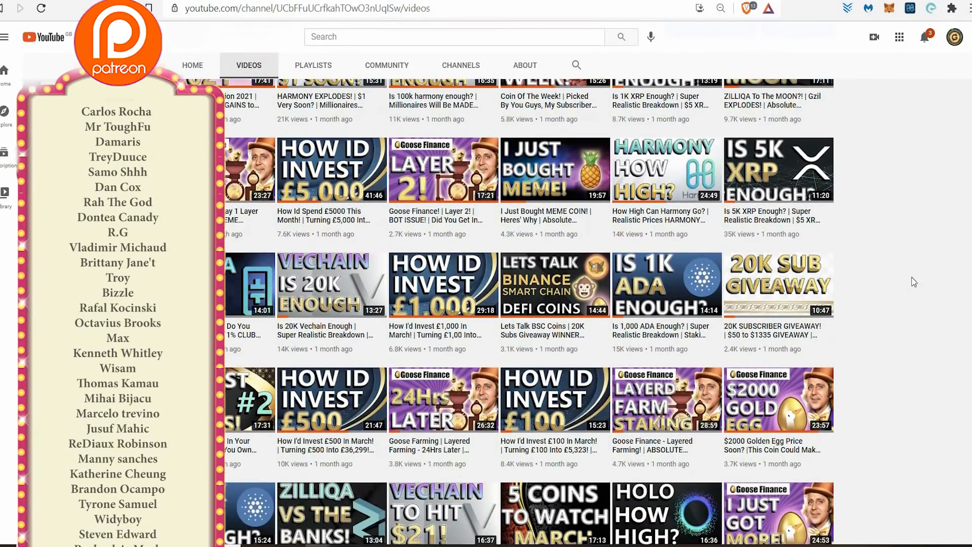
{"action": "scroll", "scroll_direction": "down", "scroll_amount": 3}
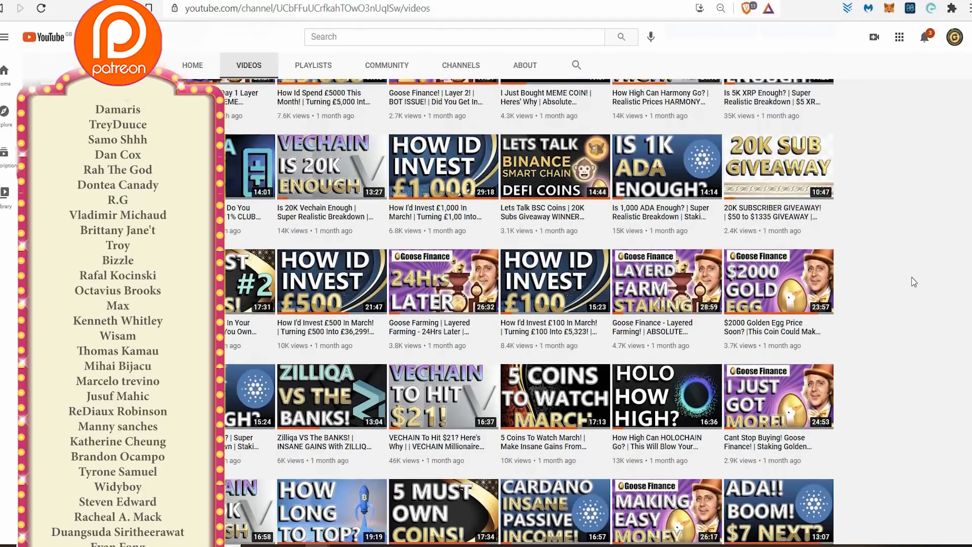
{"action": "scroll", "scroll_direction": "down", "scroll_amount": 3}
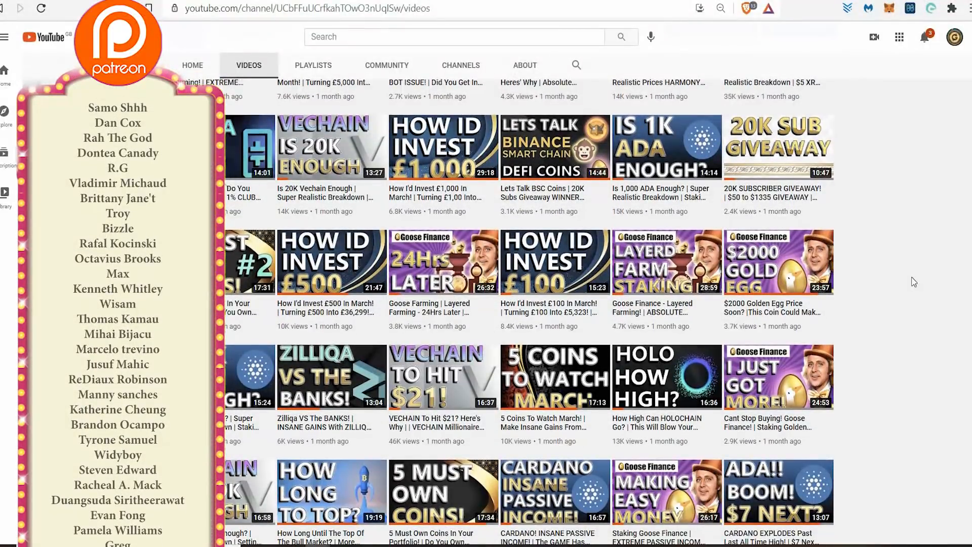
{"action": "scroll", "scroll_direction": "down", "scroll_amount": 3}
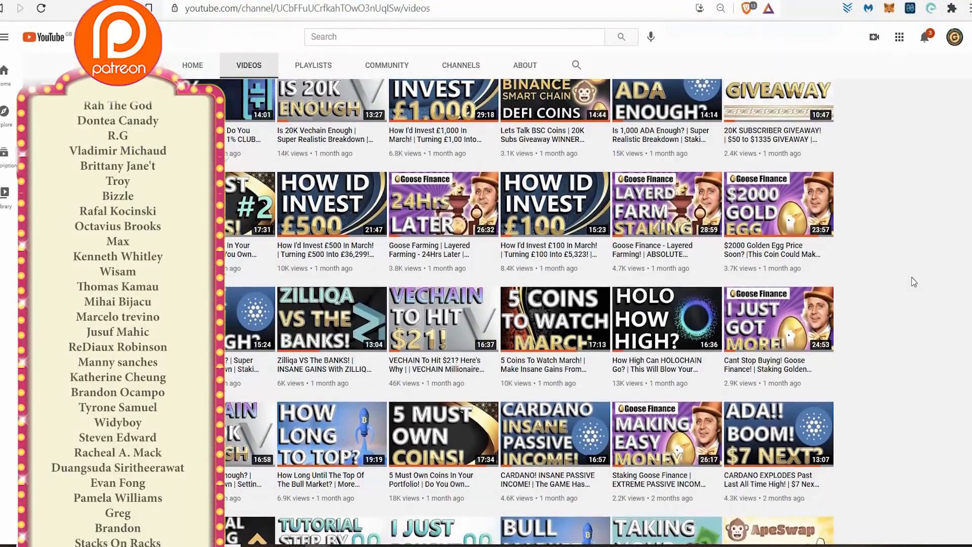
{"action": "scroll", "scroll_direction": "down", "scroll_amount": 3}
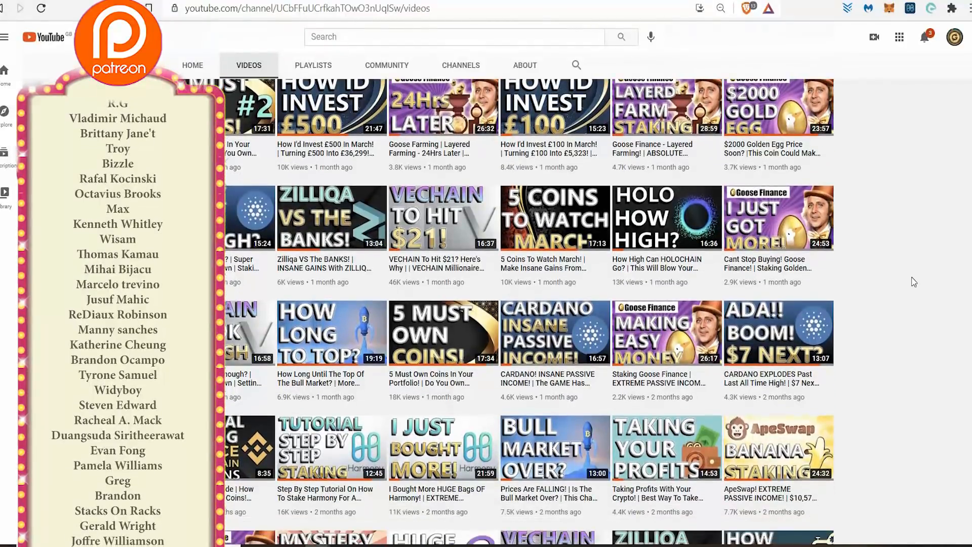
{"action": "scroll", "scroll_direction": "down", "scroll_amount": 3}
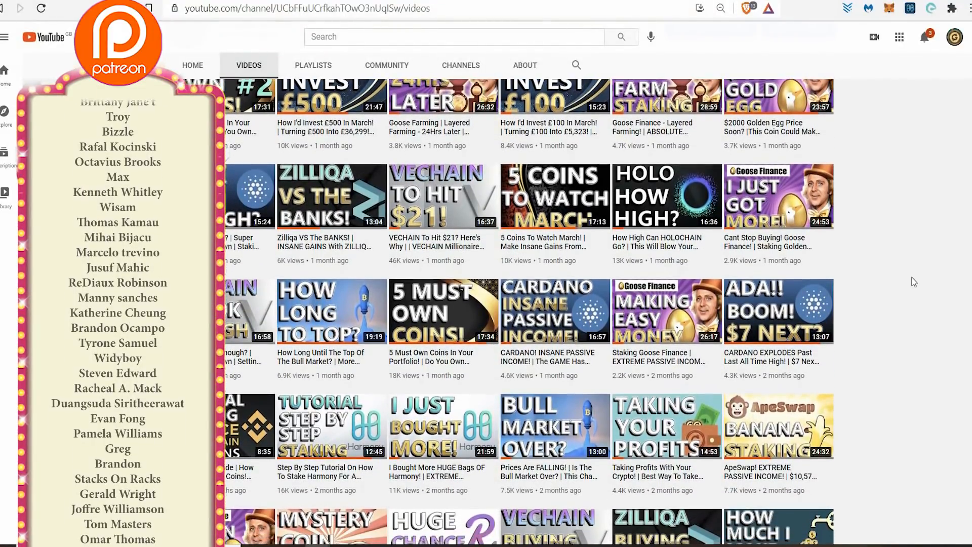
{"action": "scroll", "scroll_direction": "down", "scroll_amount": 3}
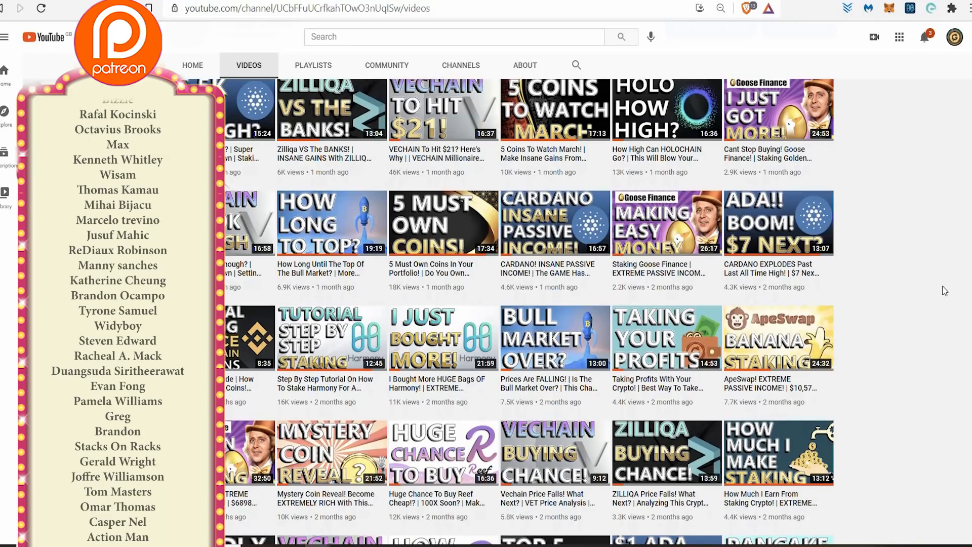
{"action": "scroll", "scroll_direction": "down", "scroll_amount": 3}
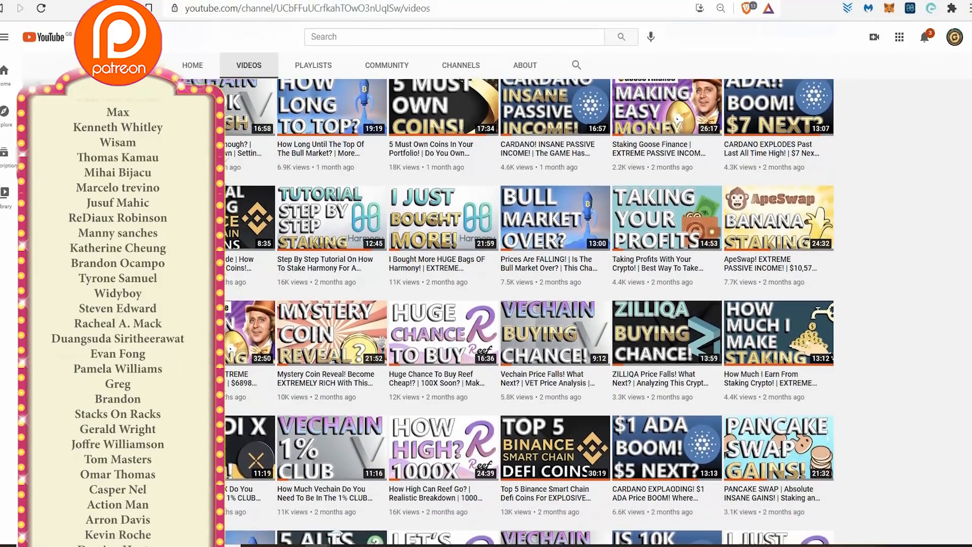
{"action": "scroll", "scroll_direction": "down", "scroll_amount": 3}
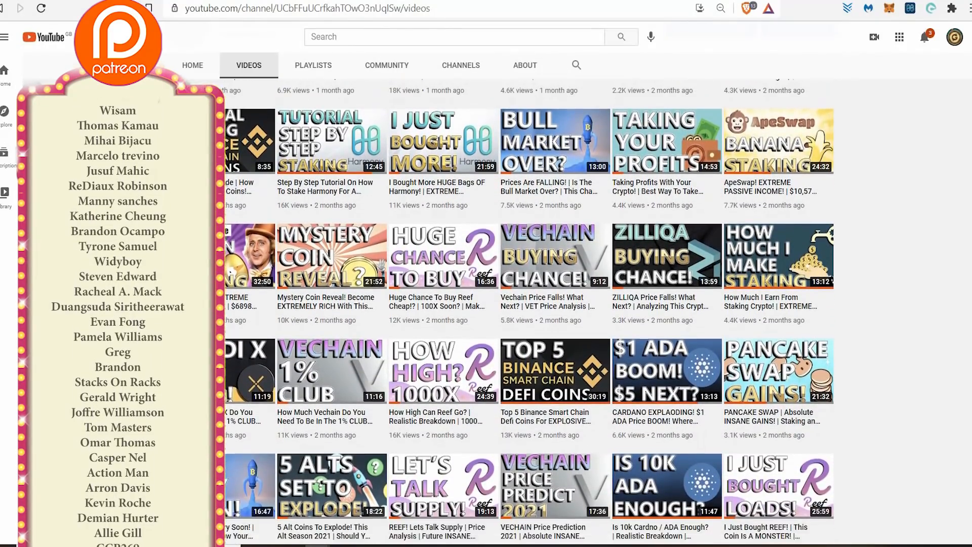
{"action": "scroll", "scroll_direction": "down", "scroll_amount": 3}
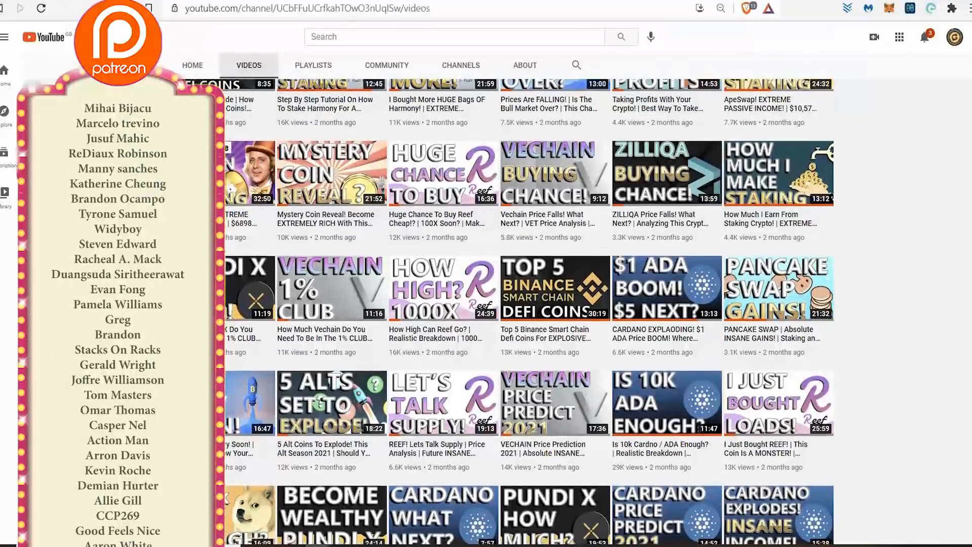
{"action": "scroll", "scroll_direction": "down", "scroll_amount": 3}
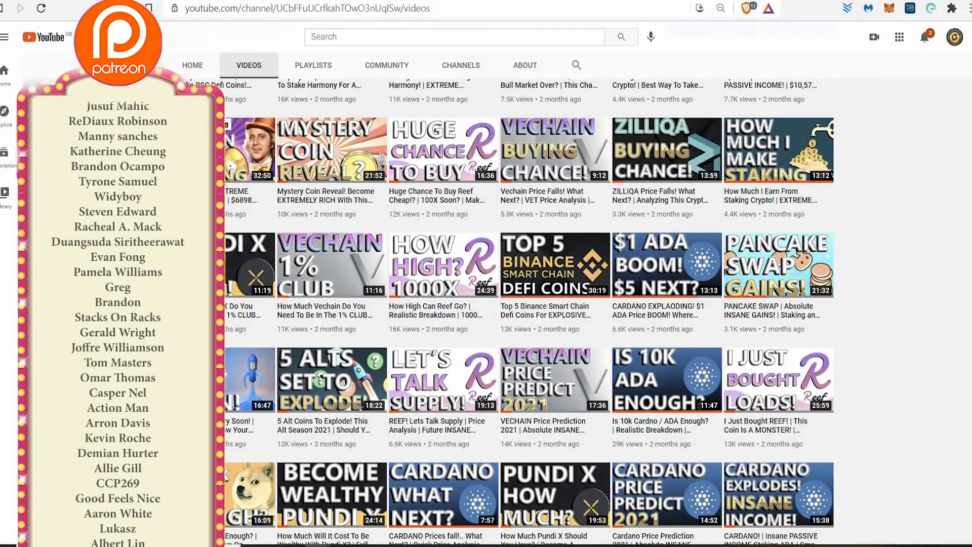
{"action": "scroll", "scroll_direction": "down", "scroll_amount": 3}
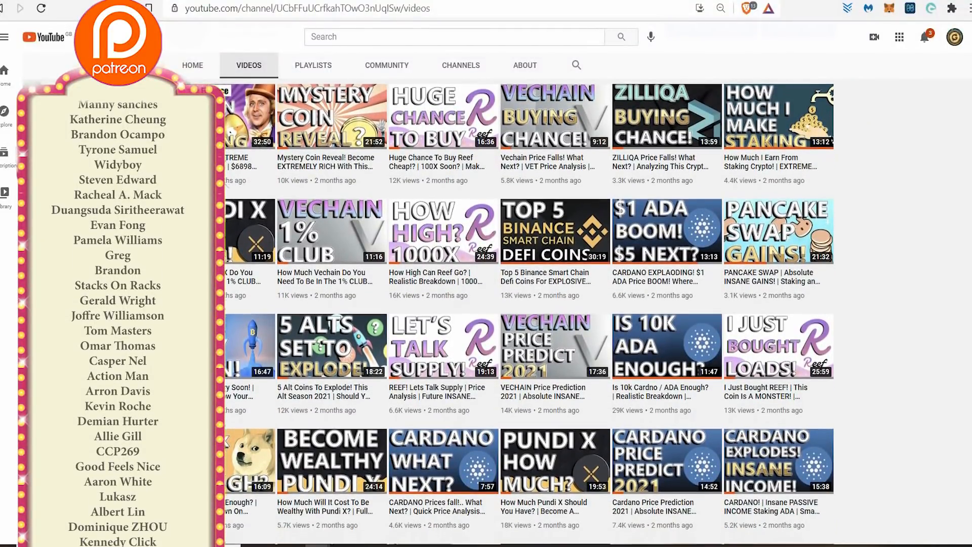
{"action": "scroll", "scroll_direction": "down", "scroll_amount": 3}
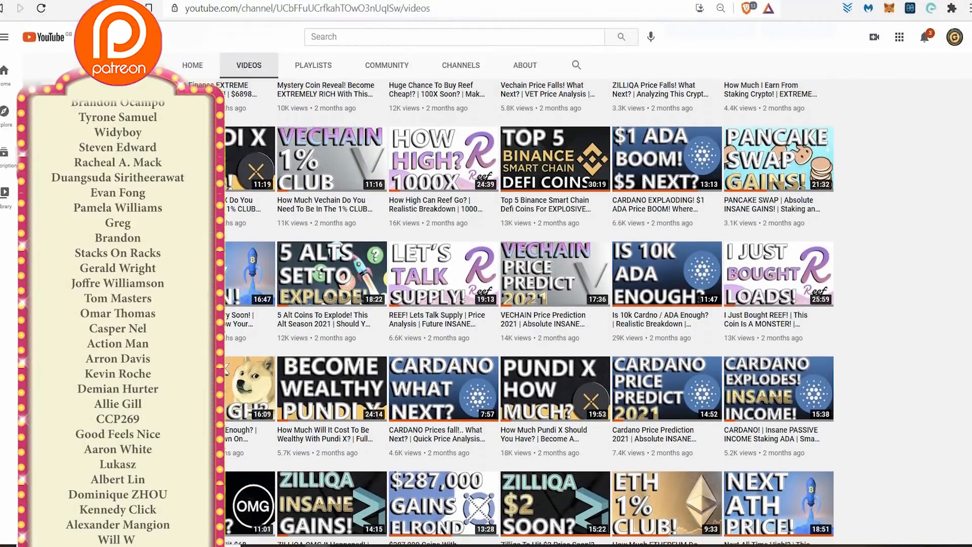
{"action": "scroll", "scroll_direction": "down", "scroll_amount": 3}
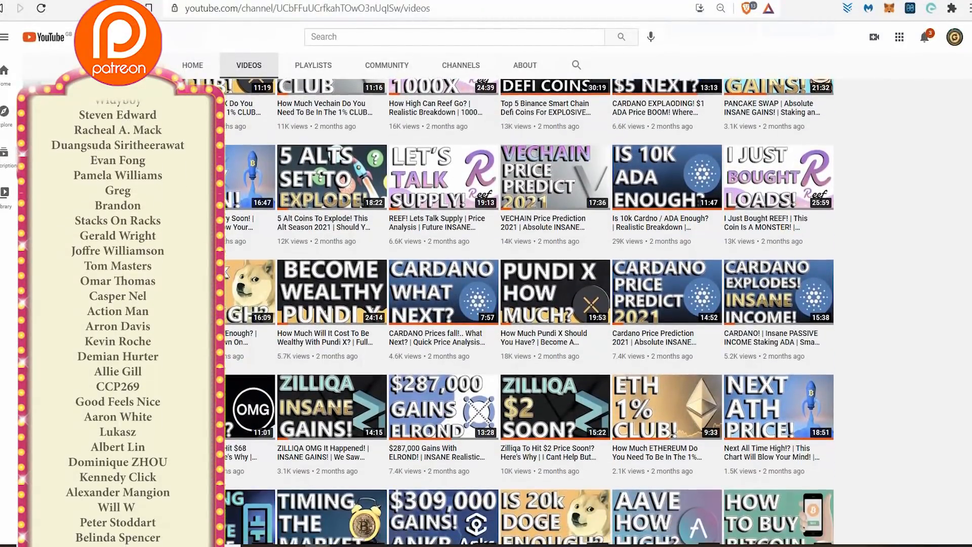
{"action": "scroll", "scroll_direction": "down", "scroll_amount": 3}
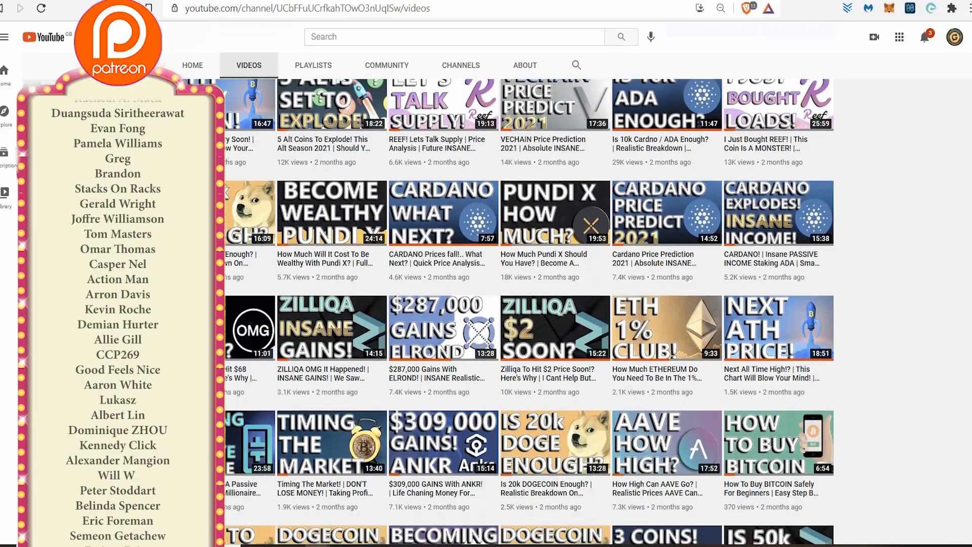
{"action": "scroll", "scroll_direction": "down", "scroll_amount": 3}
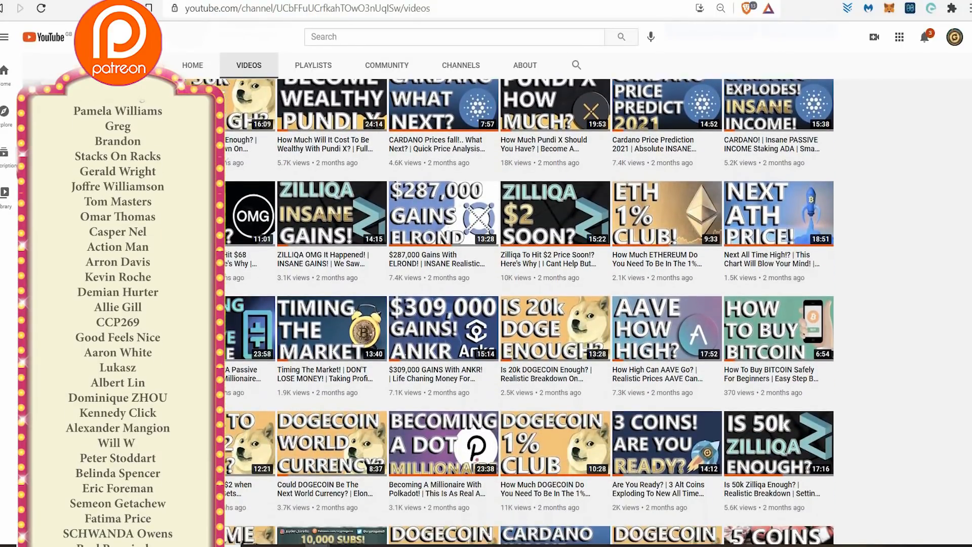
{"action": "scroll", "scroll_direction": "down", "scroll_amount": 3}
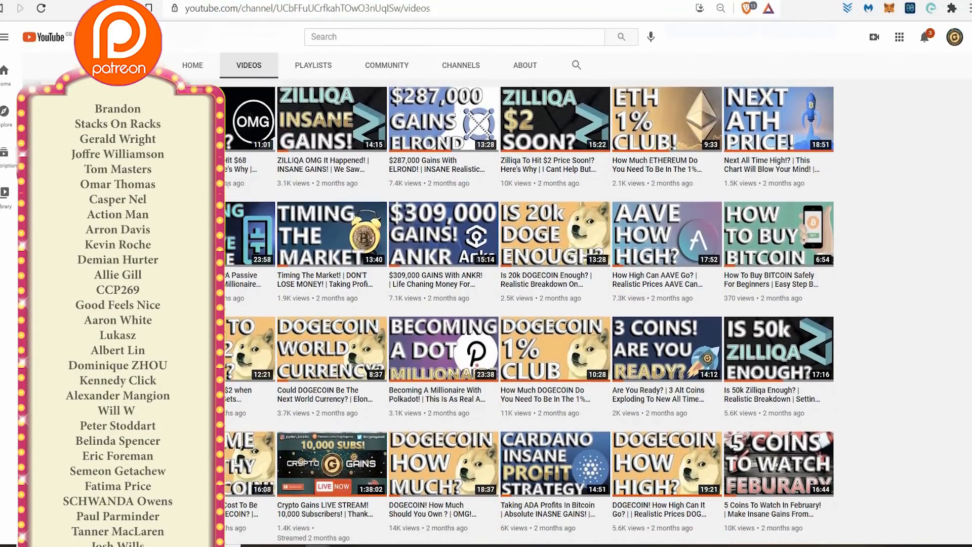
{"action": "scroll", "scroll_direction": "down", "scroll_amount": 3}
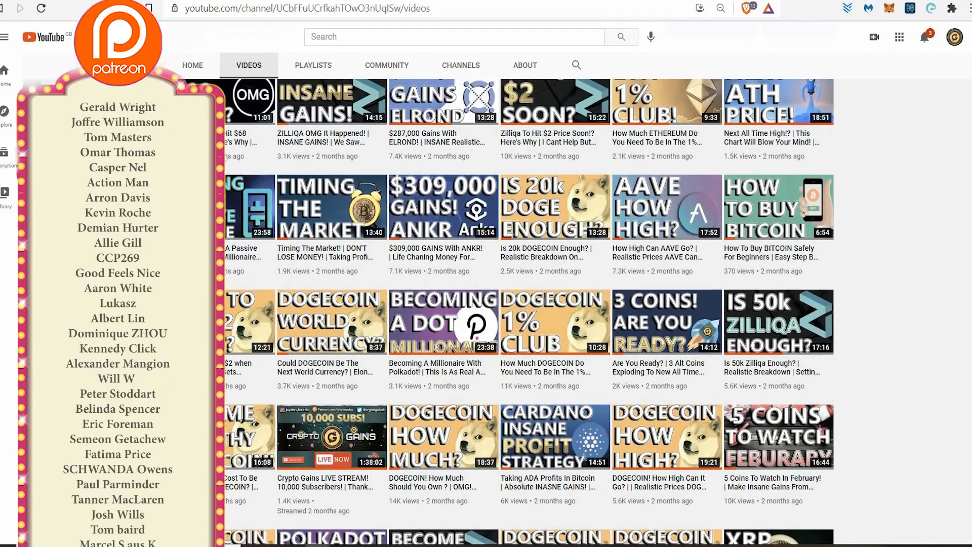
{"action": "scroll", "scroll_direction": "down", "scroll_amount": 3}
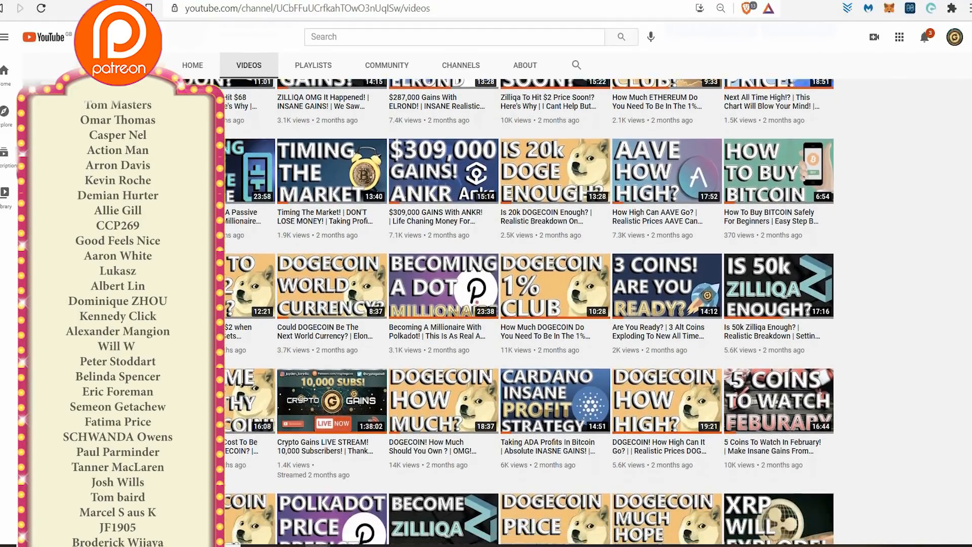
{"action": "scroll", "scroll_direction": "down", "scroll_amount": 3}
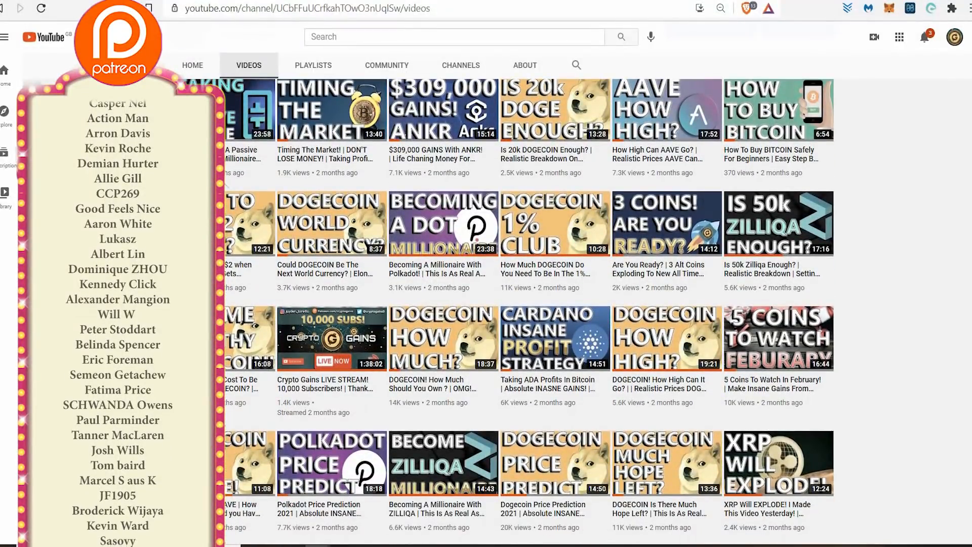
{"action": "scroll", "scroll_direction": "down", "scroll_amount": 3}
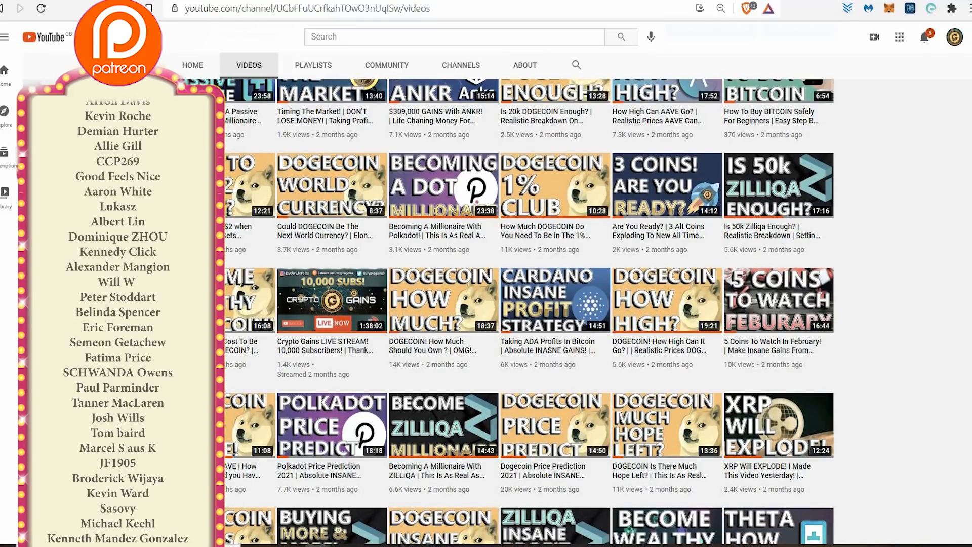
{"action": "scroll", "scroll_direction": "down", "scroll_amount": 3}
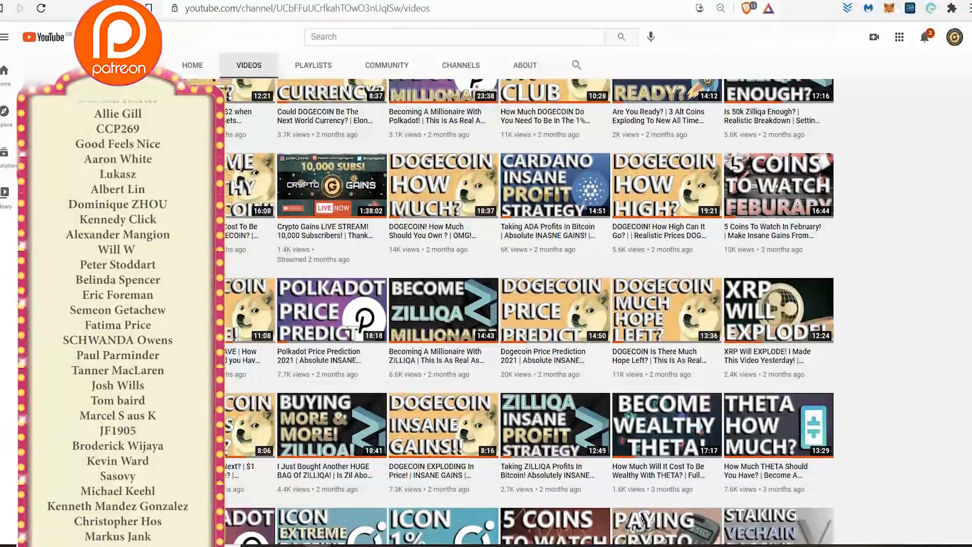
{"action": "scroll", "scroll_direction": "down", "scroll_amount": 3}
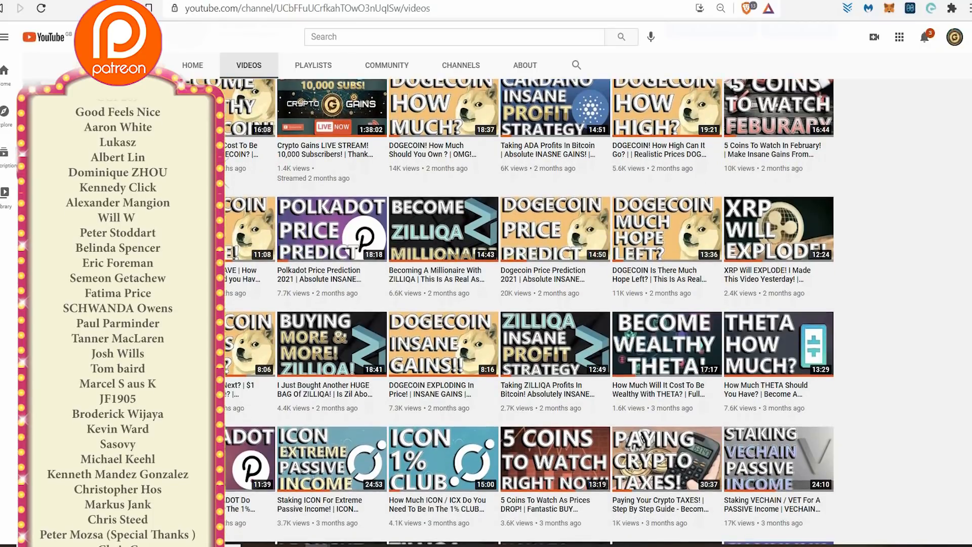
{"action": "scroll", "scroll_direction": "down", "scroll_amount": 3}
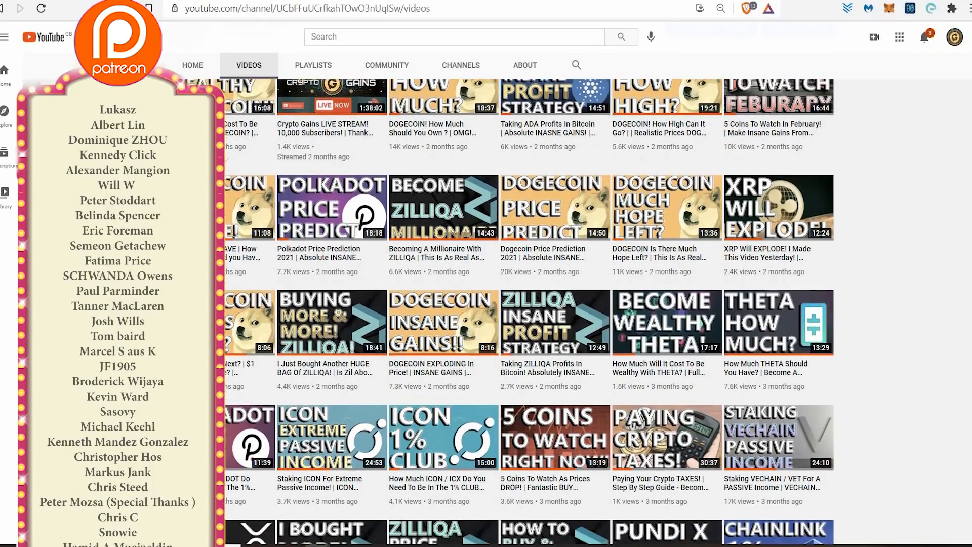
{"action": "scroll", "scroll_direction": "down", "scroll_amount": 3}
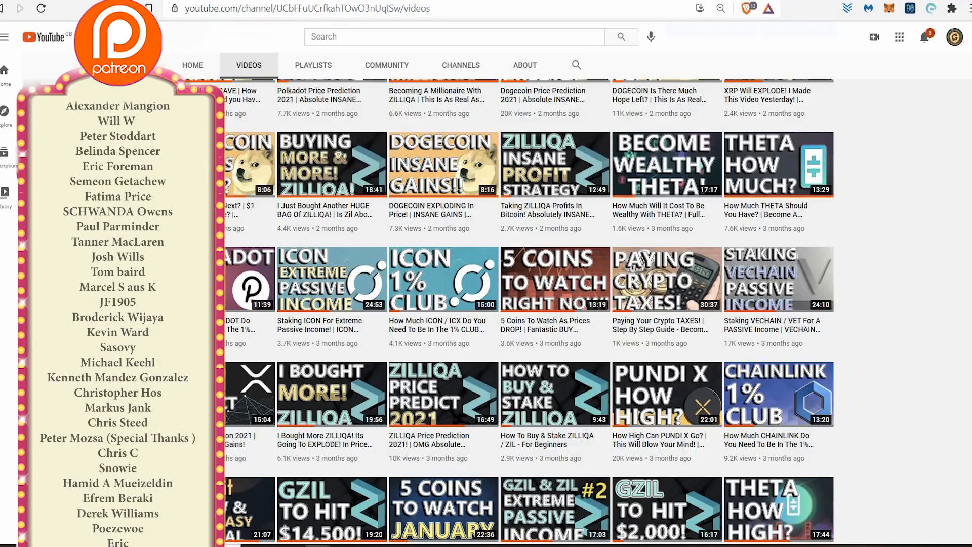
{"action": "scroll", "scroll_direction": "down", "scroll_amount": 3}
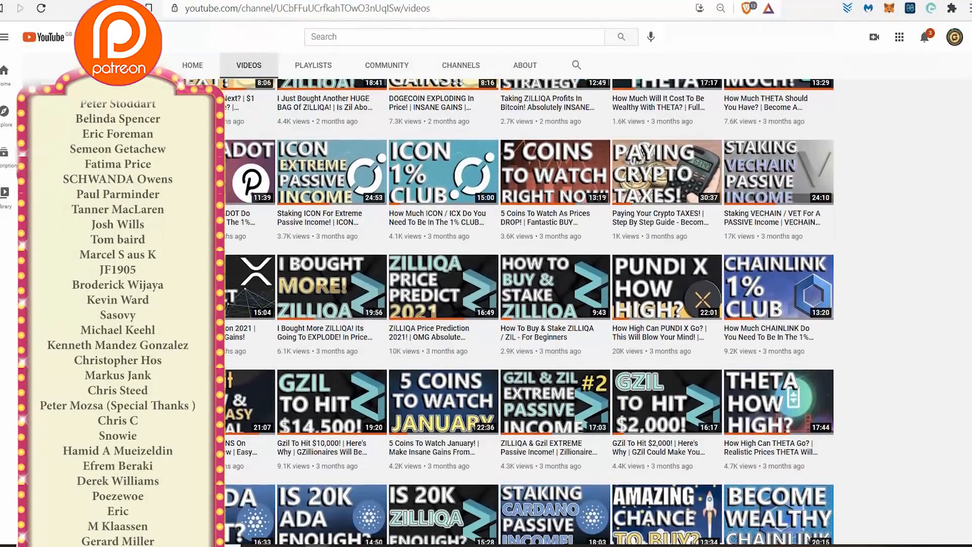
{"action": "scroll", "scroll_direction": "down", "scroll_amount": 3}
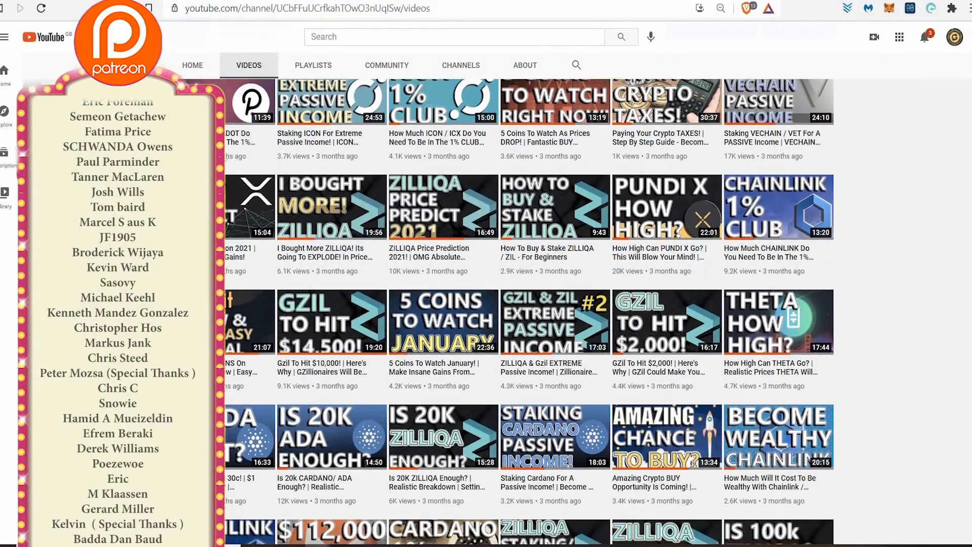
{"action": "scroll", "scroll_direction": "down", "scroll_amount": 3}
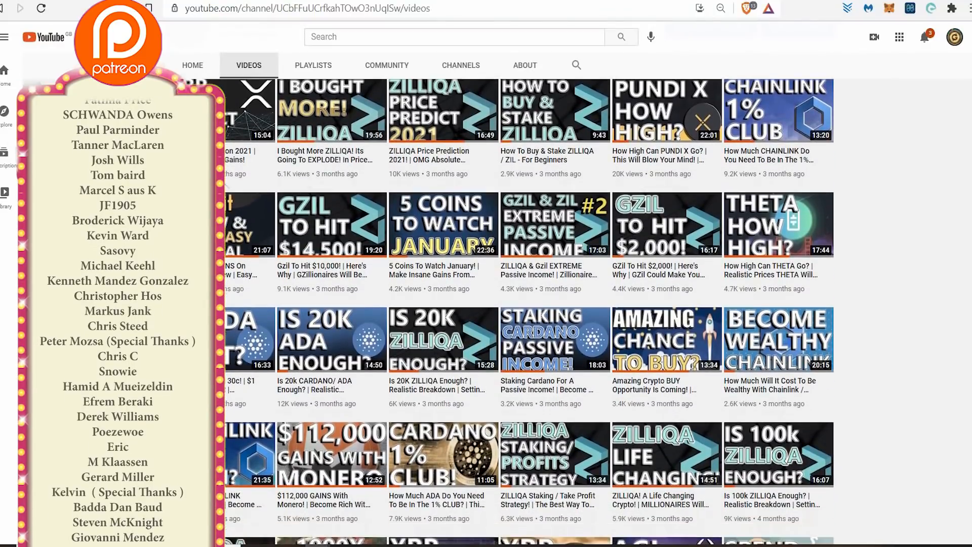
{"action": "scroll", "scroll_direction": "down", "scroll_amount": 3}
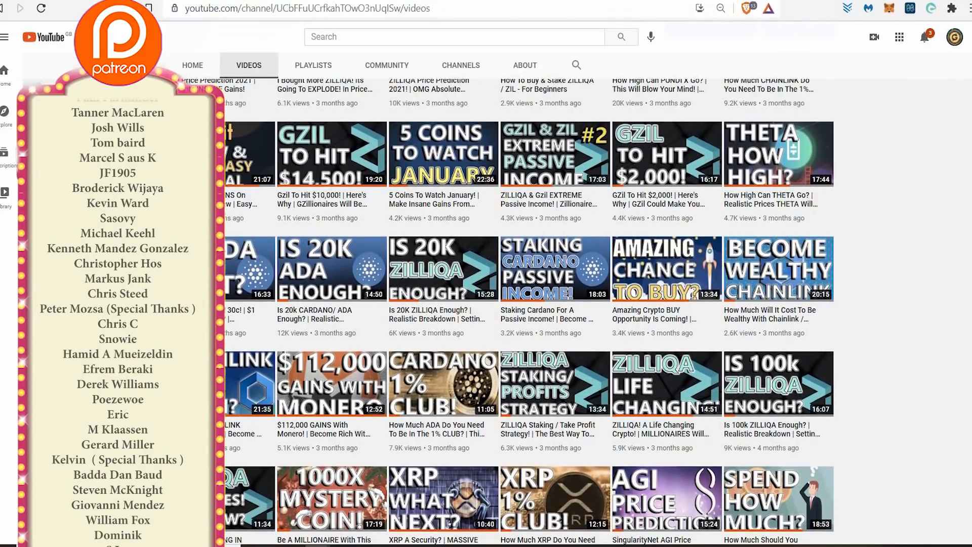
{"action": "scroll", "scroll_direction": "down", "scroll_amount": 3}
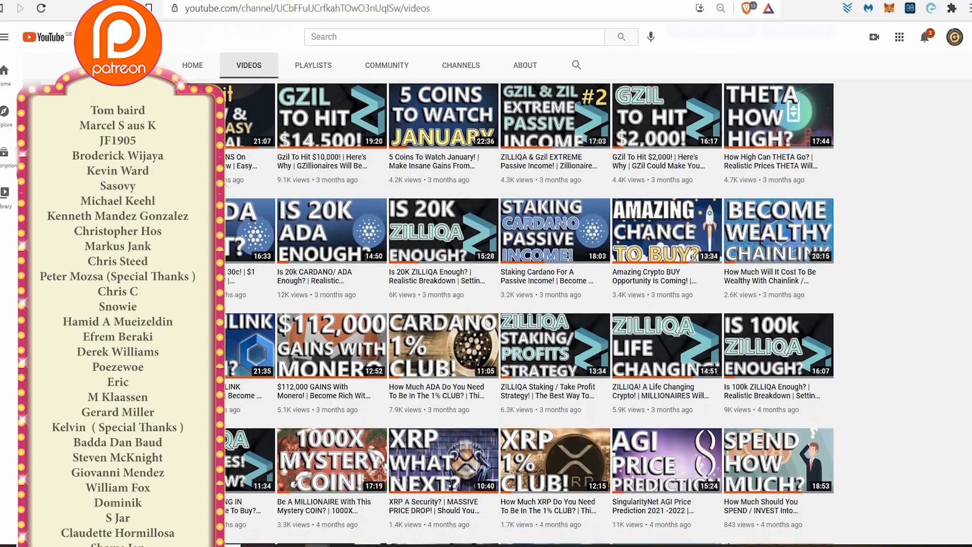
{"action": "scroll", "scroll_direction": "down", "scroll_amount": 3}
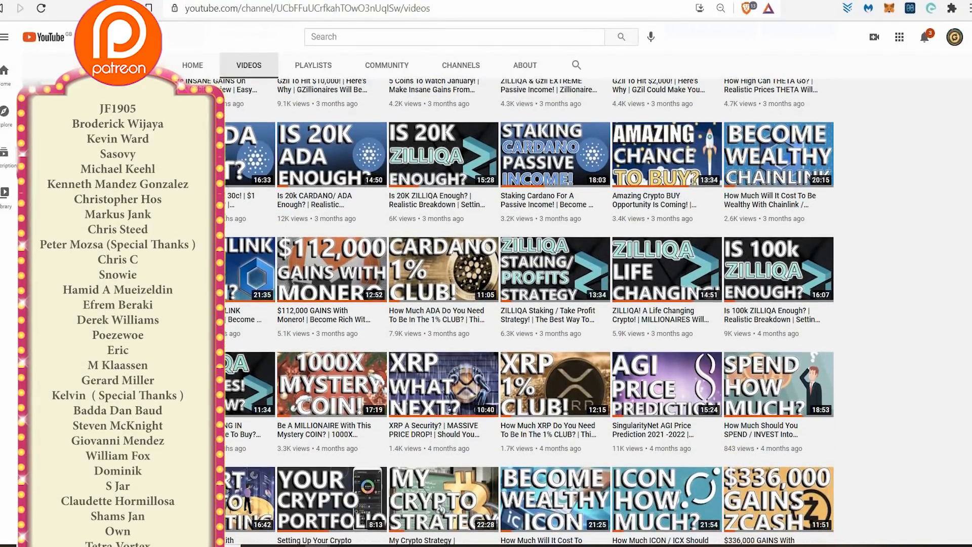
{"action": "scroll", "scroll_direction": "down", "scroll_amount": 3}
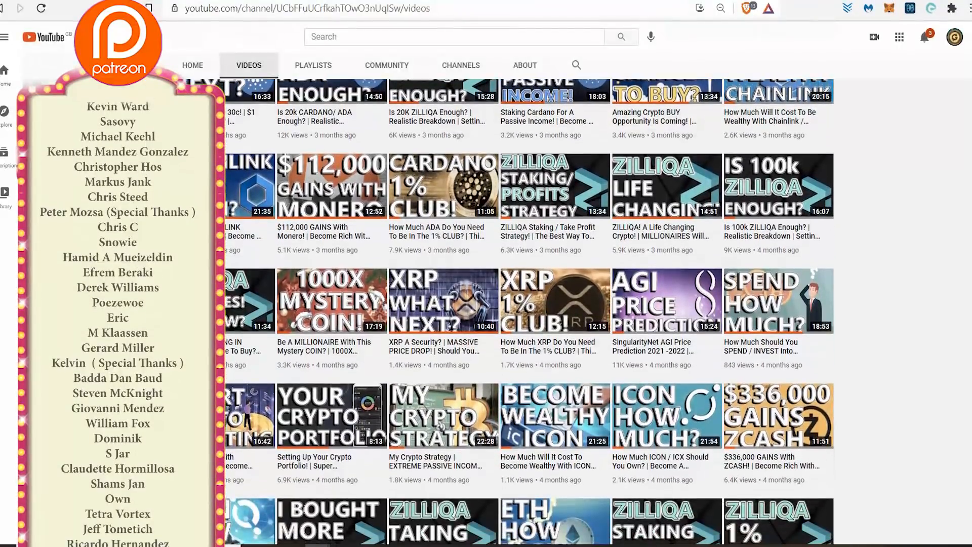
{"action": "scroll", "scroll_direction": "down", "scroll_amount": 3}
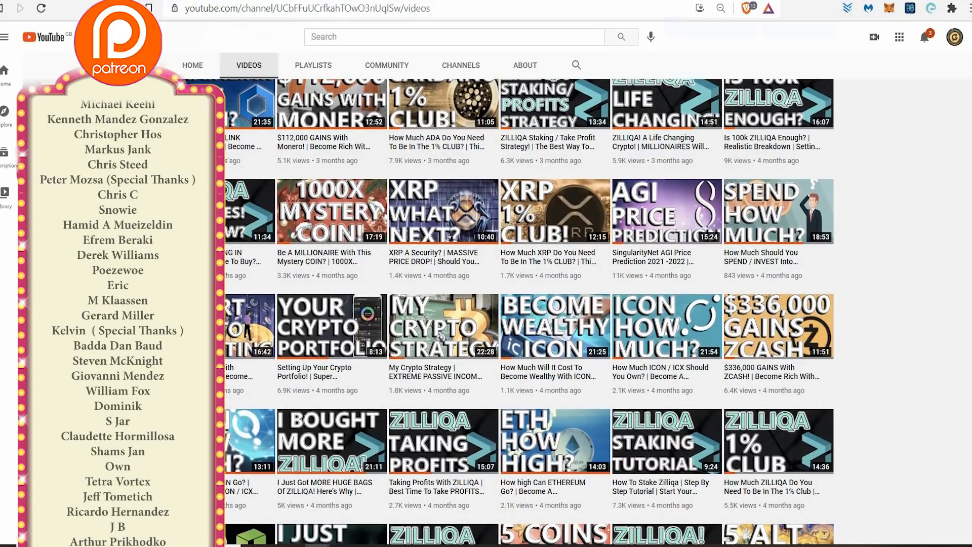
{"action": "scroll", "scroll_direction": "down", "scroll_amount": 3}
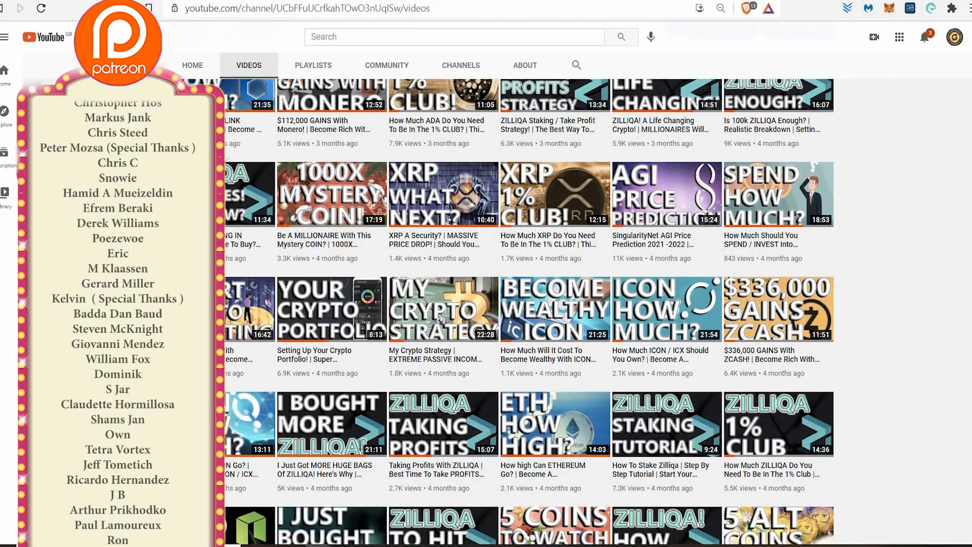
{"action": "scroll", "scroll_direction": "down", "scroll_amount": 3}
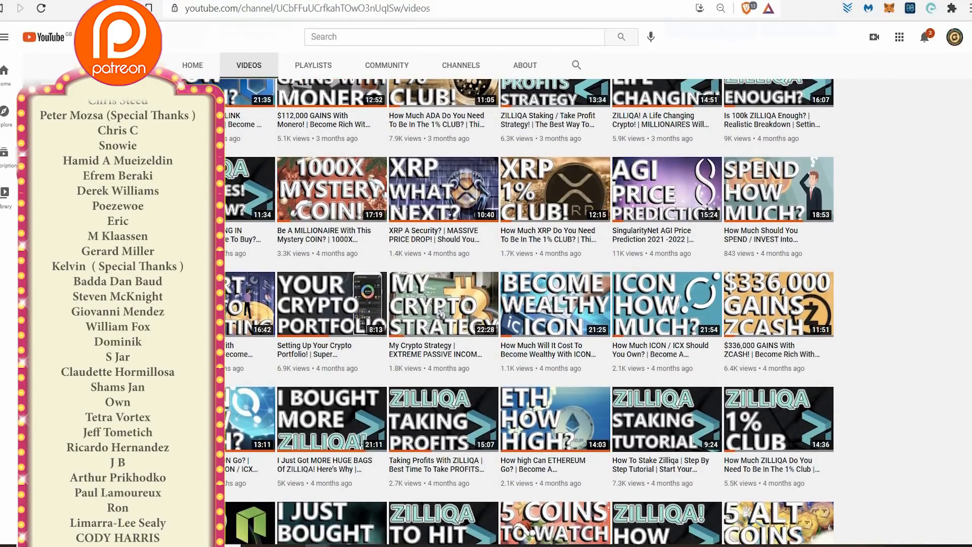
{"action": "scroll", "scroll_direction": "down", "scroll_amount": 3}
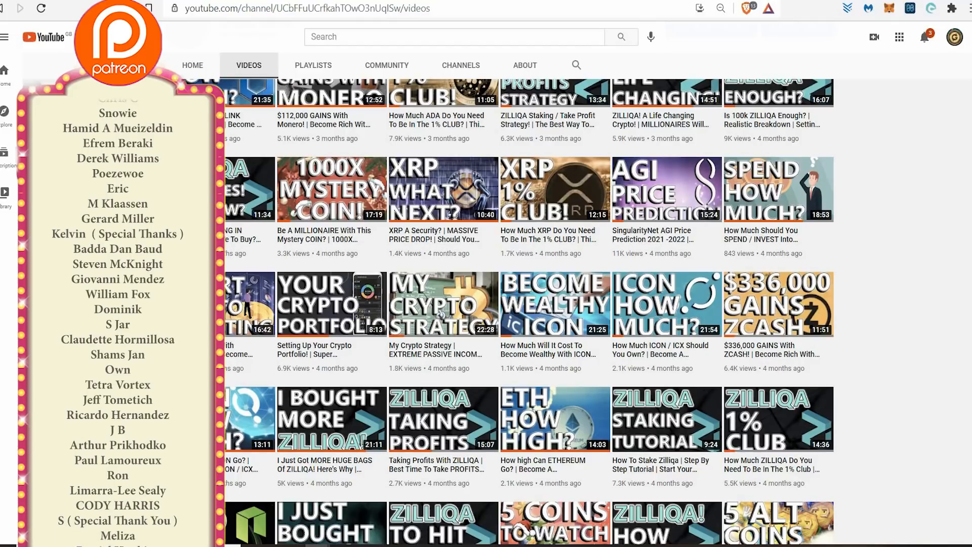
{"action": "scroll", "scroll_direction": "down", "scroll_amount": 3}
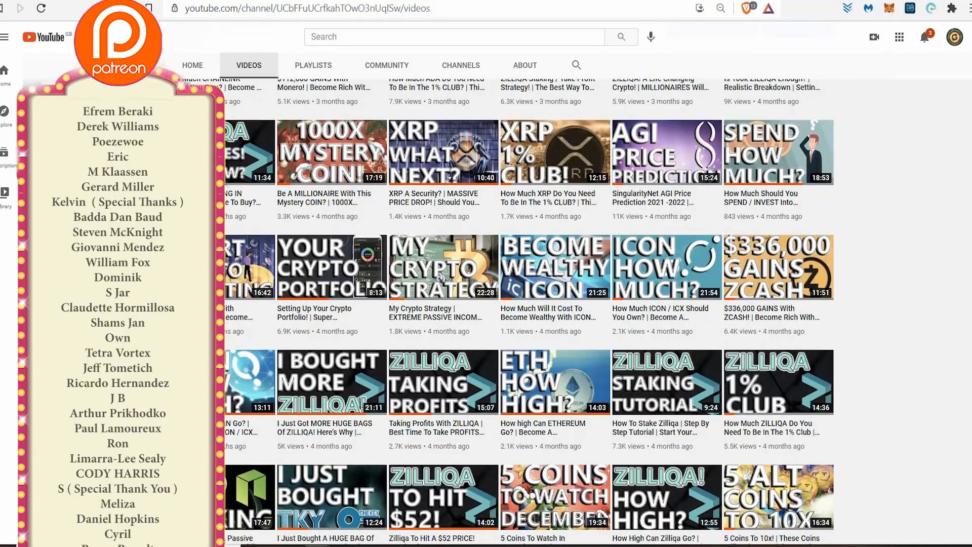
{"action": "scroll", "scroll_direction": "down", "scroll_amount": 3}
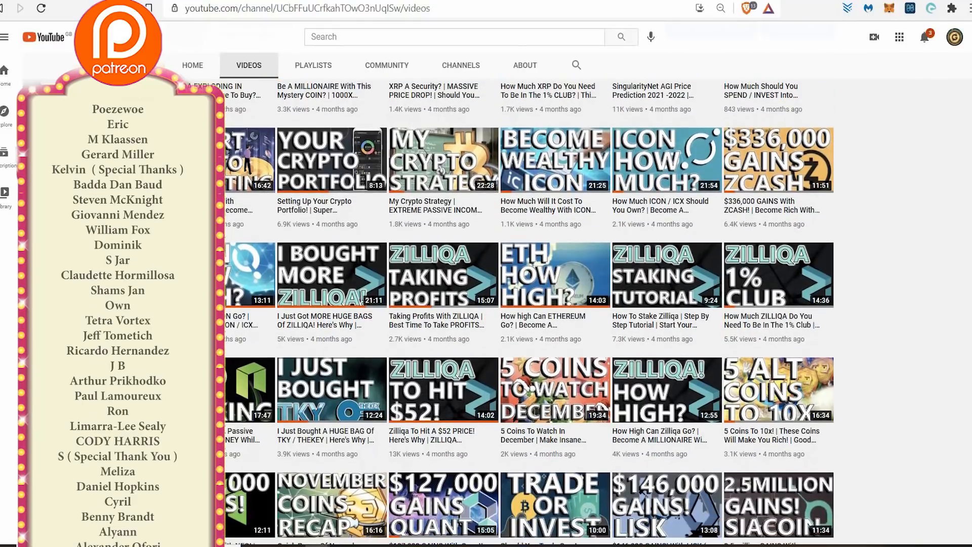
{"action": "scroll", "scroll_direction": "down", "scroll_amount": 3}
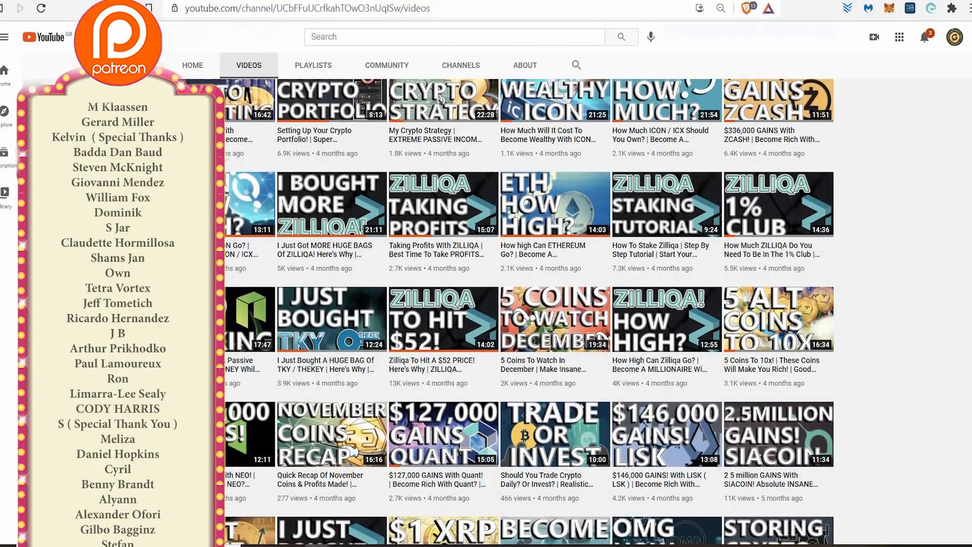
{"action": "scroll", "scroll_direction": "down", "scroll_amount": 3}
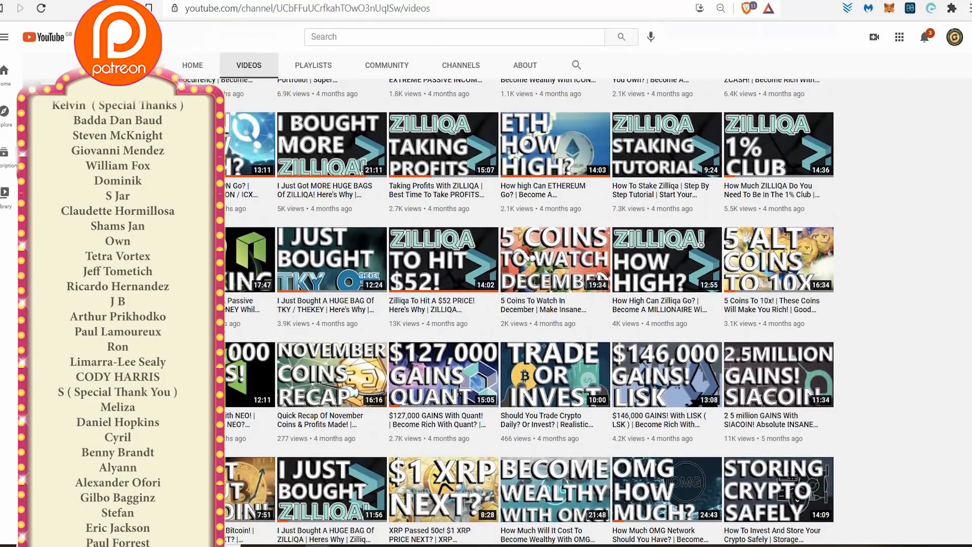
{"action": "scroll", "scroll_direction": "down", "scroll_amount": 3}
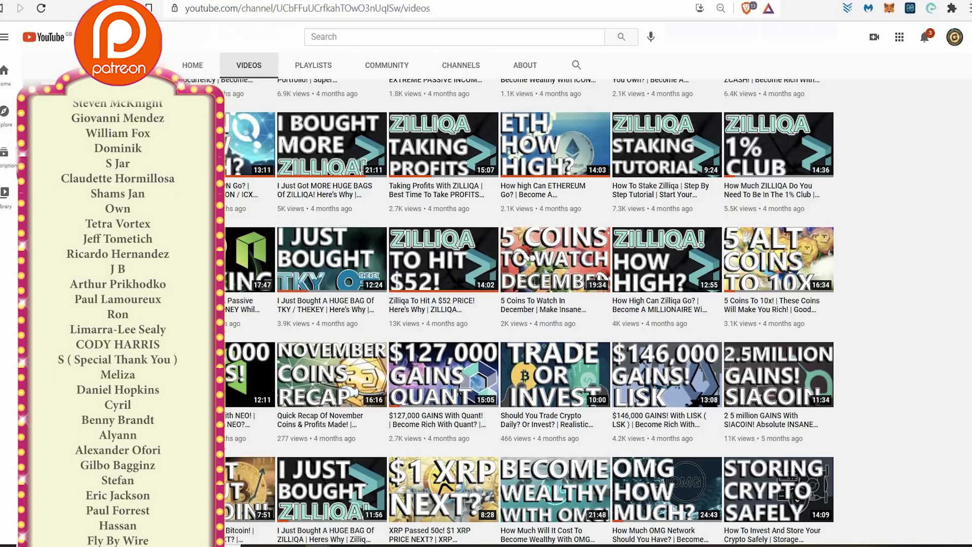
{"action": "scroll", "scroll_direction": "down", "scroll_amount": 3}
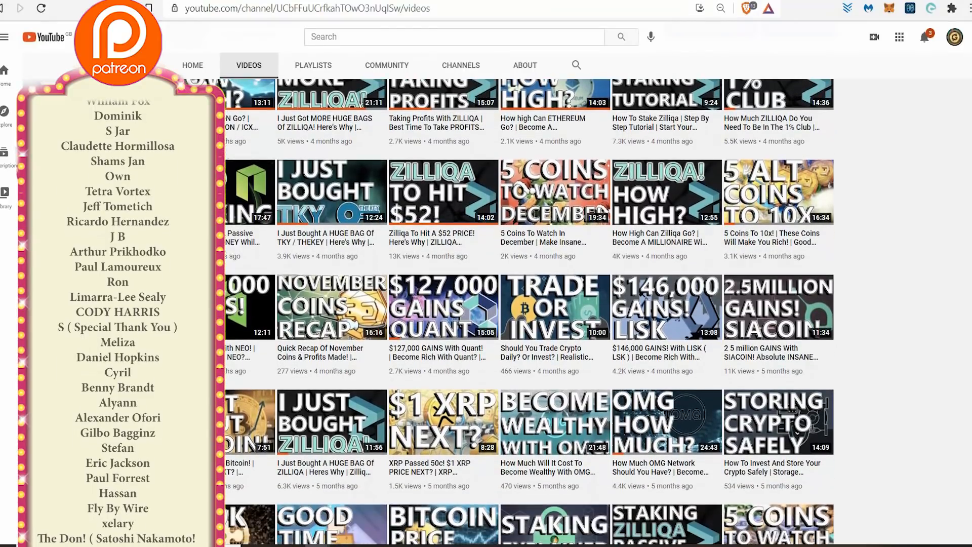
{"action": "scroll", "scroll_direction": "down", "scroll_amount": 3}
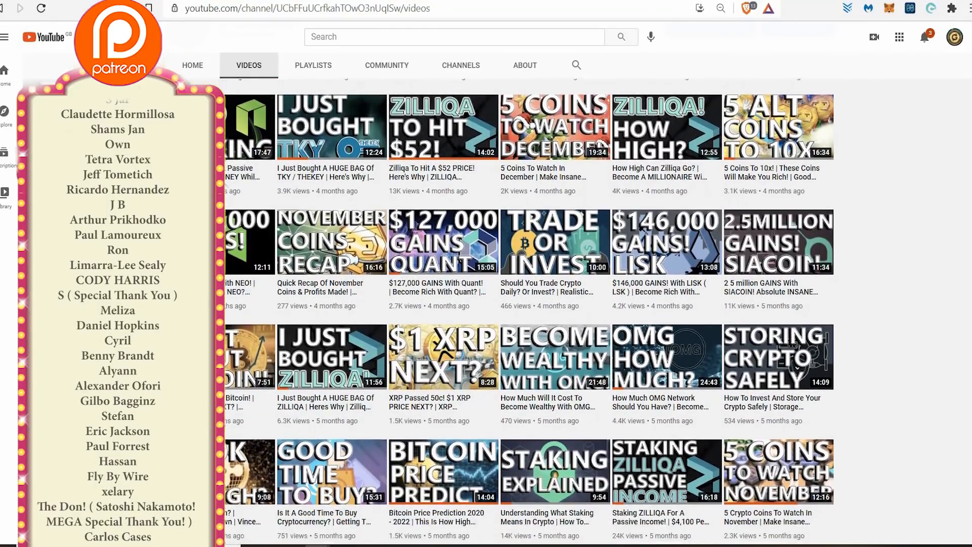
{"action": "scroll", "scroll_direction": "down", "scroll_amount": 3}
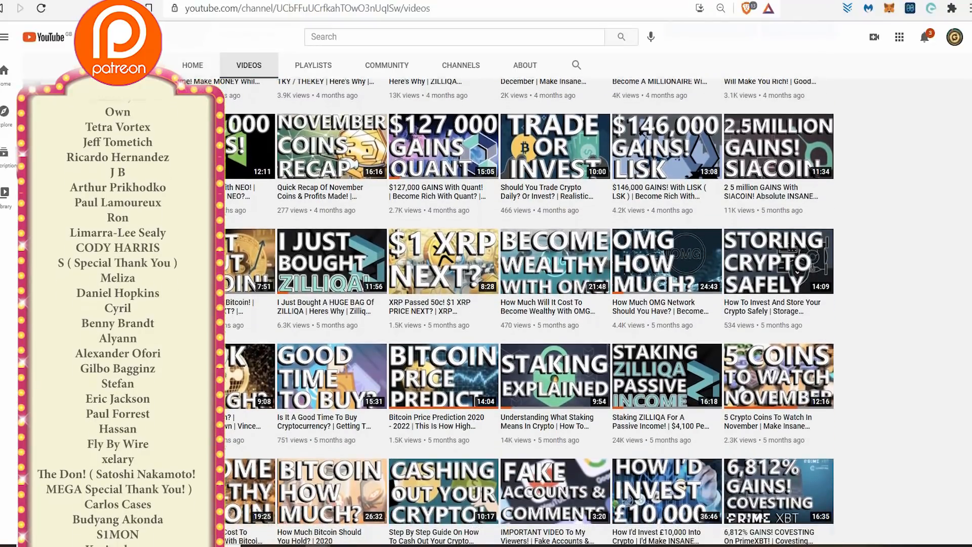
{"action": "scroll", "scroll_direction": "down", "scroll_amount": 3}
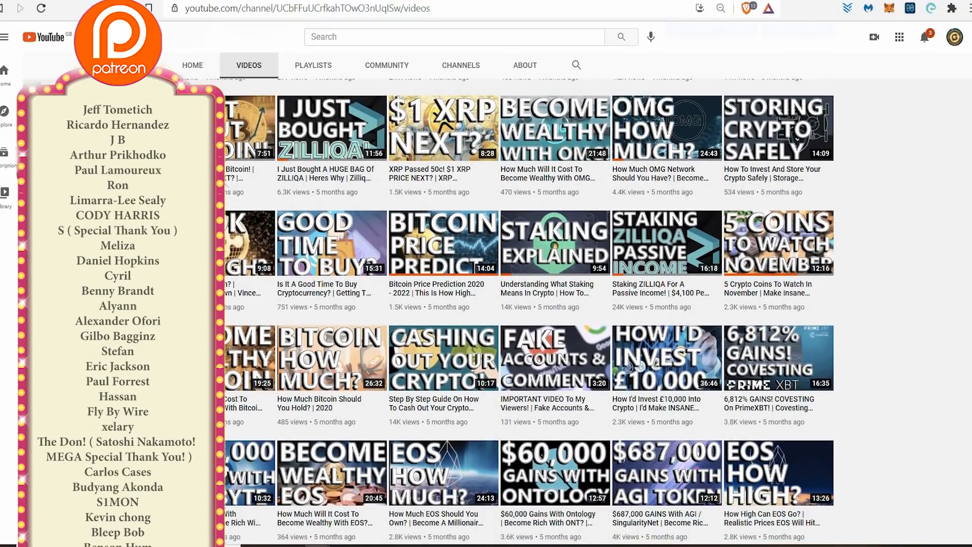
{"action": "scroll", "scroll_direction": "down", "scroll_amount": 3}
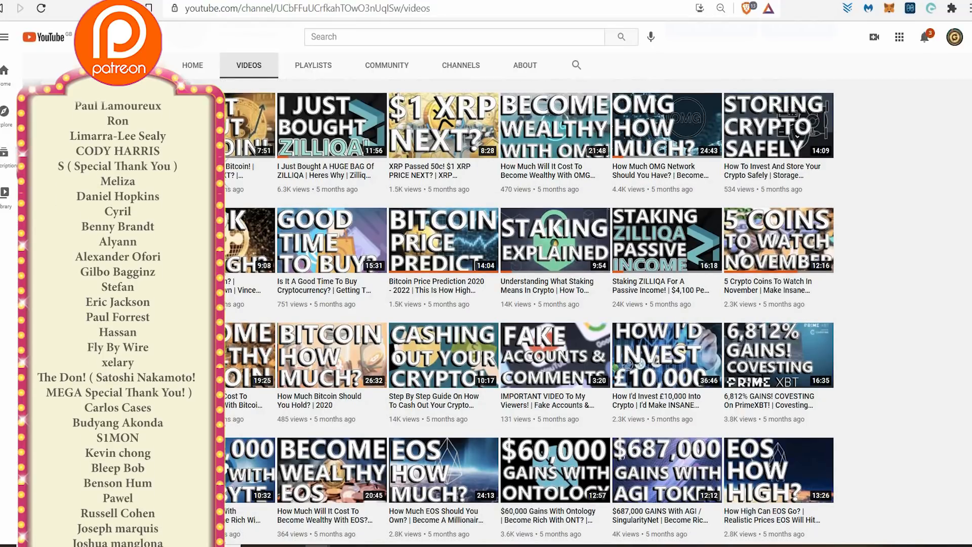
{"action": "scroll", "scroll_direction": "down", "scroll_amount": 3}
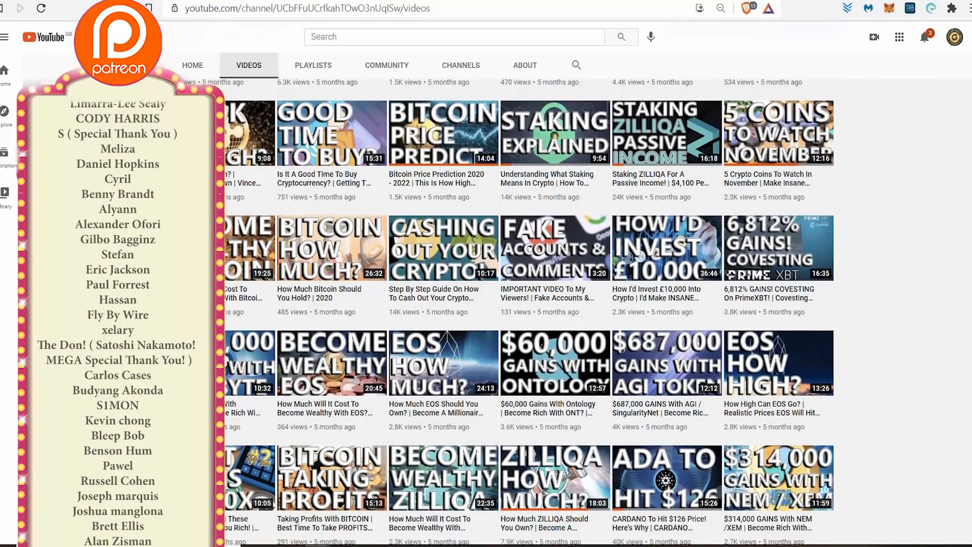
{"action": "scroll", "scroll_direction": "down", "scroll_amount": 3}
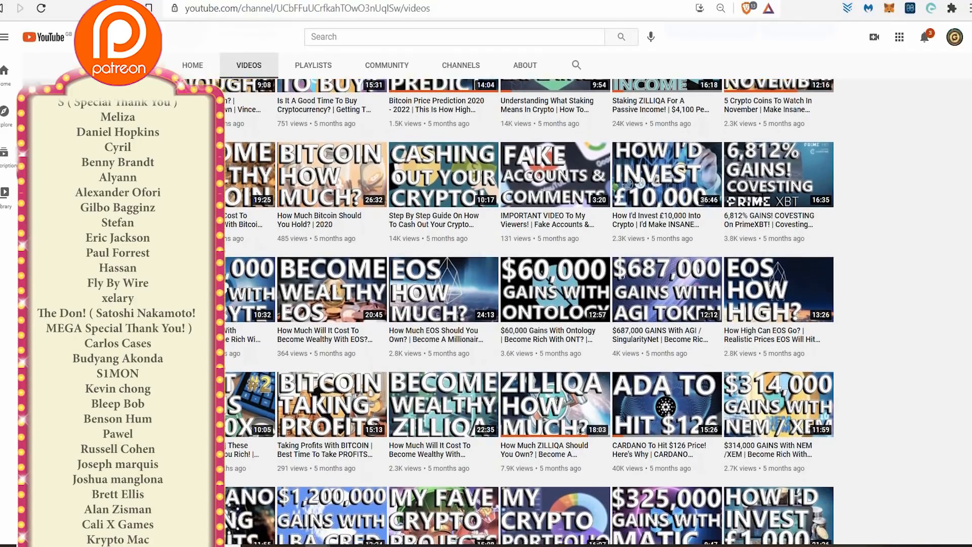
{"action": "scroll", "scroll_direction": "down", "scroll_amount": 3}
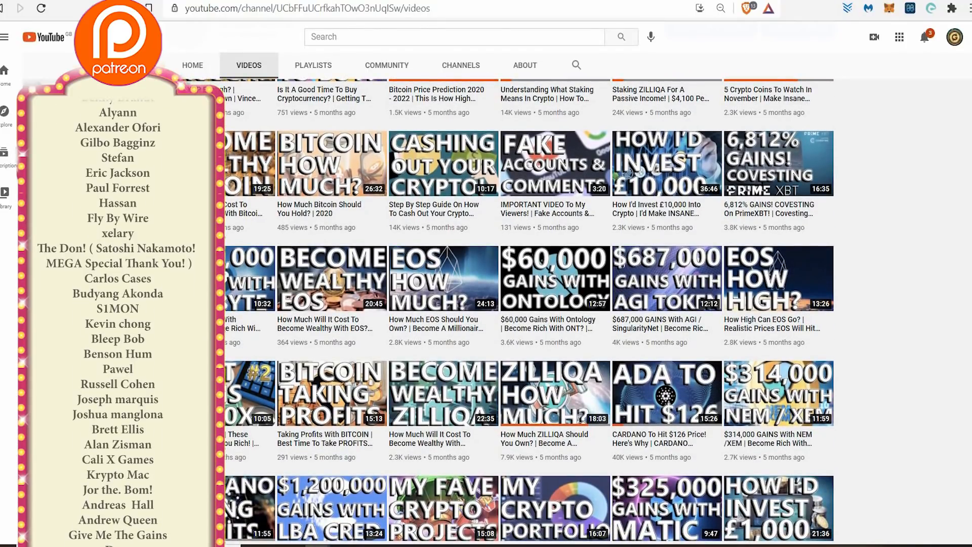
{"action": "scroll", "scroll_direction": "down", "scroll_amount": 3}
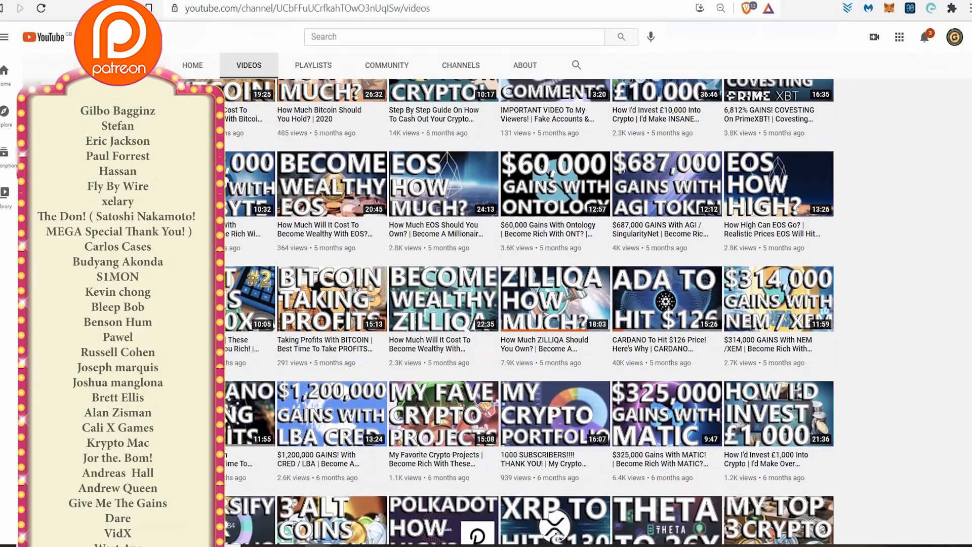
{"action": "scroll", "scroll_direction": "down", "scroll_amount": 3}
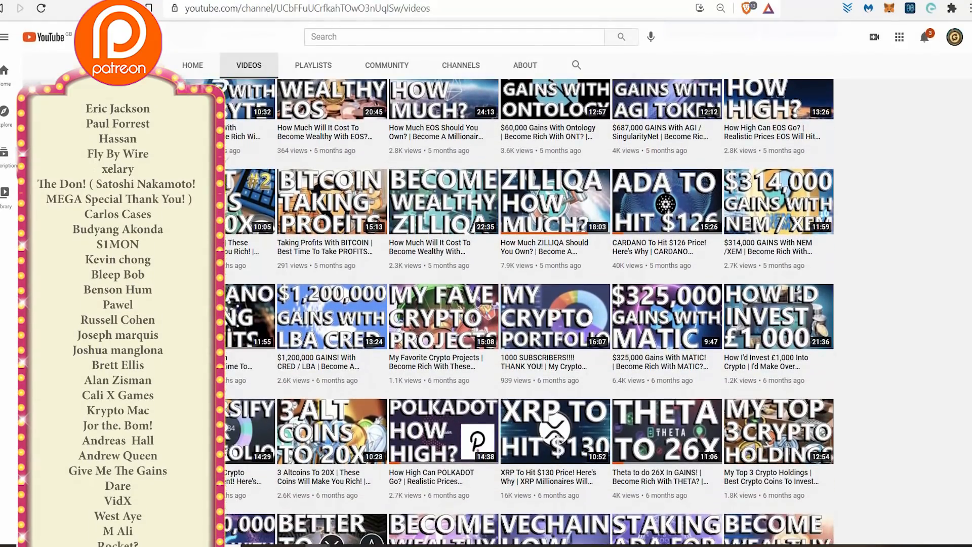
{"action": "scroll", "scroll_direction": "down", "scroll_amount": 3}
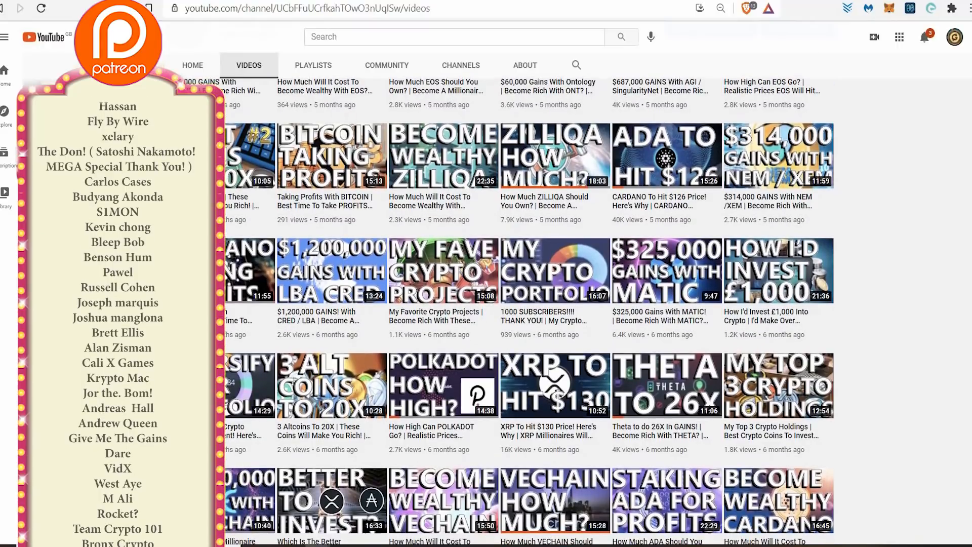
{"action": "scroll", "scroll_direction": "down", "scroll_amount": 3}
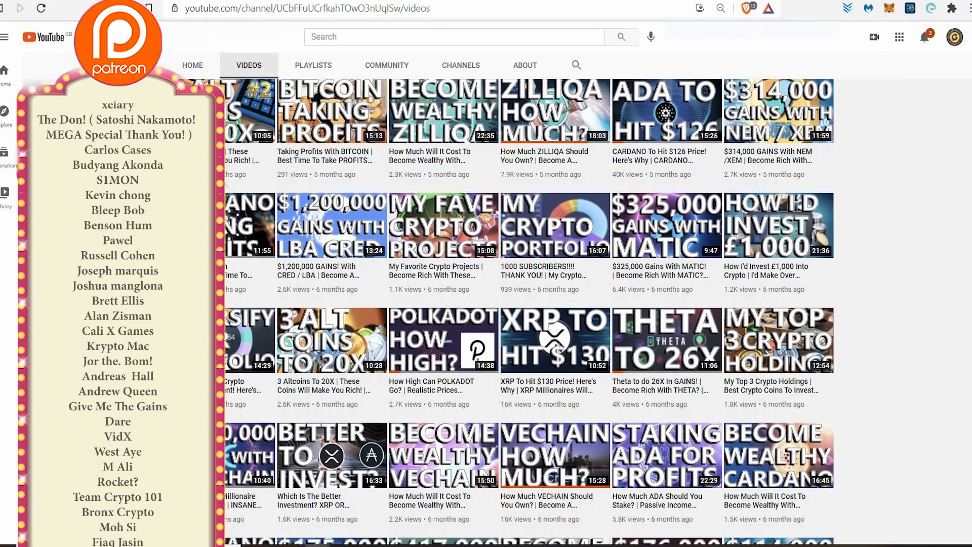
{"action": "scroll", "scroll_direction": "down", "scroll_amount": 3}
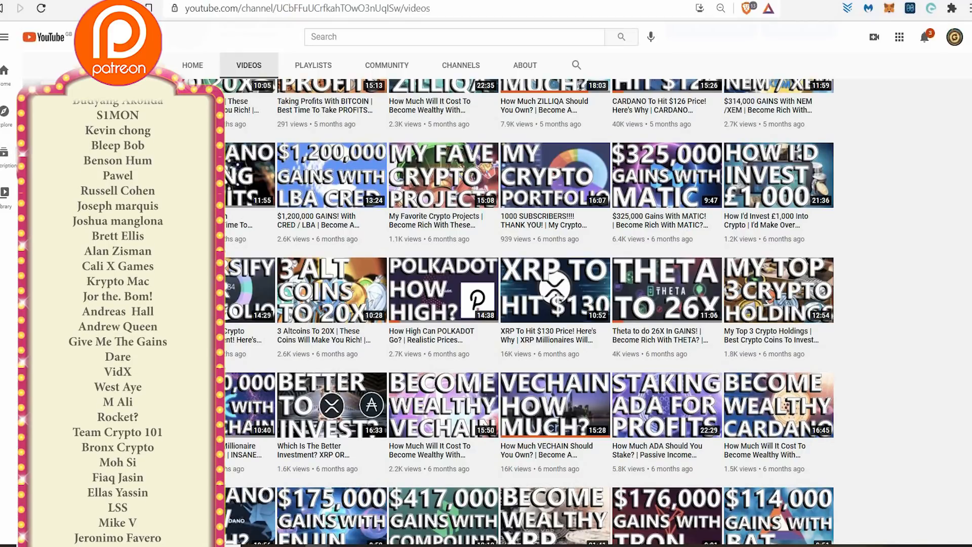
{"action": "scroll", "scroll_direction": "down", "scroll_amount": 3}
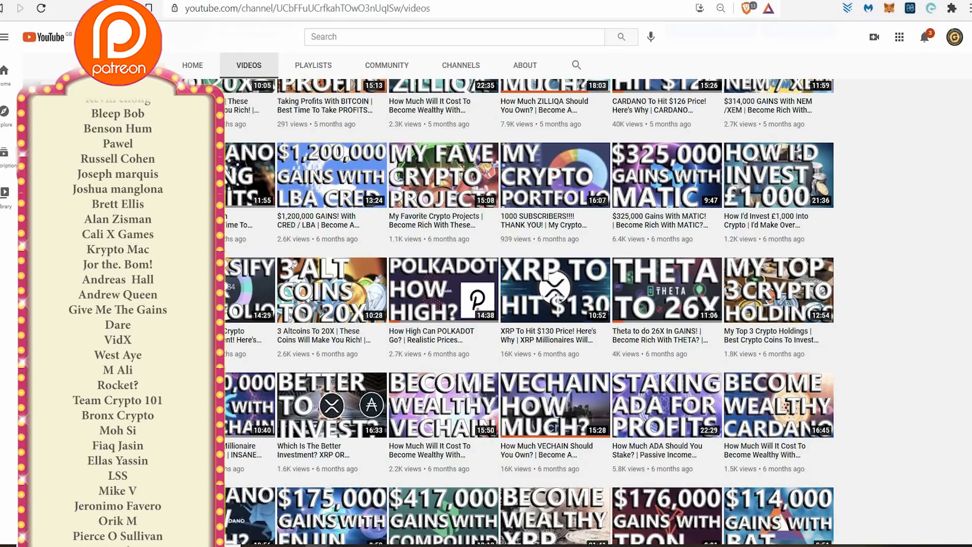
{"action": "scroll", "scroll_direction": "down", "scroll_amount": 3}
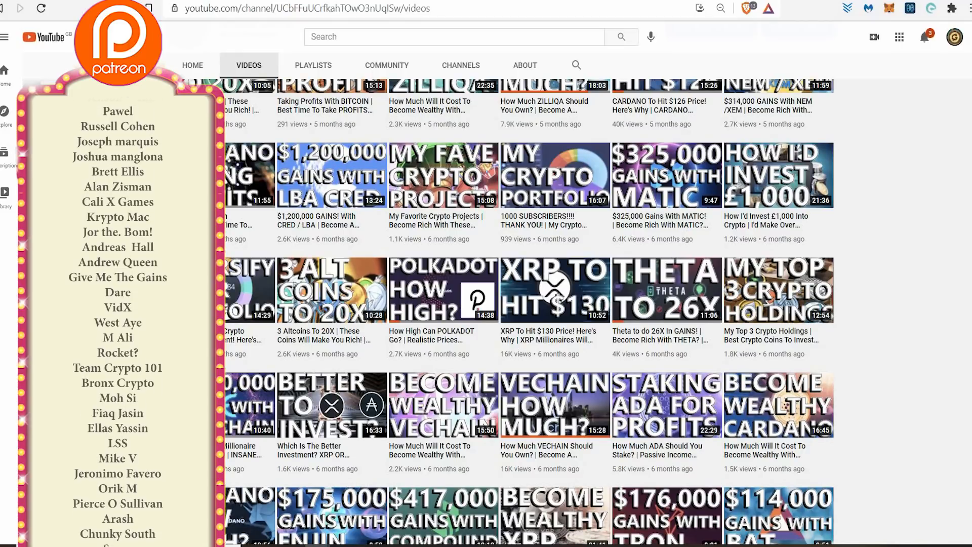
{"action": "scroll", "scroll_direction": "down", "scroll_amount": 3}
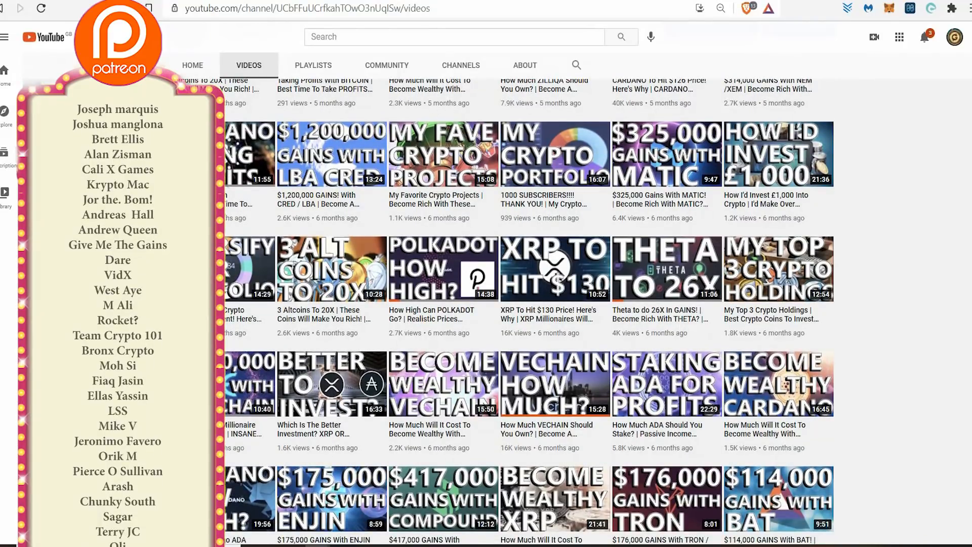
{"action": "scroll", "scroll_direction": "down", "scroll_amount": 3}
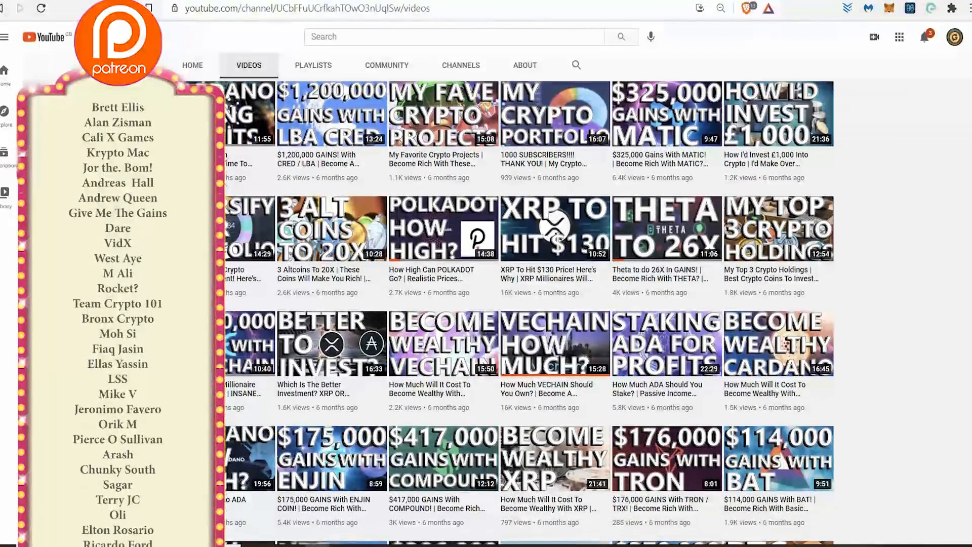
{"action": "scroll", "scroll_direction": "down", "scroll_amount": 3}
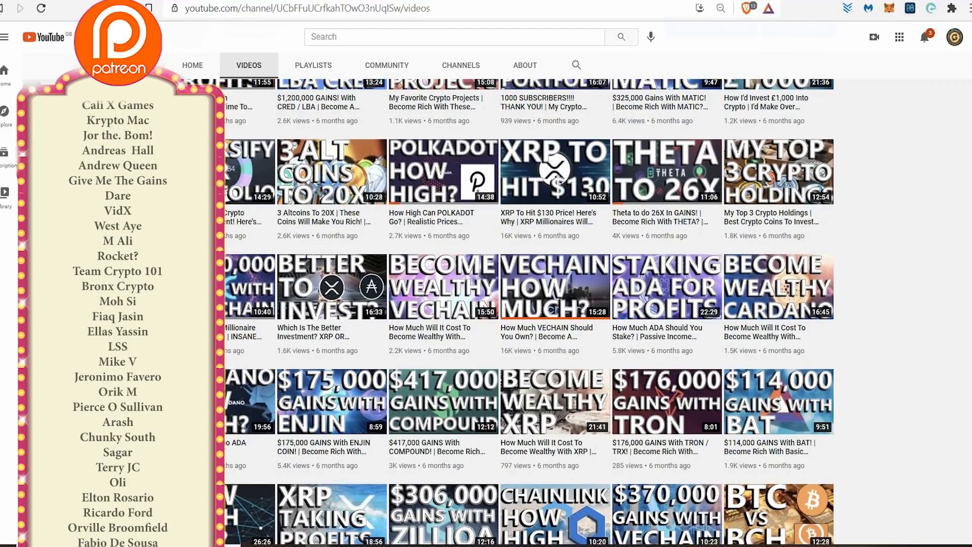
{"action": "scroll", "scroll_direction": "down", "scroll_amount": 3}
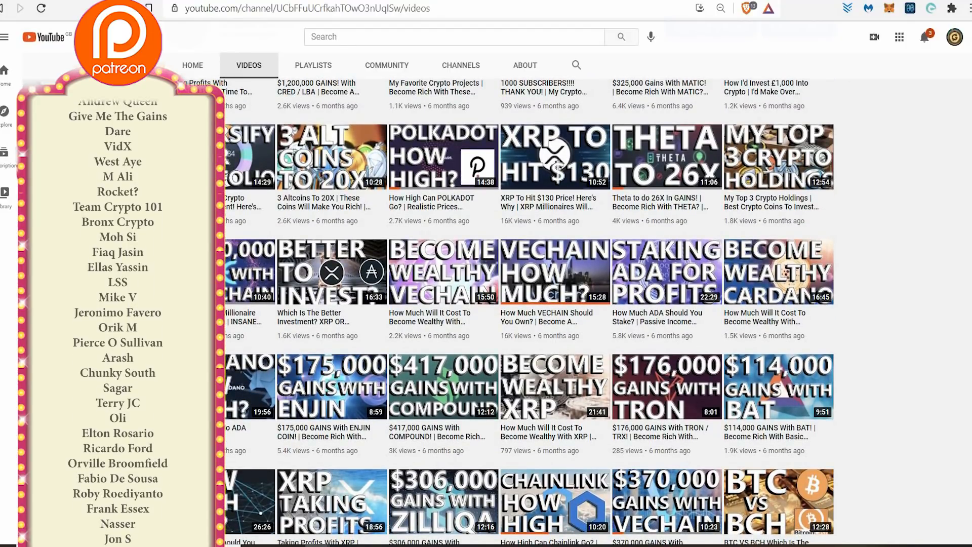
{"action": "scroll", "scroll_direction": "down", "scroll_amount": 3}
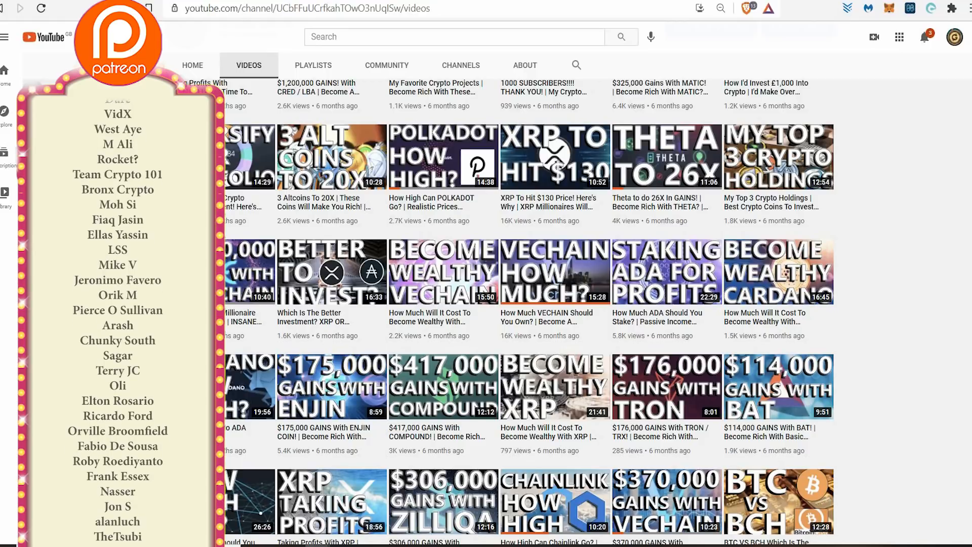
{"action": "scroll", "scroll_direction": "down", "scroll_amount": 3}
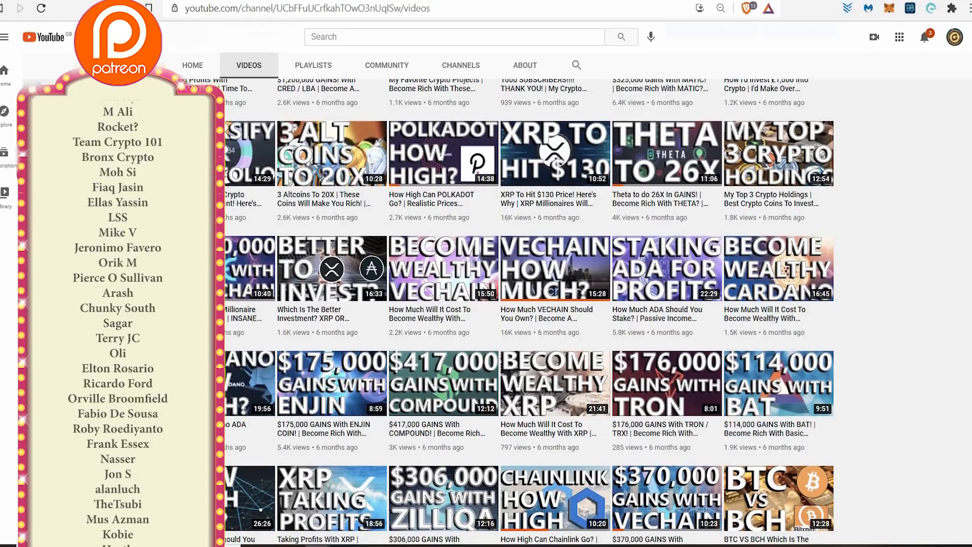
{"action": "scroll", "scroll_direction": "down", "scroll_amount": 3}
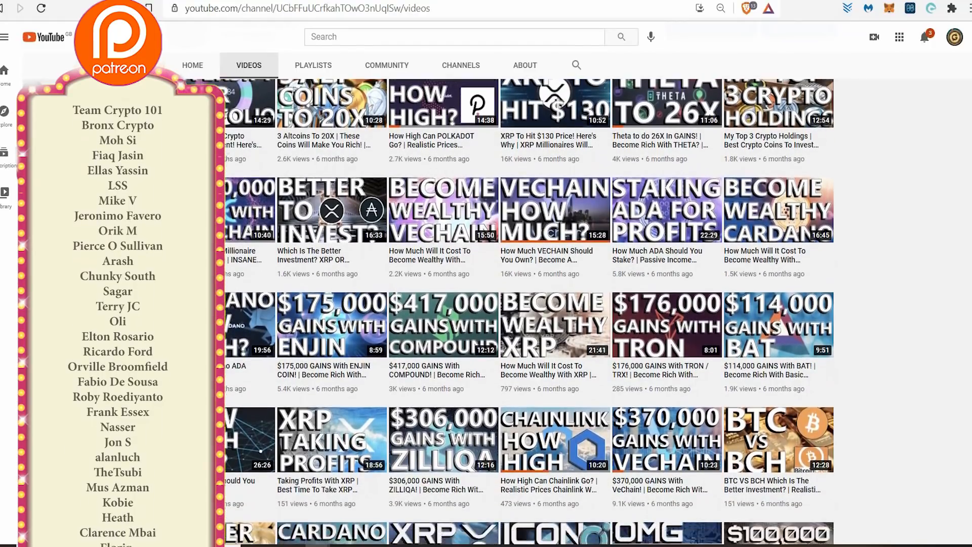
{"action": "scroll", "scroll_direction": "down", "scroll_amount": 3}
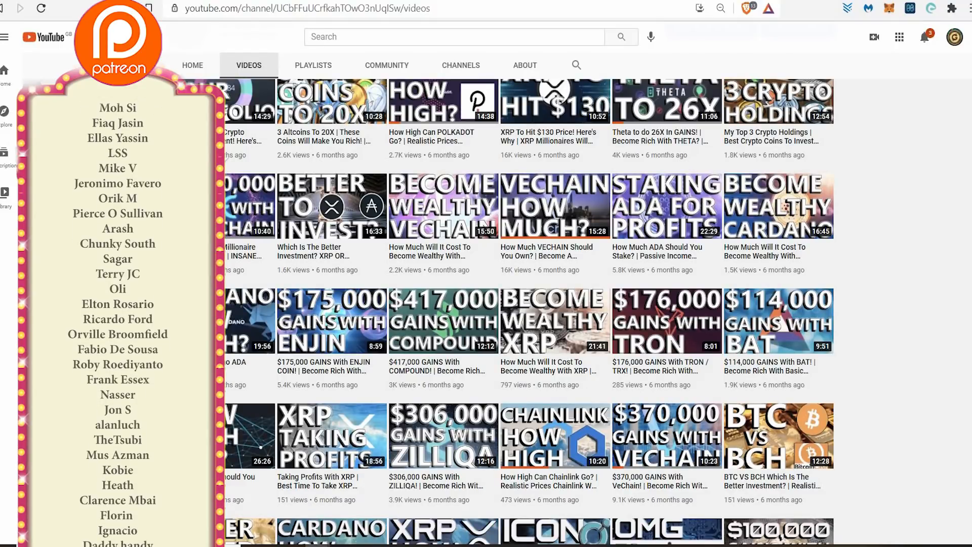
{"action": "scroll", "scroll_direction": "down", "scroll_amount": 3}
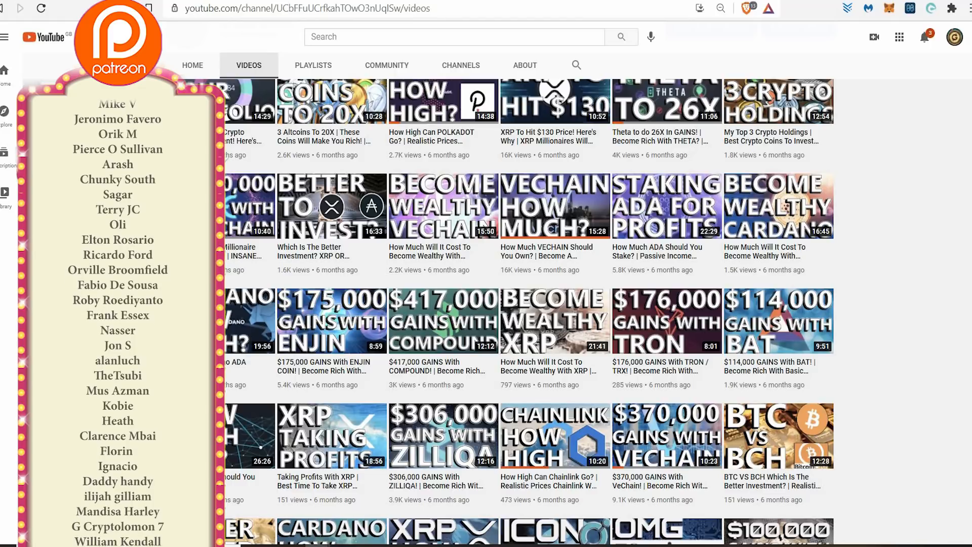
{"action": "scroll", "scroll_direction": "down", "scroll_amount": 3}
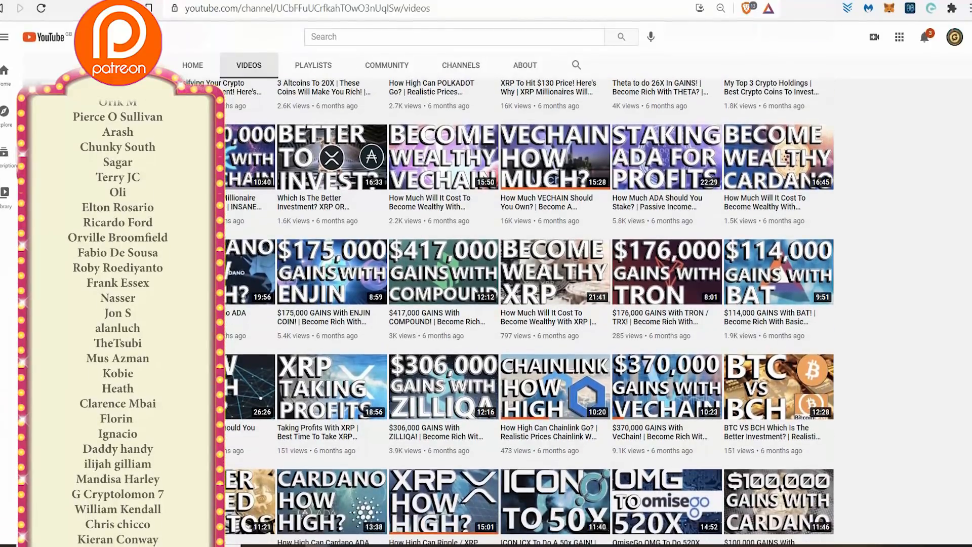
{"action": "scroll", "scroll_direction": "down", "scroll_amount": 3}
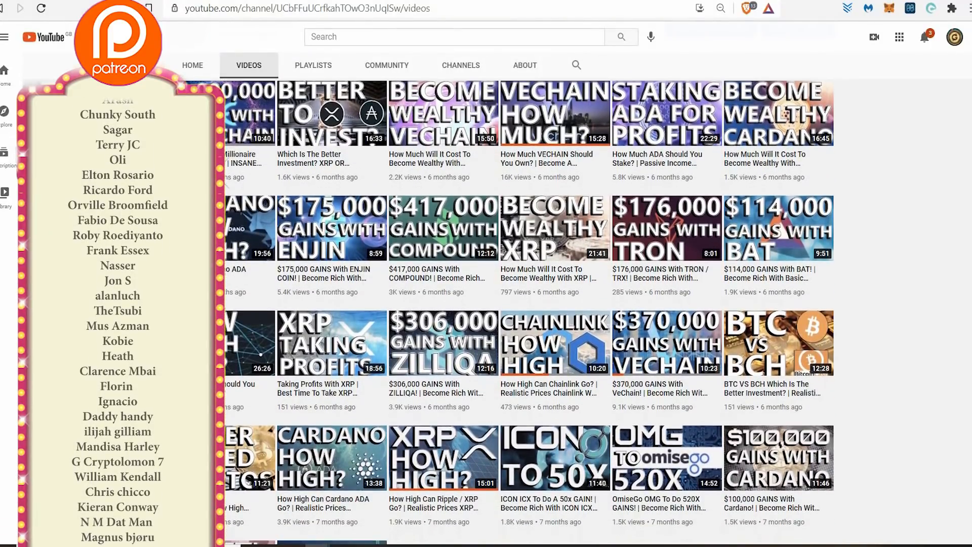
{"action": "scroll", "scroll_direction": "down", "scroll_amount": 3}
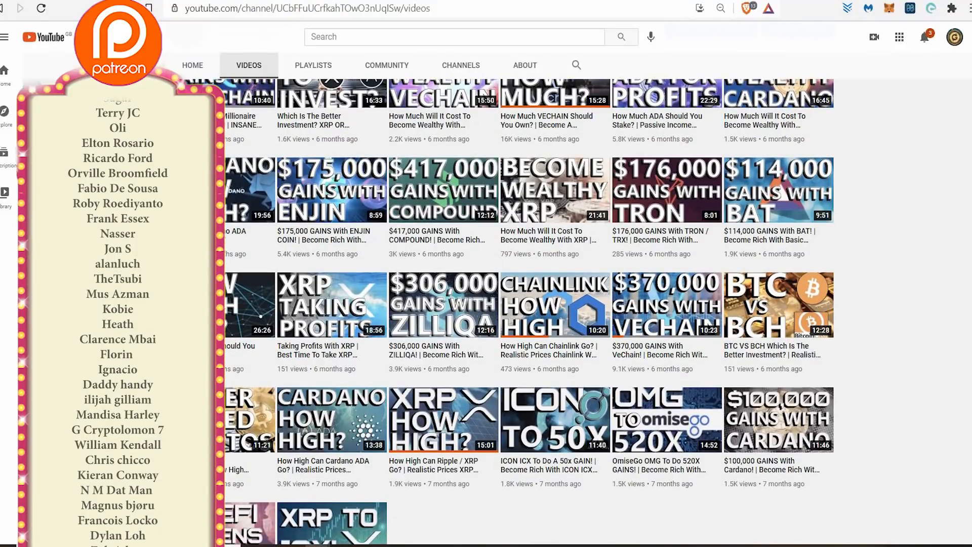
{"action": "scroll", "scroll_direction": "down", "scroll_amount": 3}
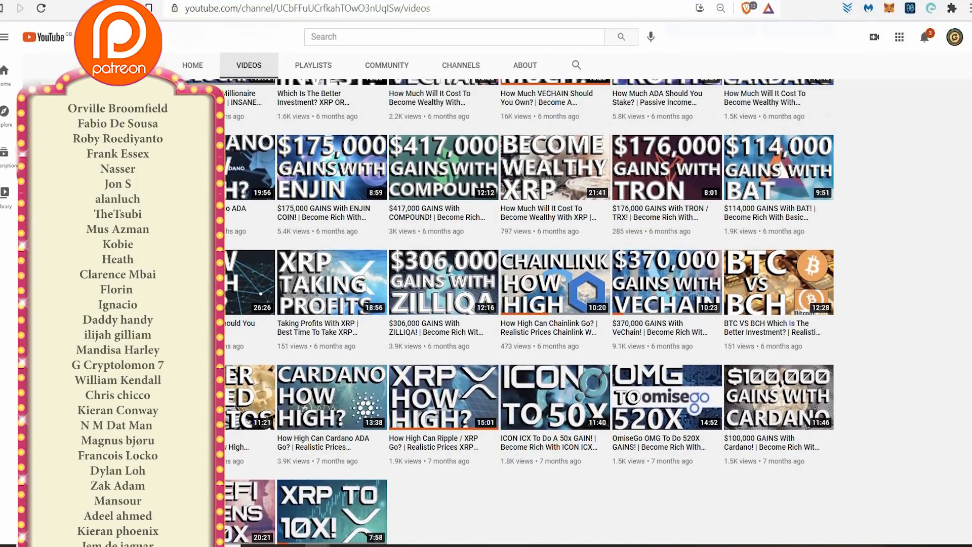
{"action": "scroll", "scroll_direction": "down", "scroll_amount": 3}
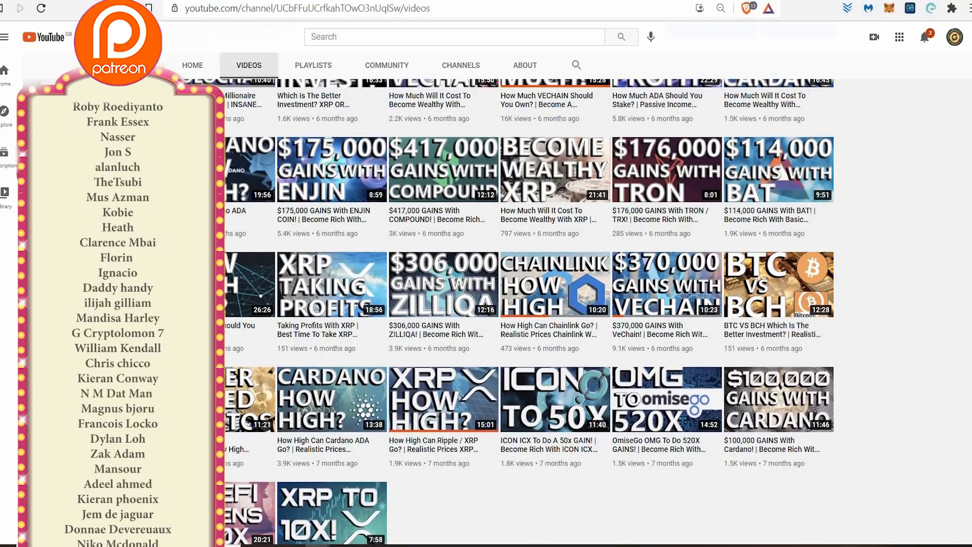
{"action": "scroll", "scroll_direction": "down", "scroll_amount": 3}
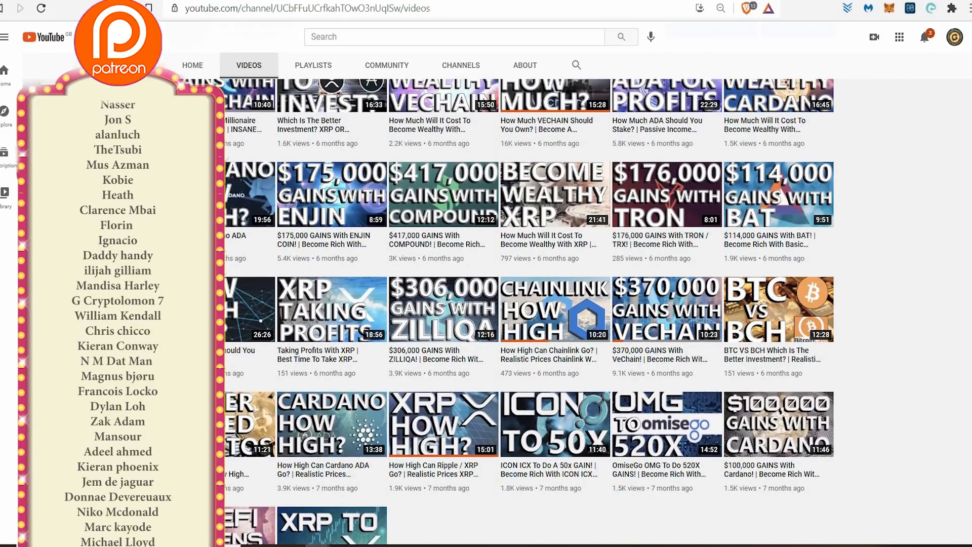
{"action": "scroll", "scroll_direction": "down", "scroll_amount": 3}
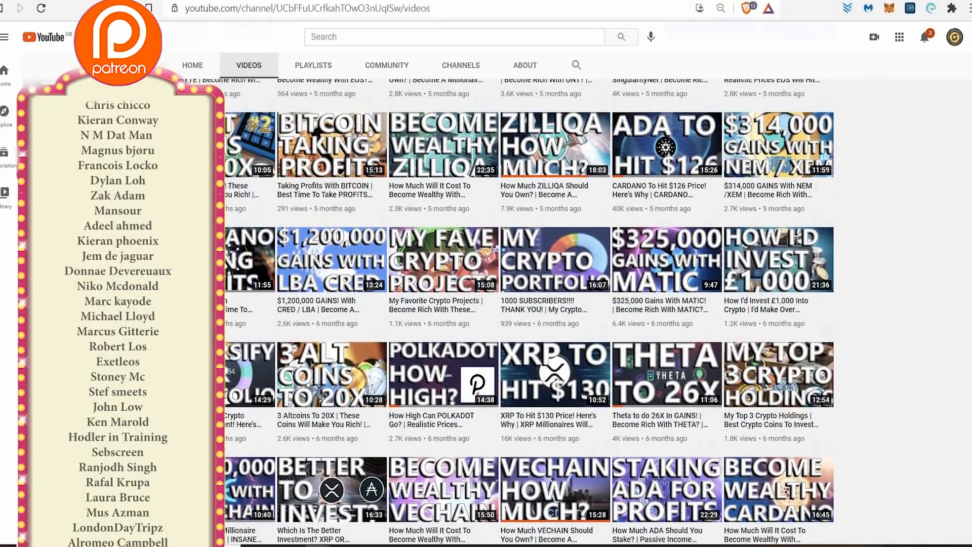
{"action": "scroll", "scroll_direction": "down", "scroll_amount": 3}
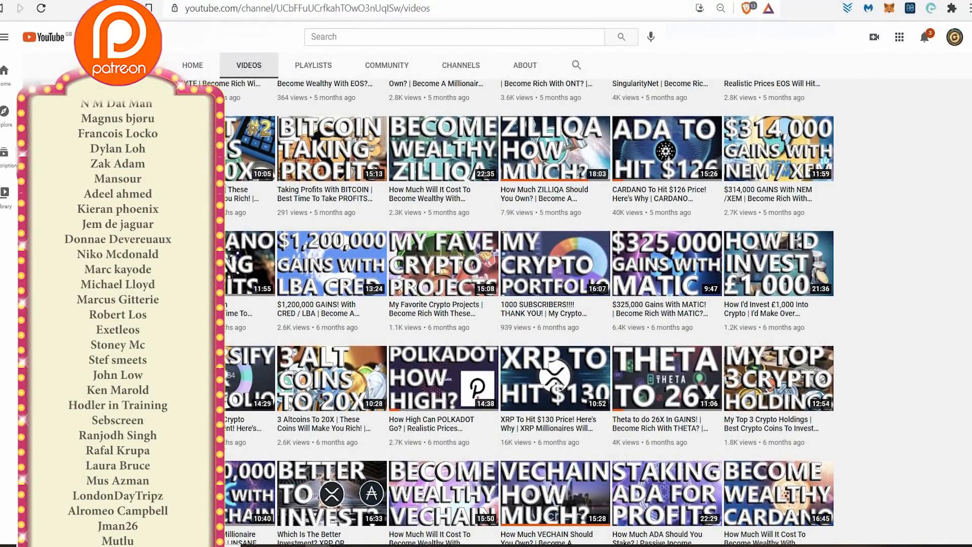
{"action": "scroll", "scroll_direction": "down", "scroll_amount": 3}
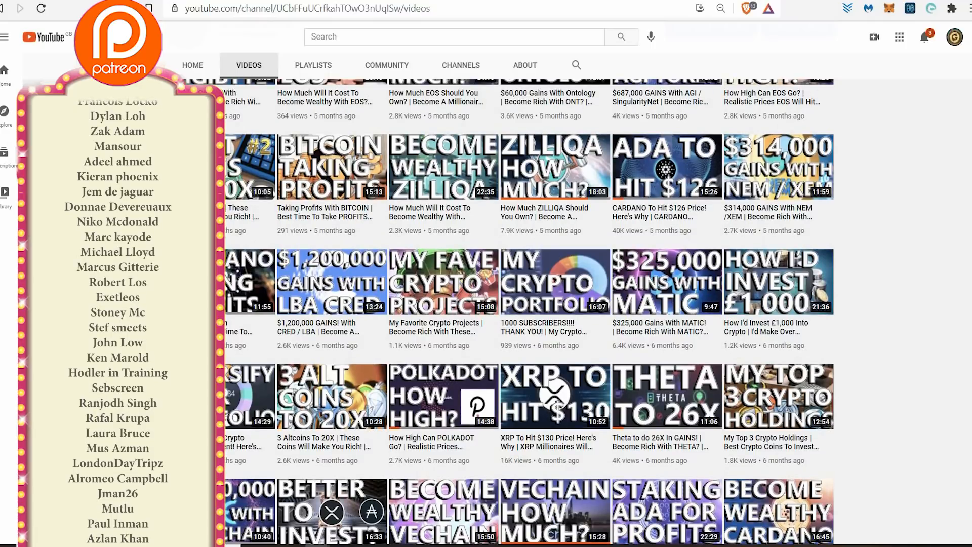
{"action": "scroll", "scroll_direction": "down", "scroll_amount": 3}
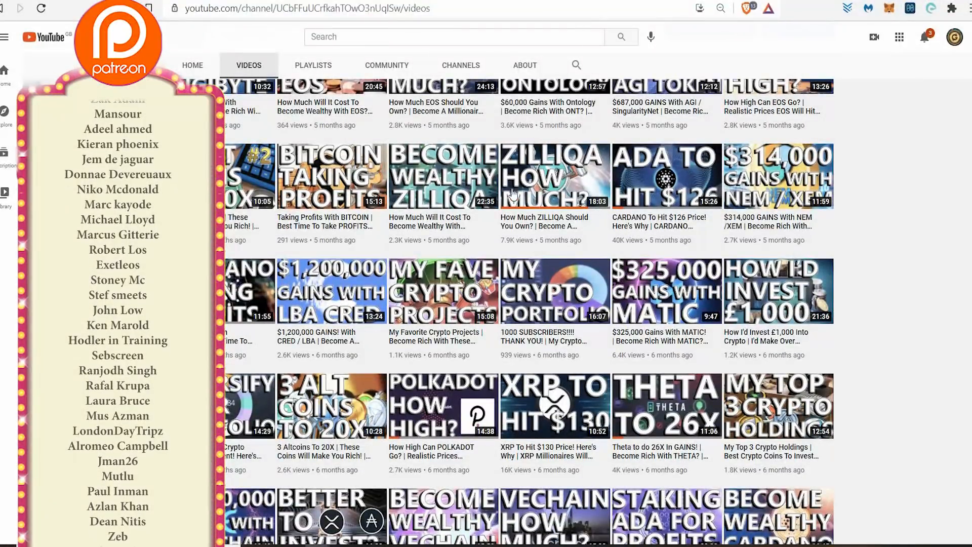
{"action": "scroll", "scroll_direction": "down", "scroll_amount": 3}
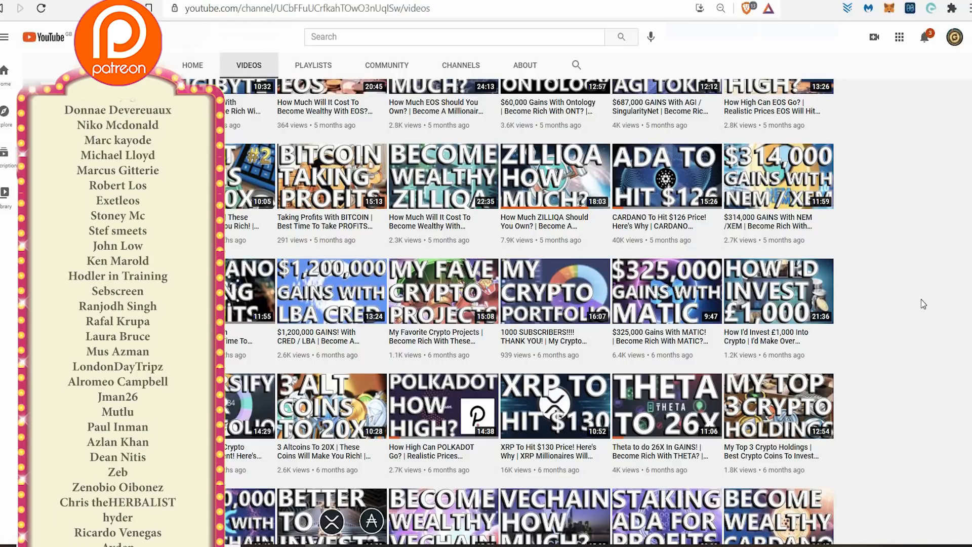
{"action": "scroll", "scroll_direction": "down", "scroll_amount": 3}
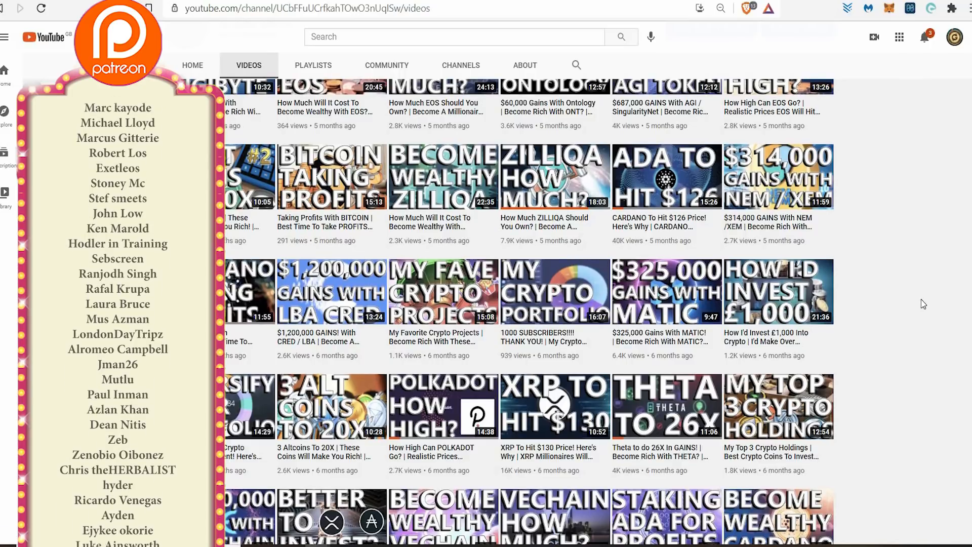
{"action": "scroll", "scroll_direction": "down", "scroll_amount": 3}
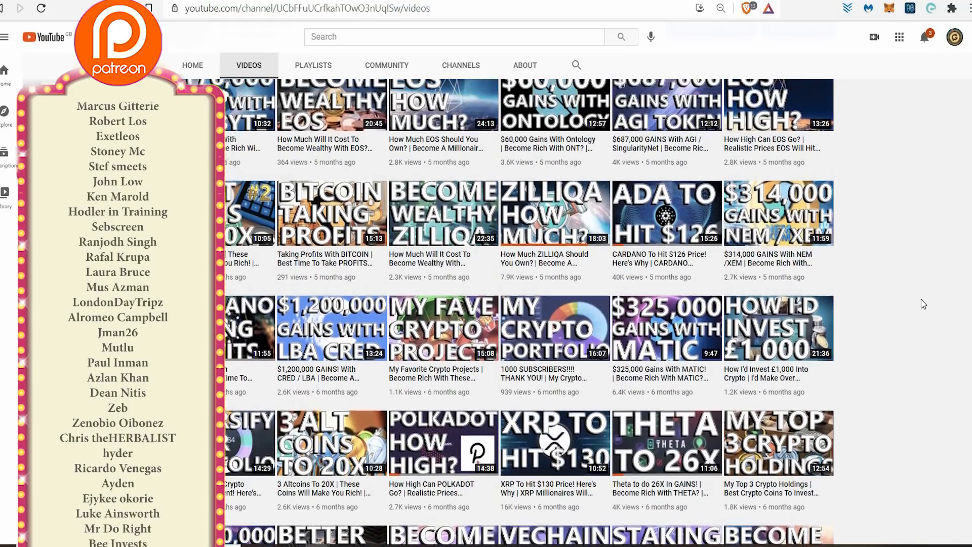
{"action": "scroll", "scroll_direction": "down", "scroll_amount": 3}
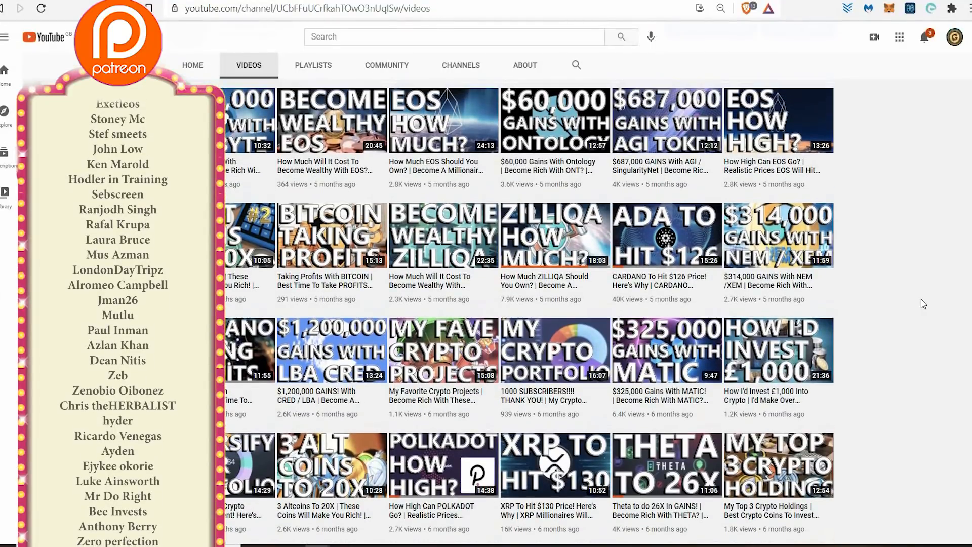
{"action": "scroll", "scroll_direction": "down", "scroll_amount": 3}
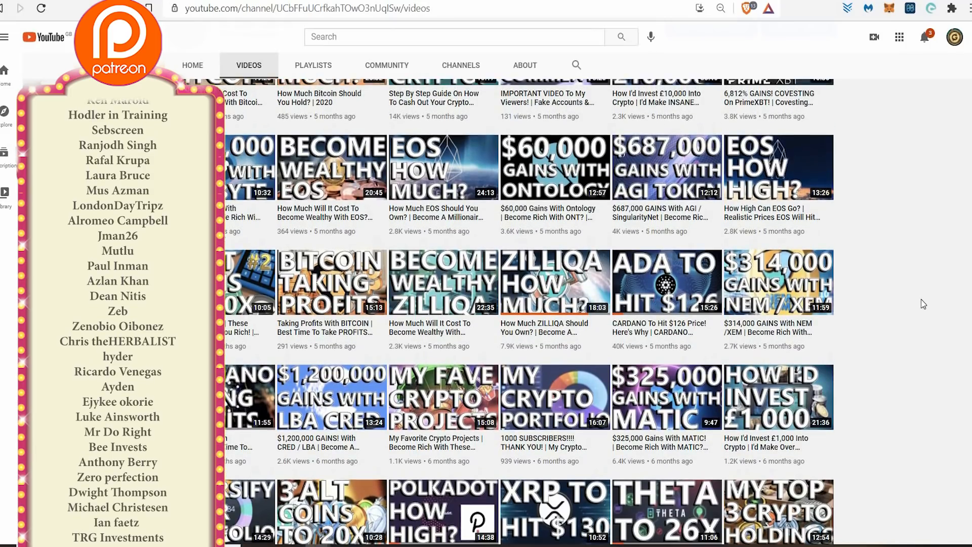
{"action": "scroll", "scroll_direction": "down", "scroll_amount": 3}
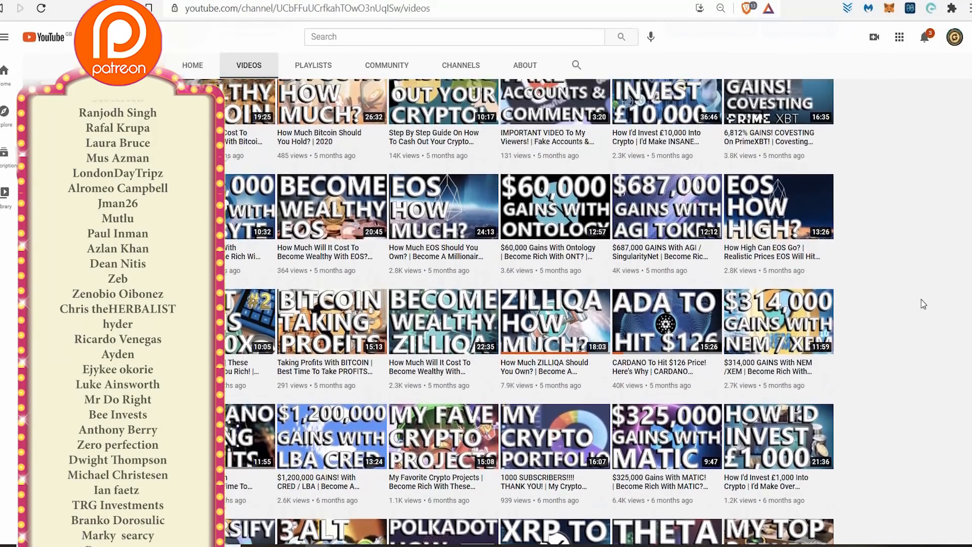
{"action": "scroll", "scroll_direction": "down", "scroll_amount": 3}
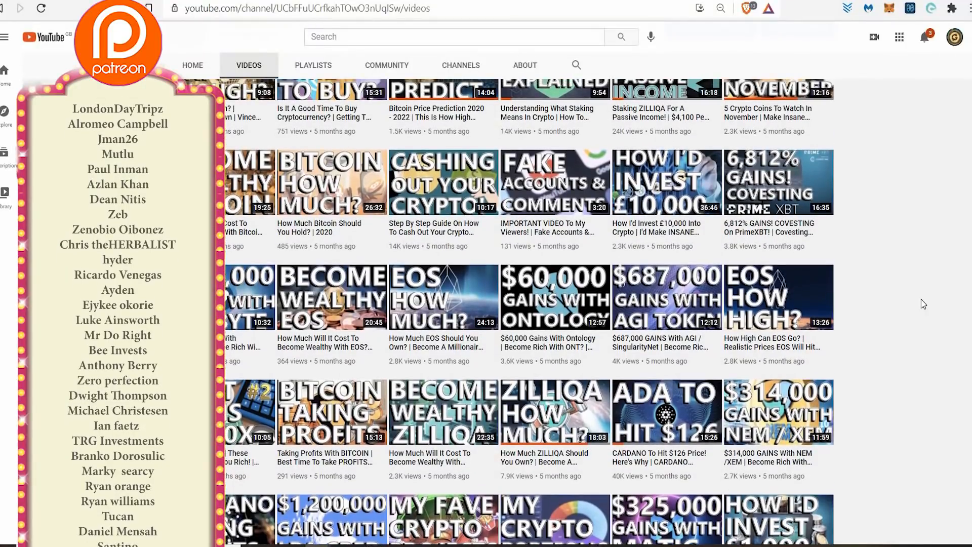
{"action": "scroll", "scroll_direction": "down", "scroll_amount": 3}
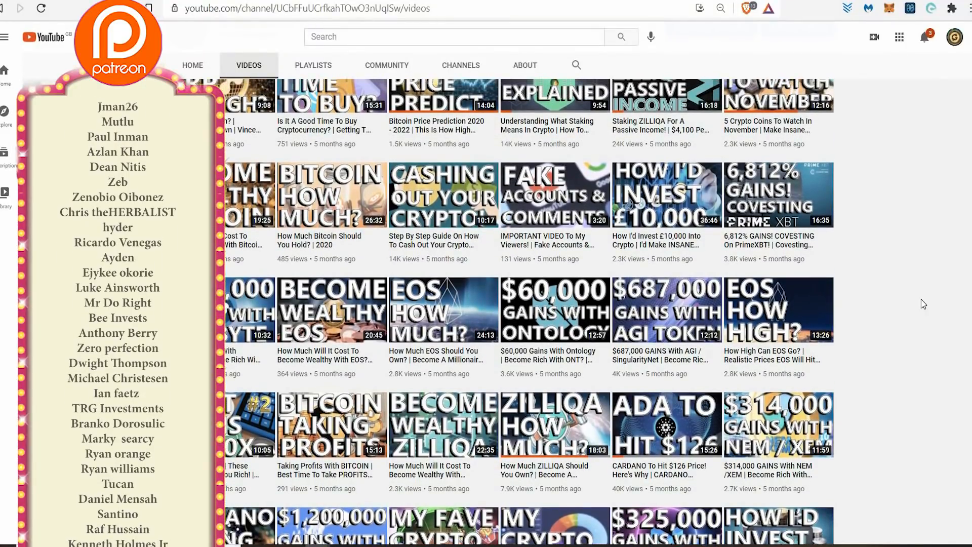
{"action": "scroll", "scroll_direction": "down", "scroll_amount": 3}
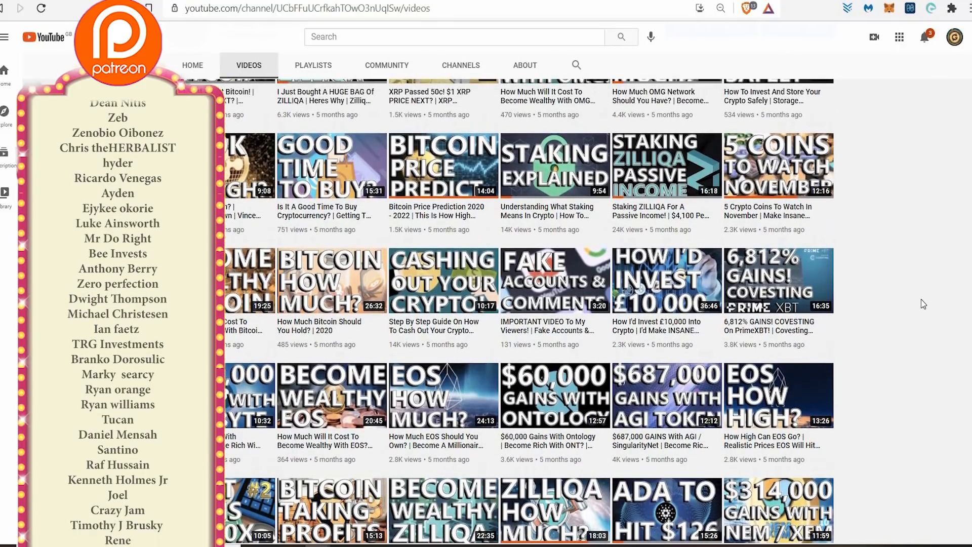
{"action": "scroll", "scroll_direction": "down", "scroll_amount": 3}
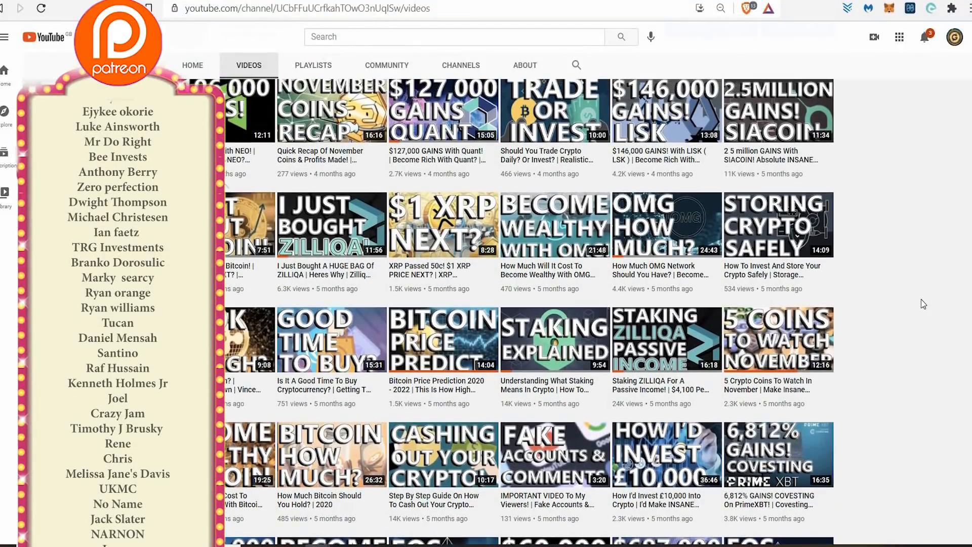
{"action": "scroll", "scroll_direction": "down", "scroll_amount": 3}
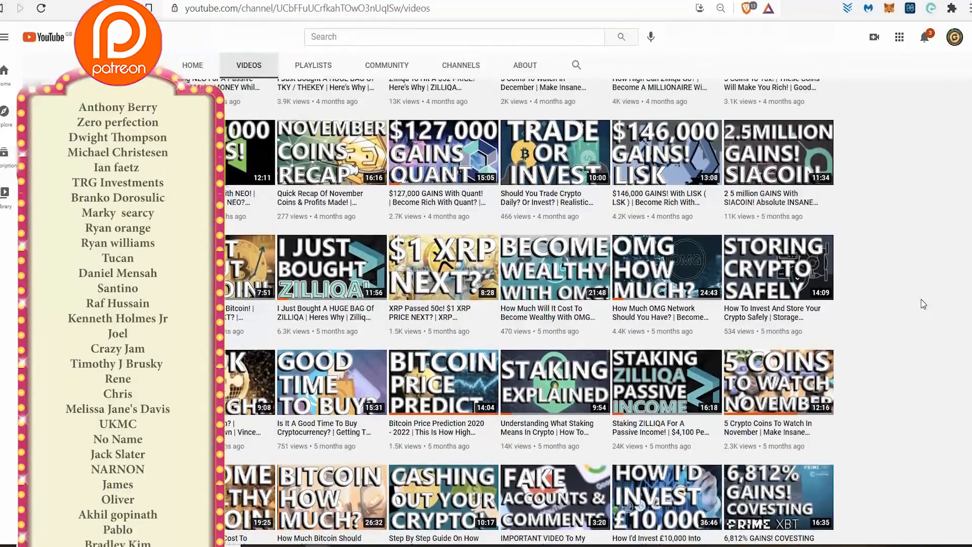
{"action": "scroll", "scroll_direction": "down", "scroll_amount": 3}
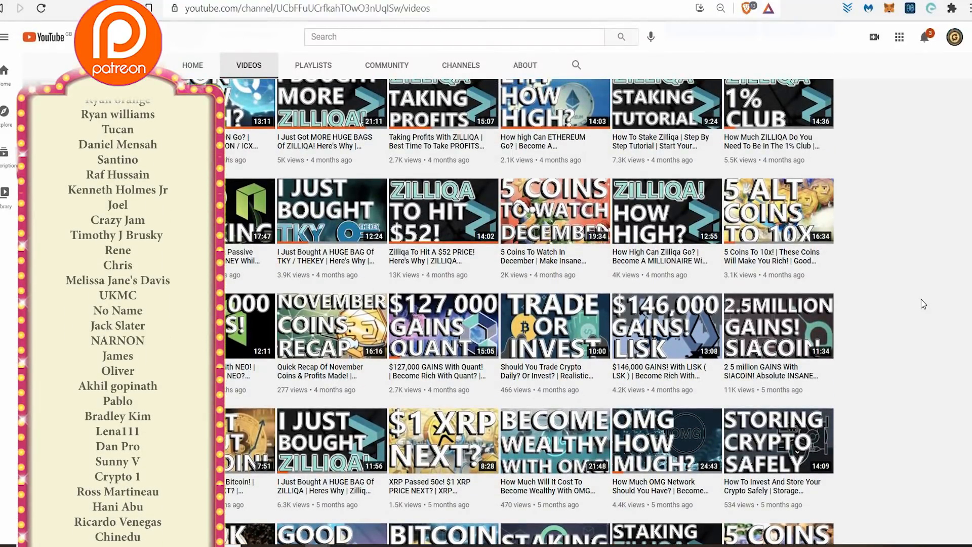
{"action": "scroll", "scroll_direction": "down", "scroll_amount": 3}
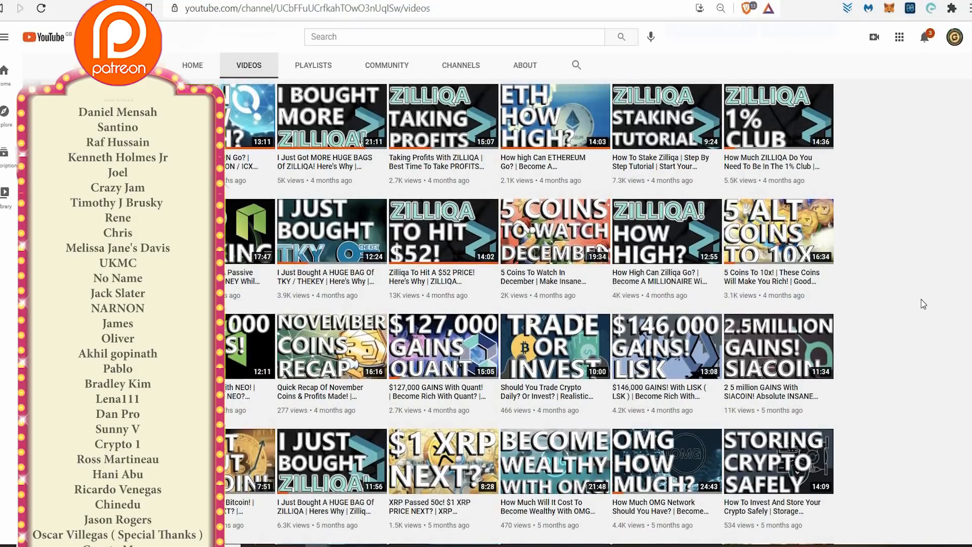
{"action": "scroll", "scroll_direction": "down", "scroll_amount": 3}
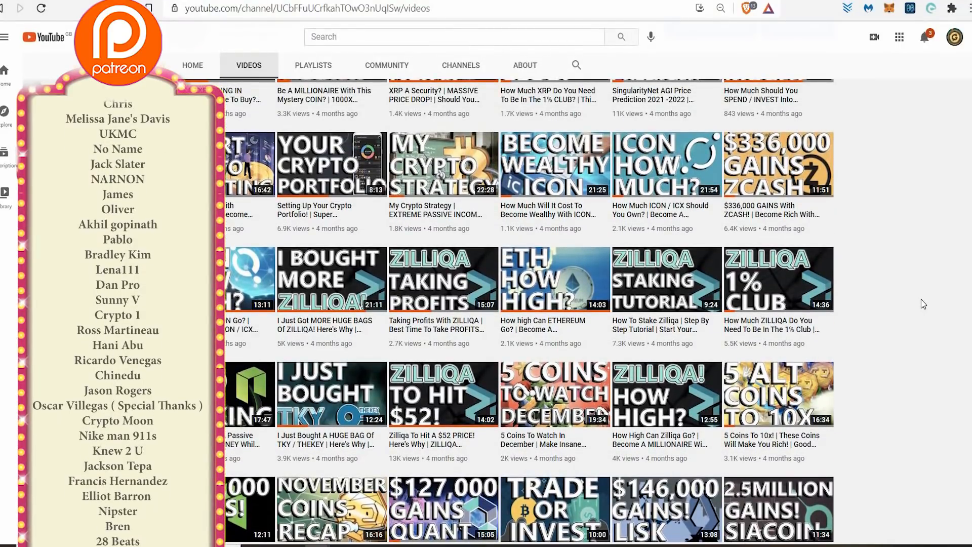
{"action": "scroll", "scroll_direction": "down", "scroll_amount": 3}
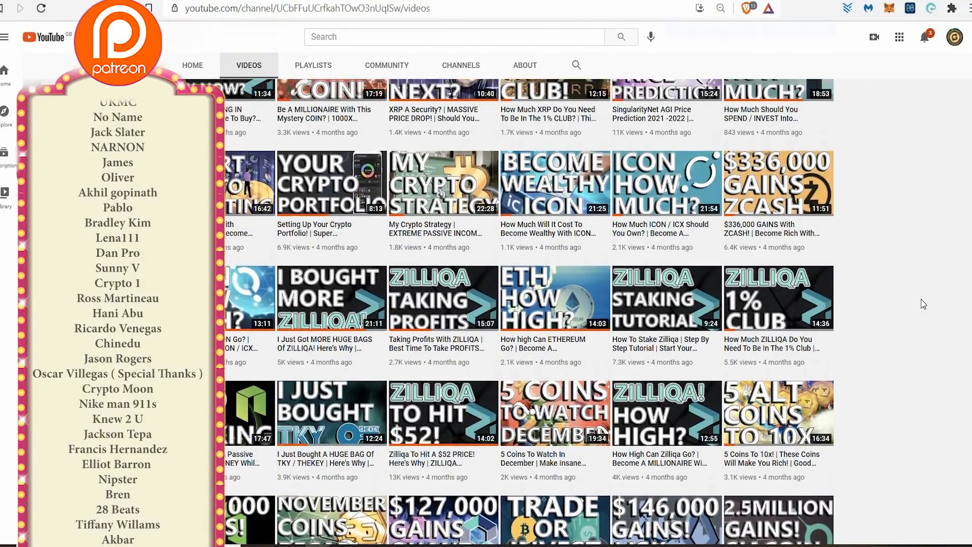
{"action": "scroll", "scroll_direction": "down", "scroll_amount": 3}
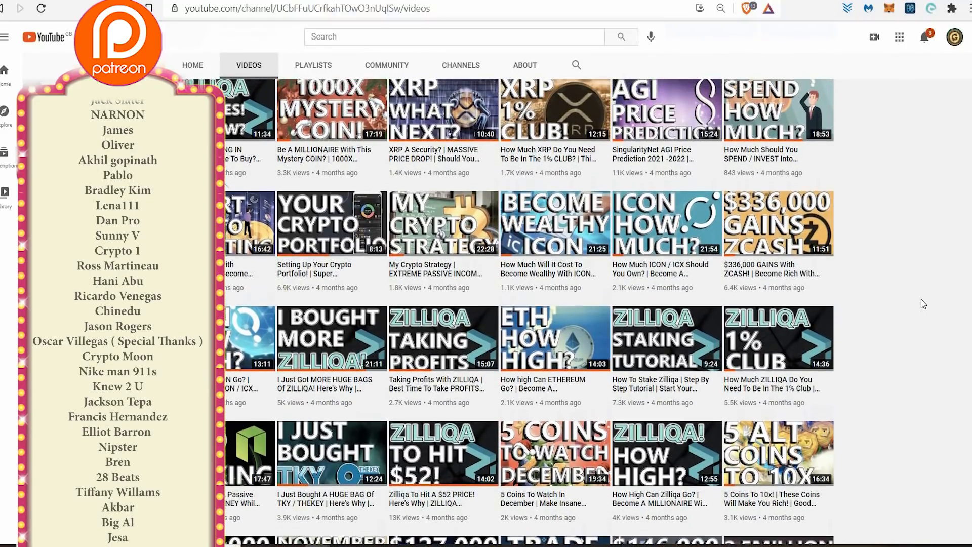
{"action": "scroll", "scroll_direction": "down", "scroll_amount": 3}
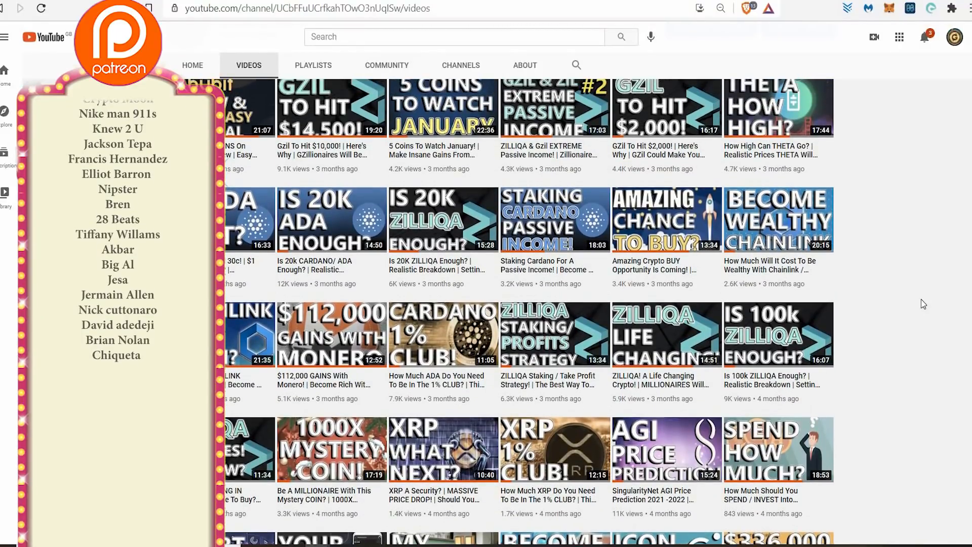
{"action": "scroll", "scroll_direction": "down", "scroll_amount": 3}
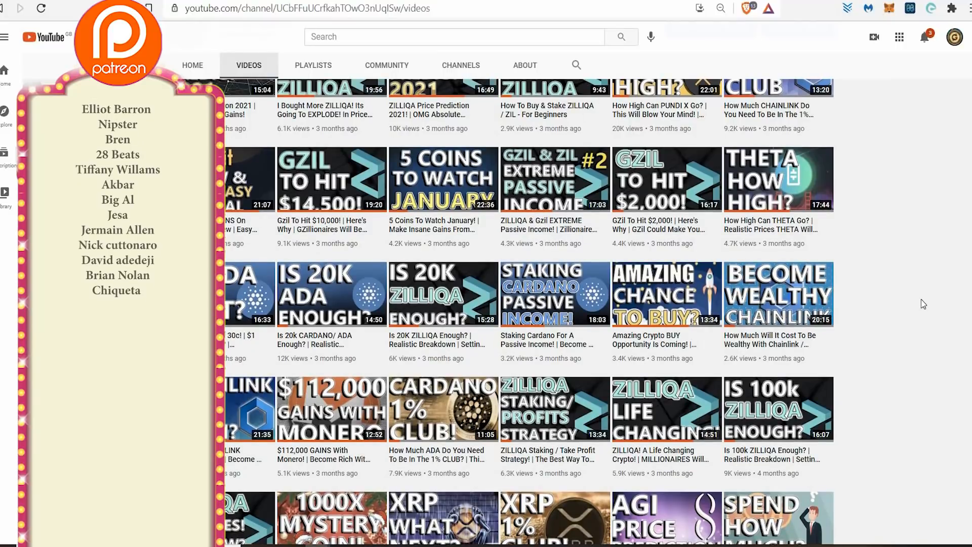
{"action": "scroll", "scroll_direction": "down", "scroll_amount": 3}
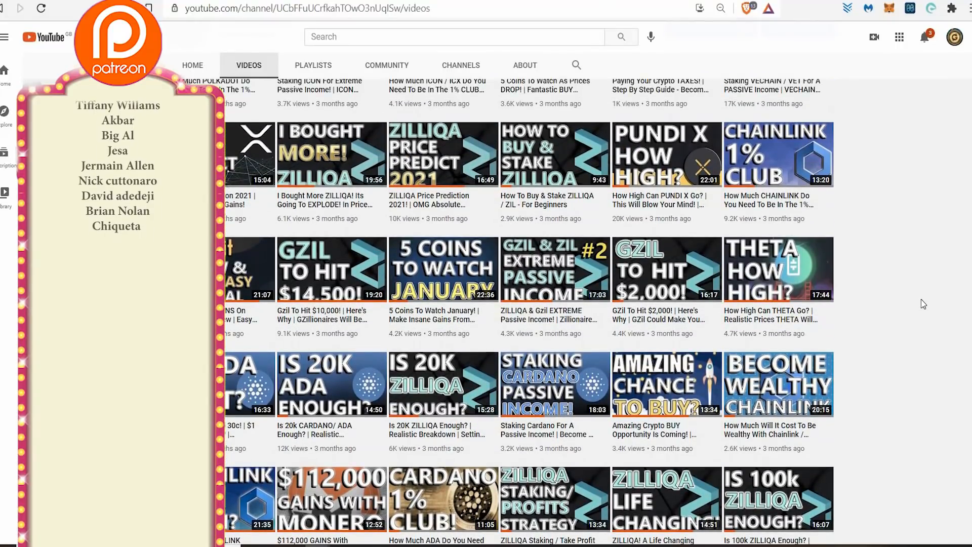
{"action": "scroll", "scroll_direction": "down", "scroll_amount": 3}
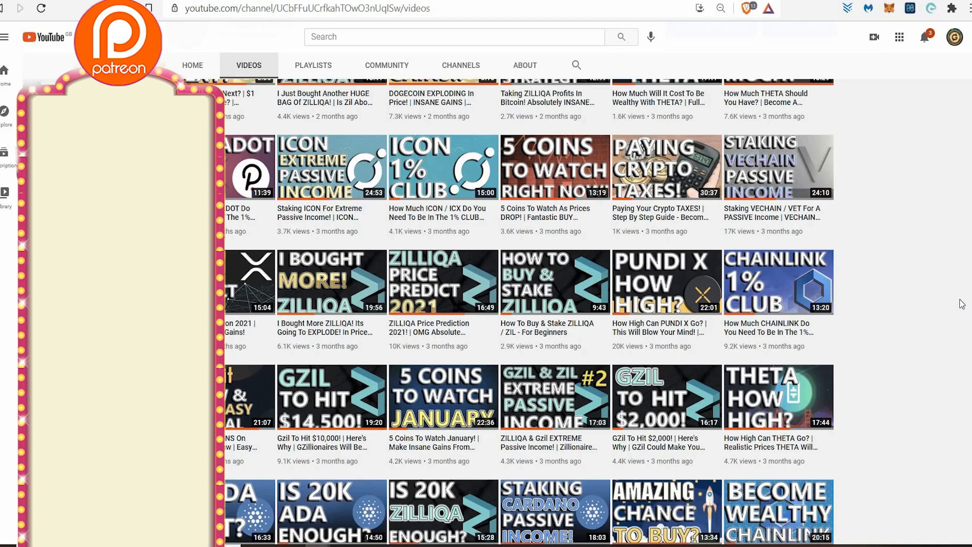
Step: Scroll the Videos tab to the SafeMoon uploads from two to four weeks ago
{"action": "scroll", "scroll_direction": "up", "scroll_amount": 3}
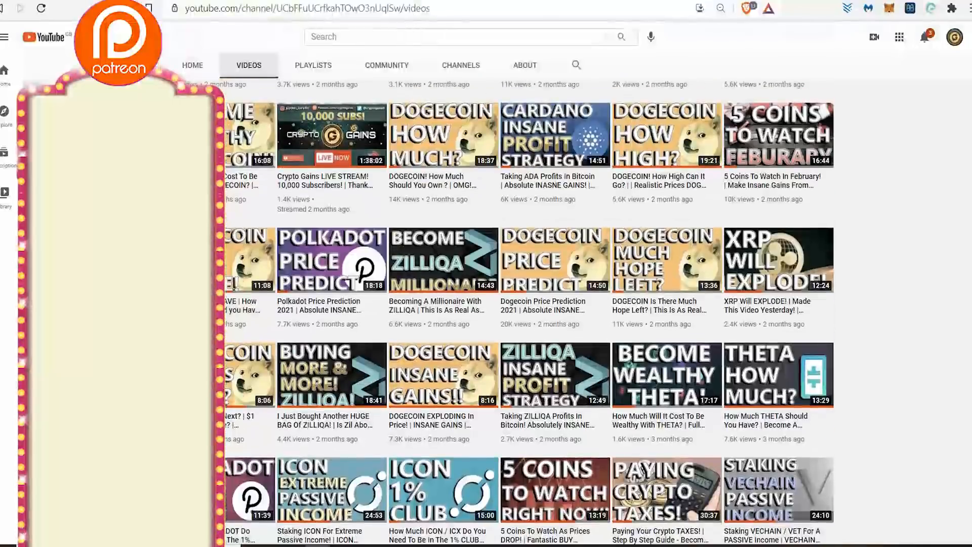
{"action": "scroll", "scroll_direction": "down", "scroll_amount": 3}
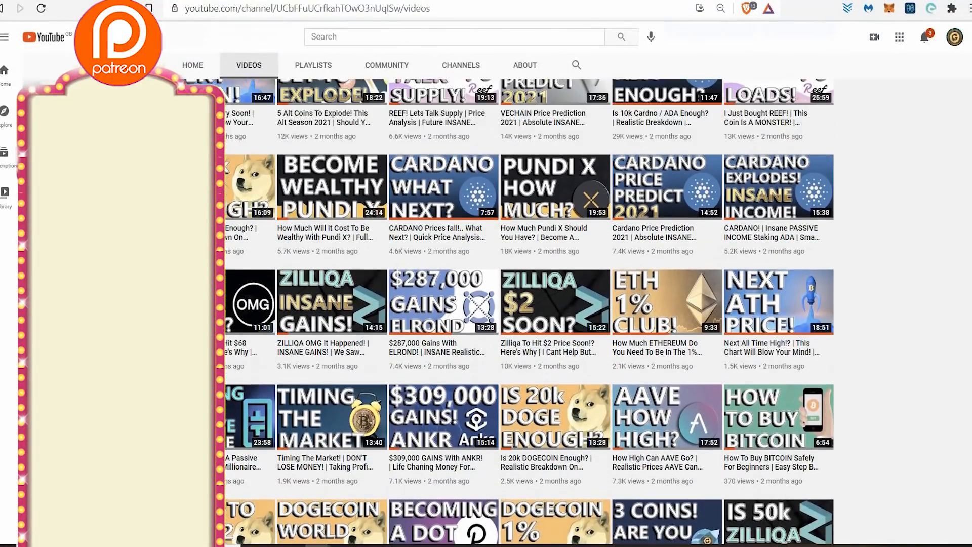
{"action": "scroll", "scroll_direction": "up", "scroll_amount": 3}
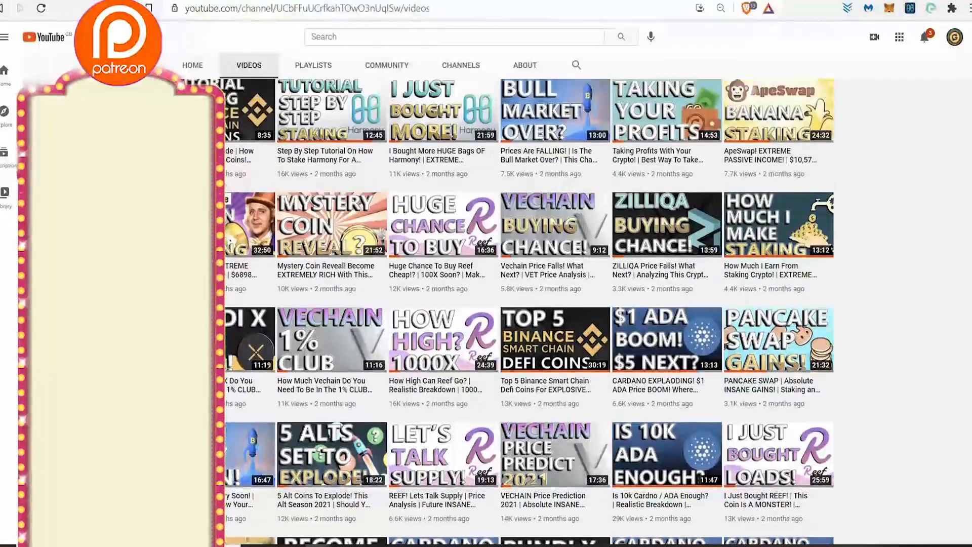
{"action": "scroll", "scroll_direction": "down", "scroll_amount": 3}
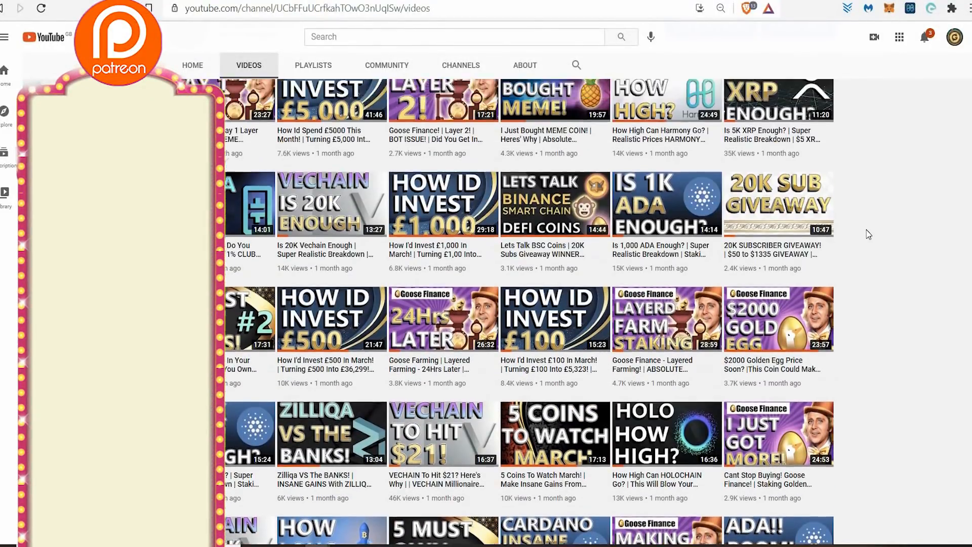
{"action": "scroll", "scroll_direction": "down", "scroll_amount": 3}
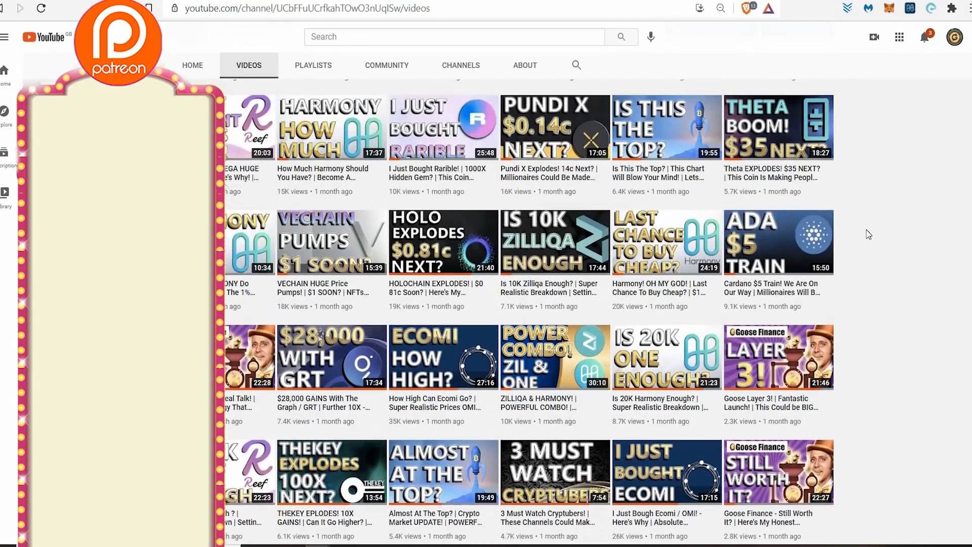
{"action": "scroll", "scroll_direction": "down", "scroll_amount": 3}
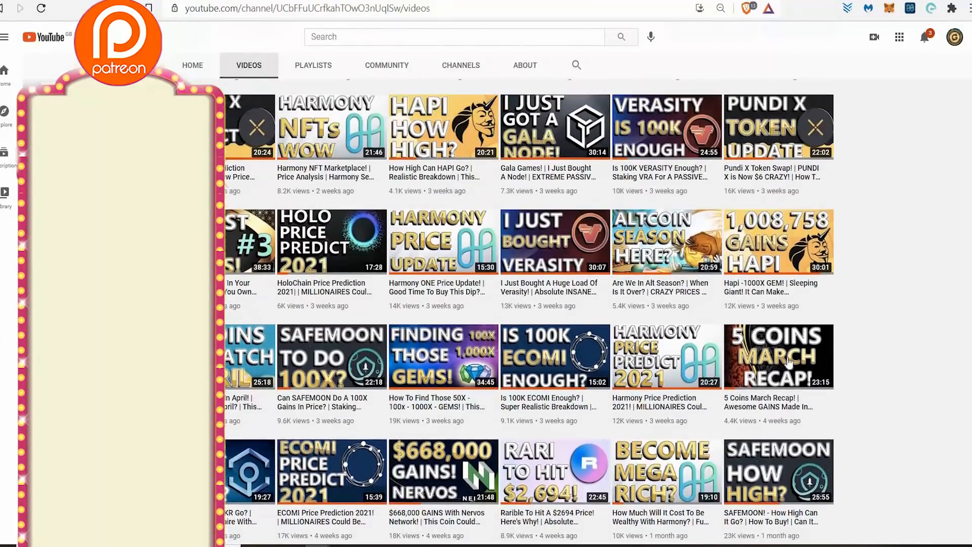